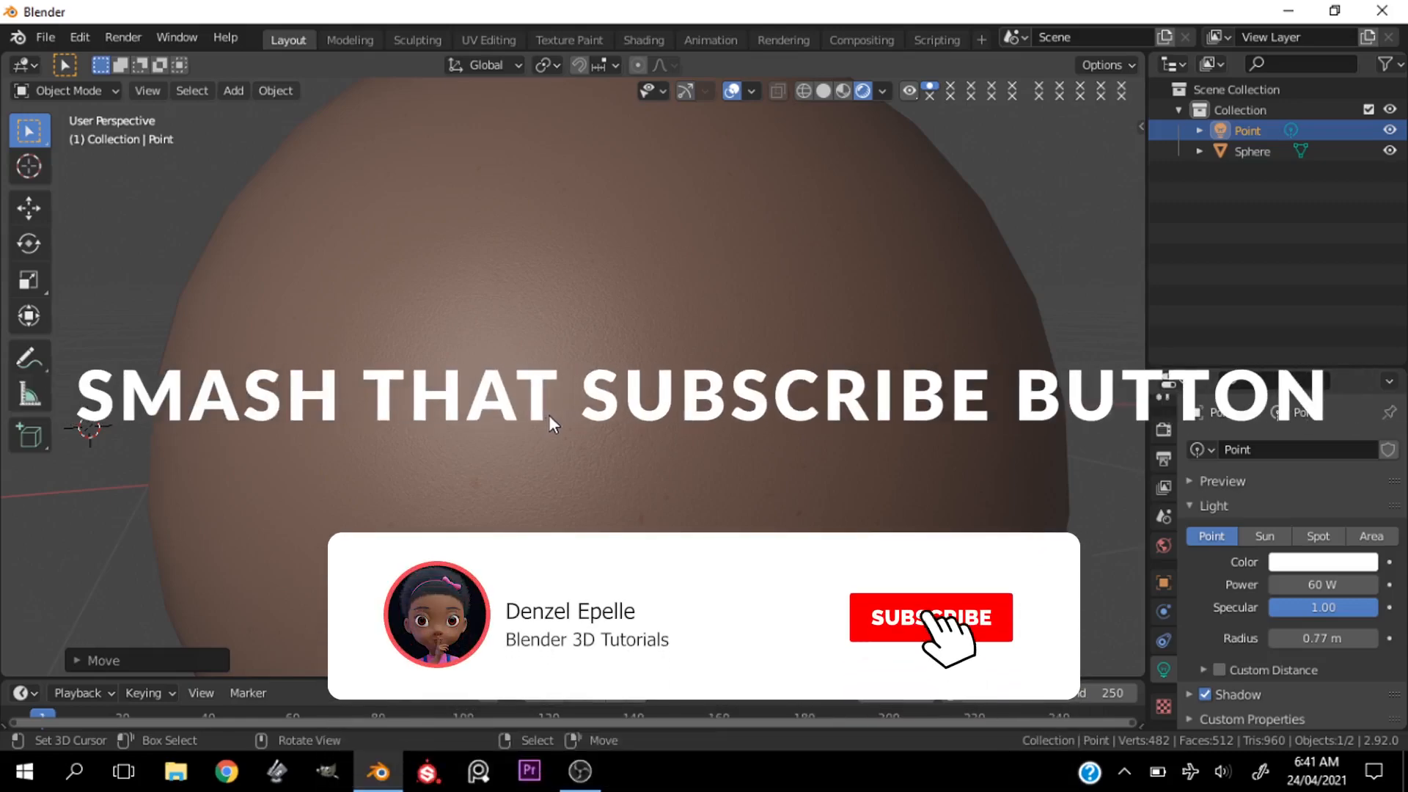
# Step: Zoom out to frame the whole sphere, then switch to the Shading workspace
pyautogui.click(929, 617)
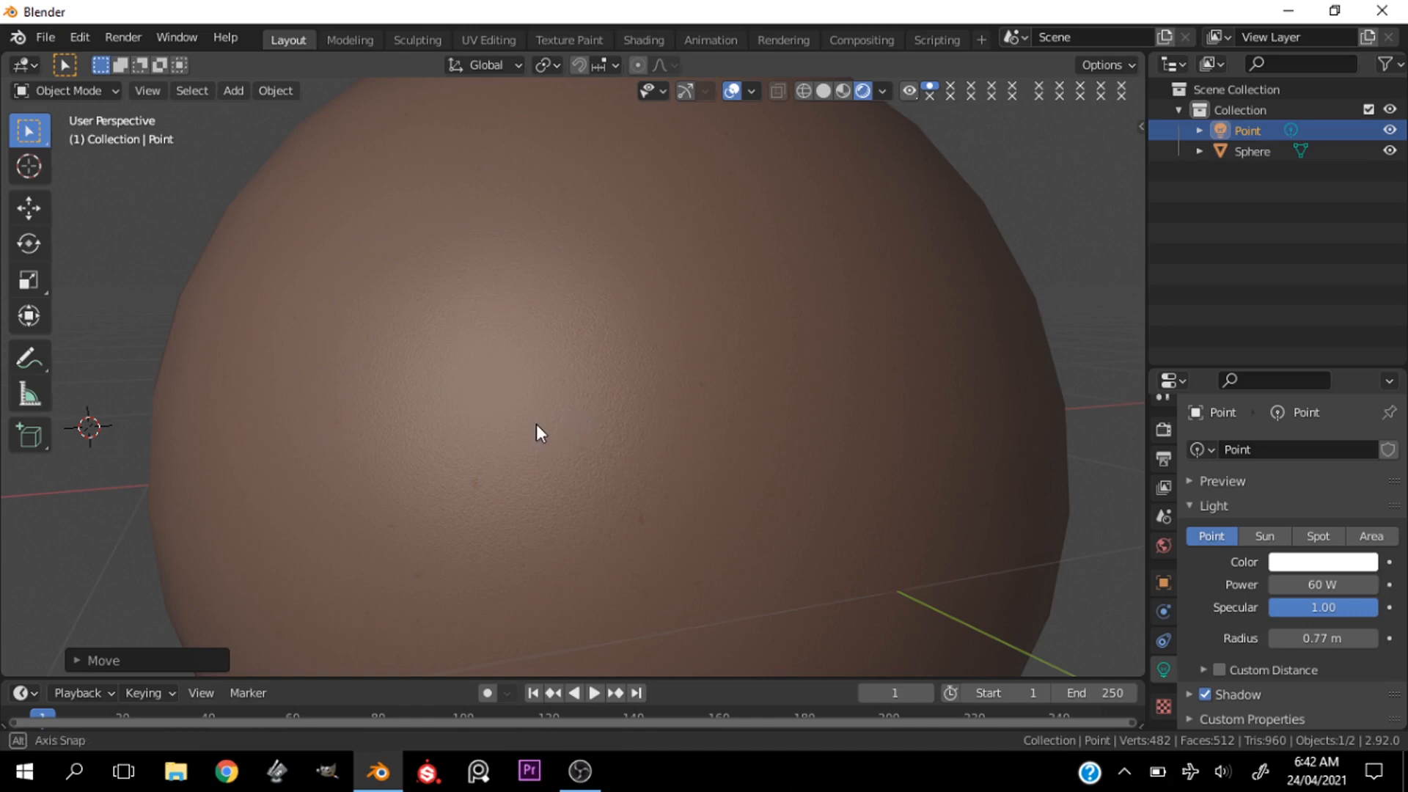
pyautogui.press('z')
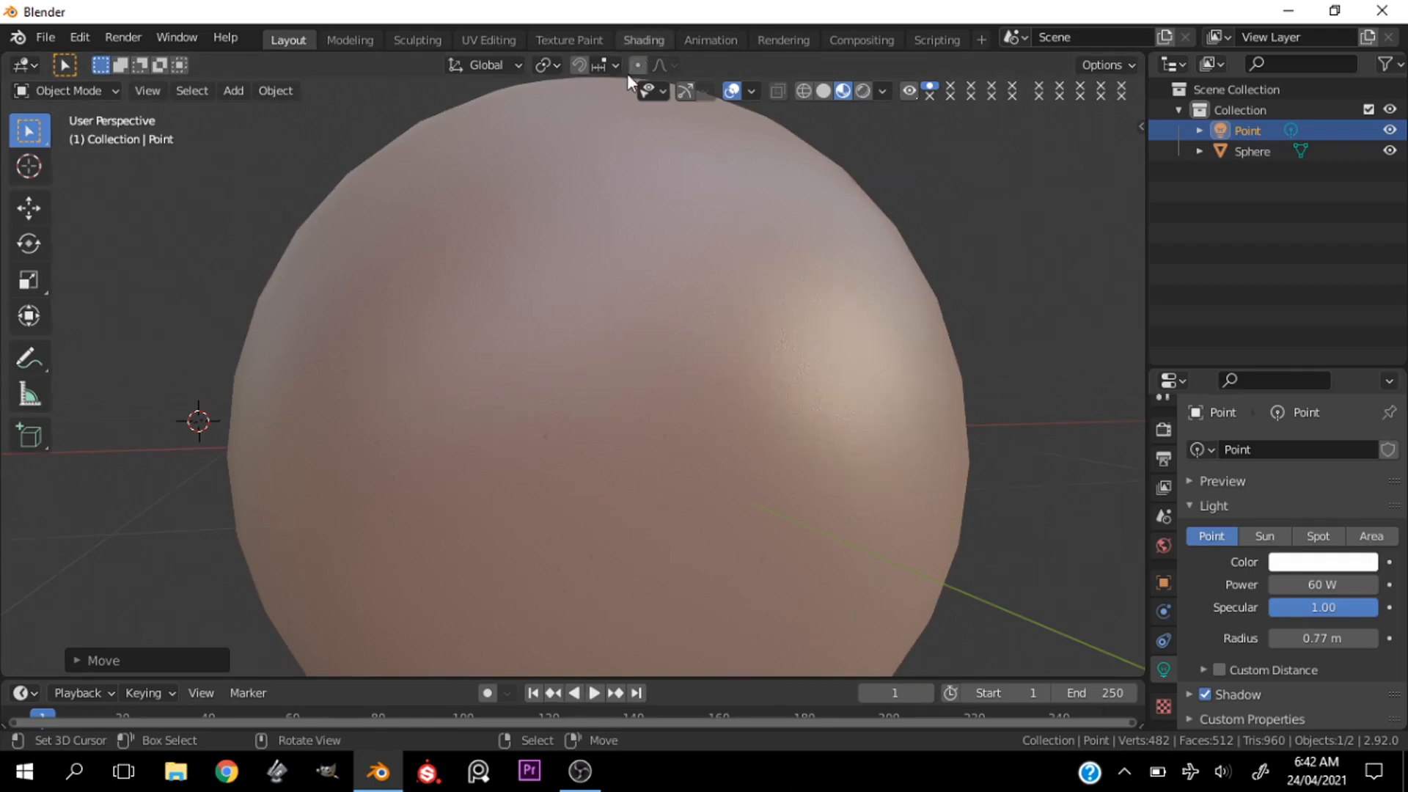
pyautogui.click(643, 40)
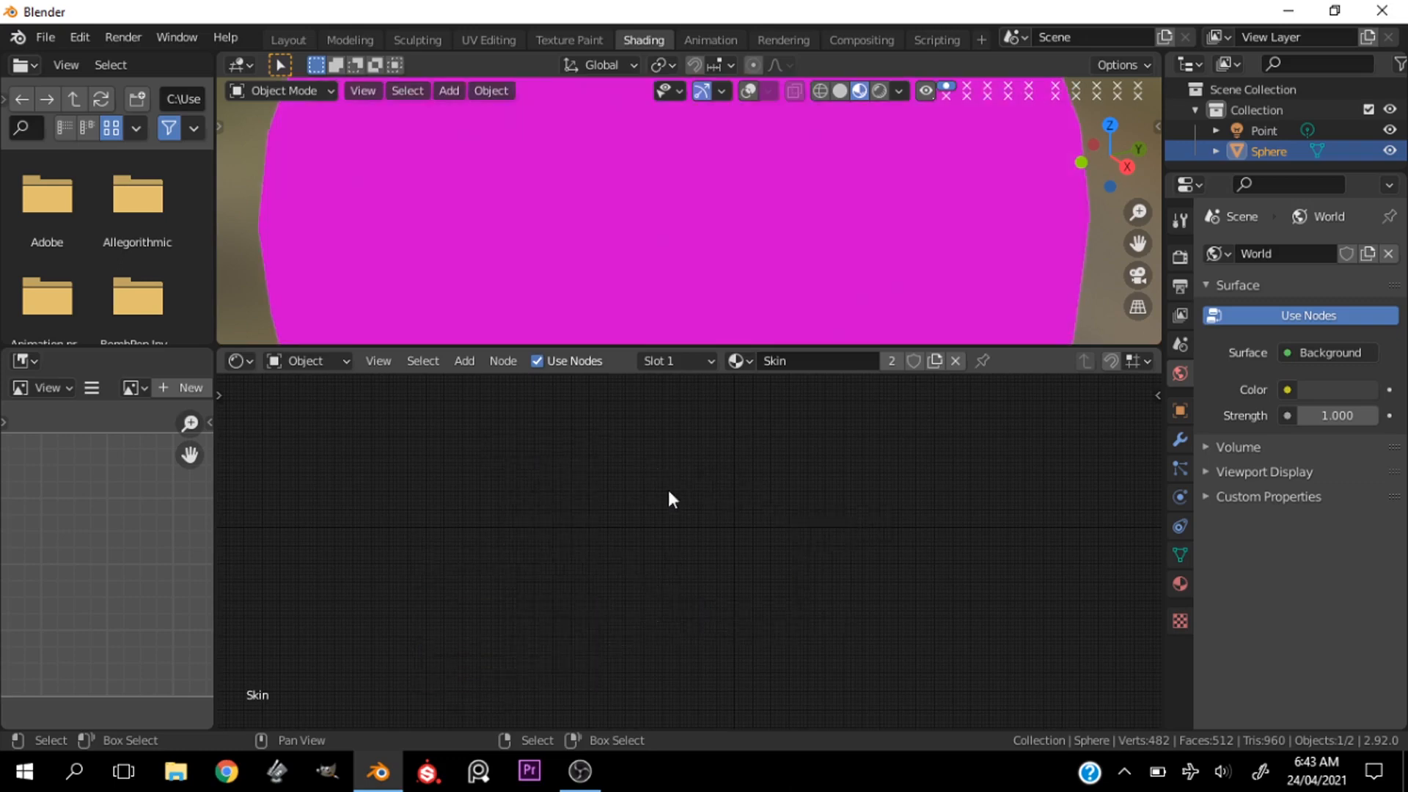
pyautogui.moveTo(647, 569)
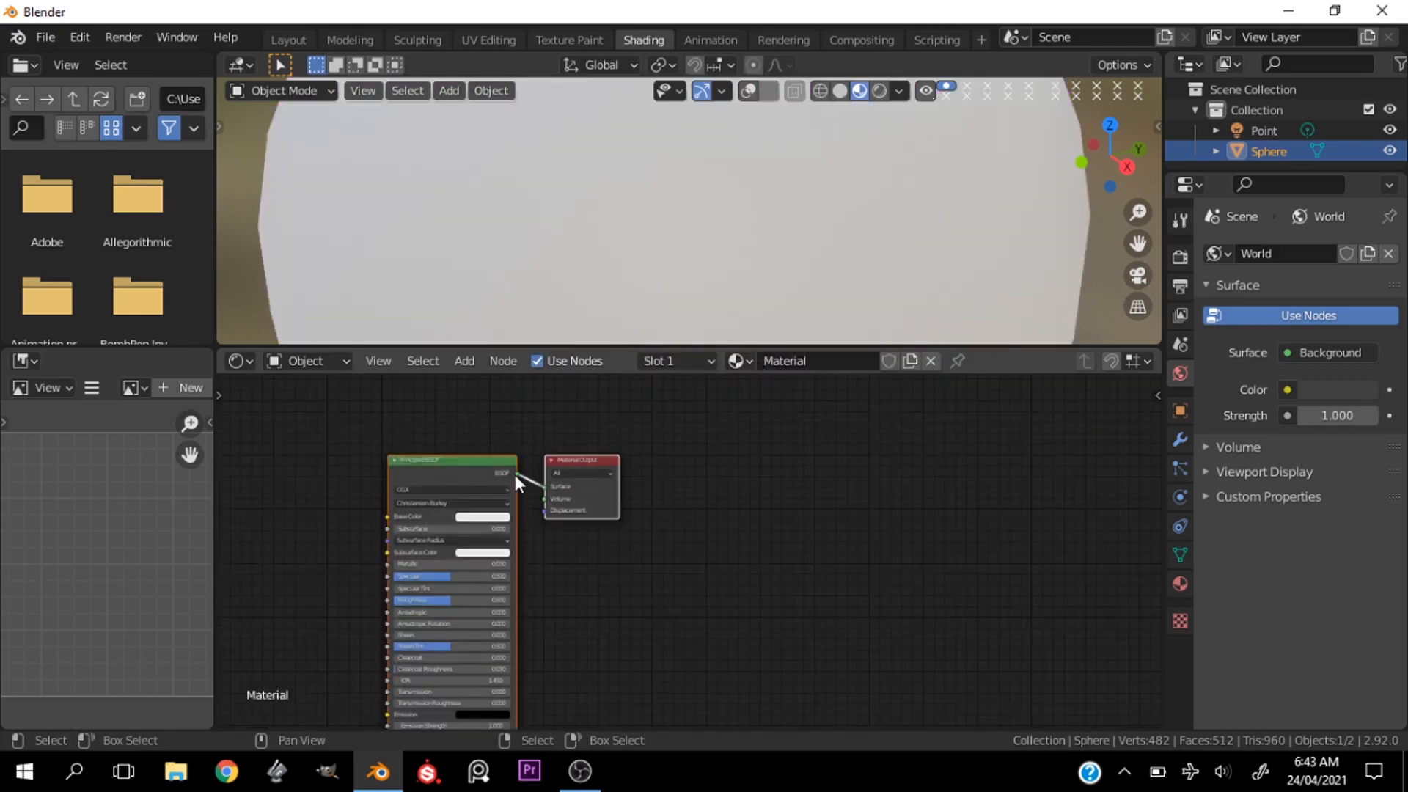
# Step: Zoom in on the new default material's Principled BSDF and Material Output nodes
pyautogui.moveTo(580, 460); pyautogui.dragTo(799, 464)
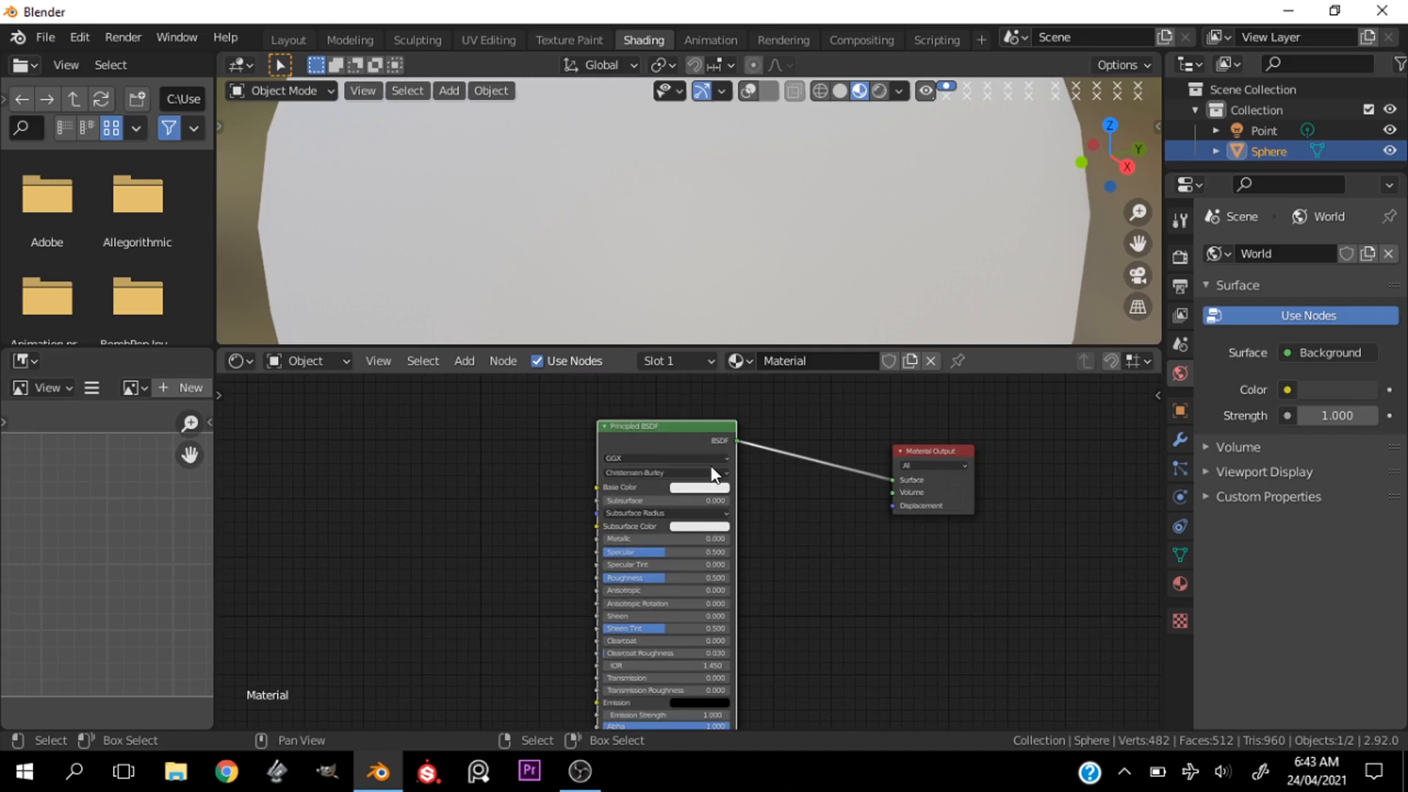
pyautogui.moveTo(712, 488)
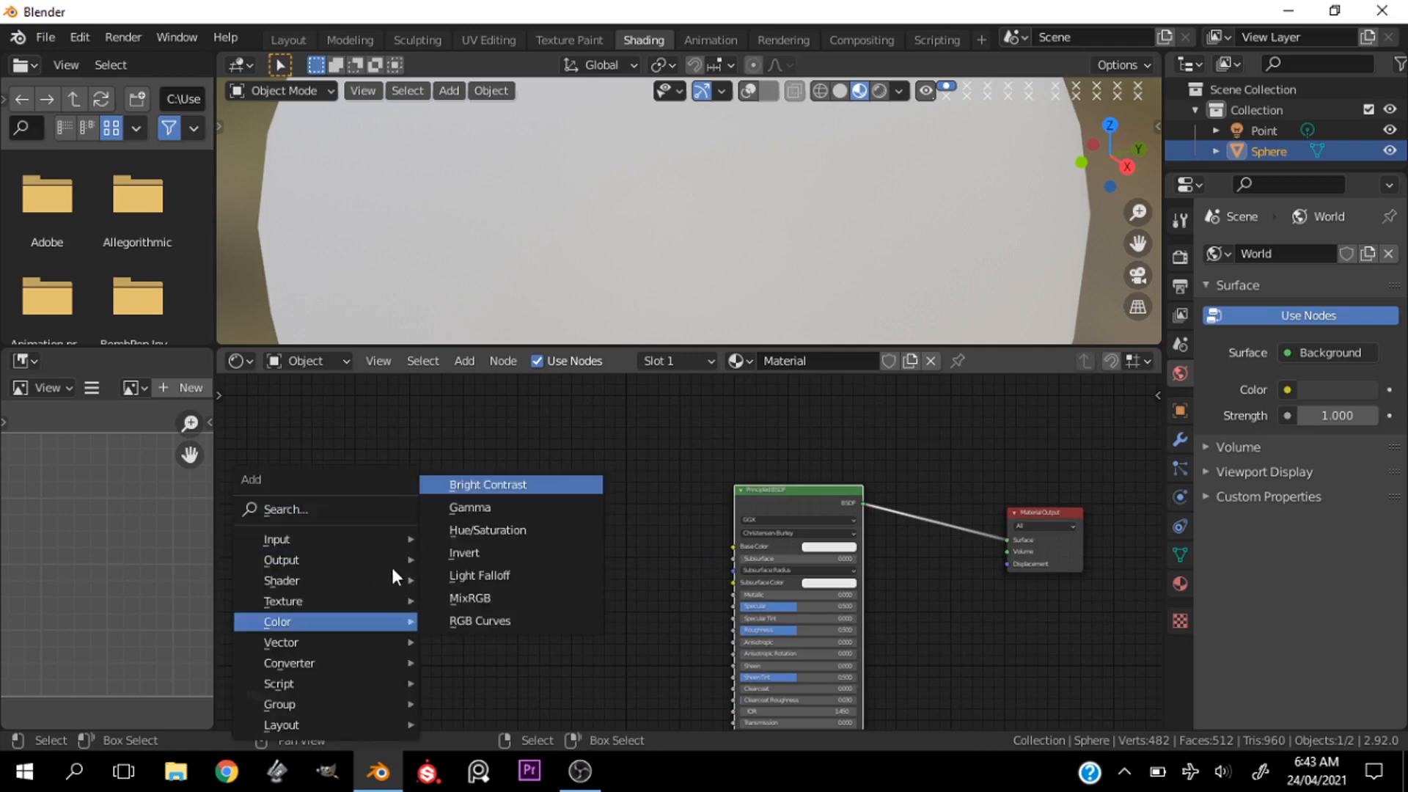
# Step: Add a ColorRamp node and tint its dark stop a tan yellow
pyautogui.click(479, 578)
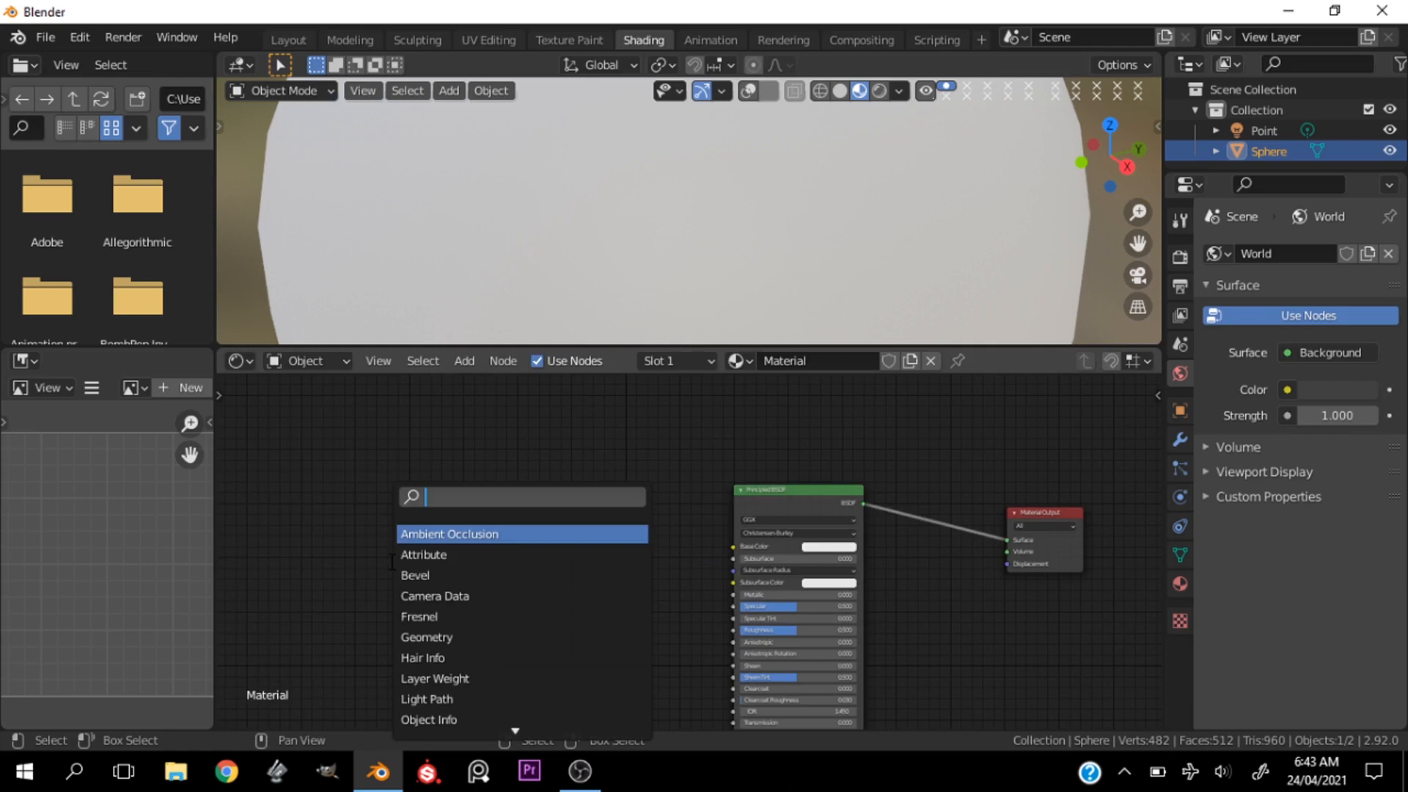
pyautogui.write('color')
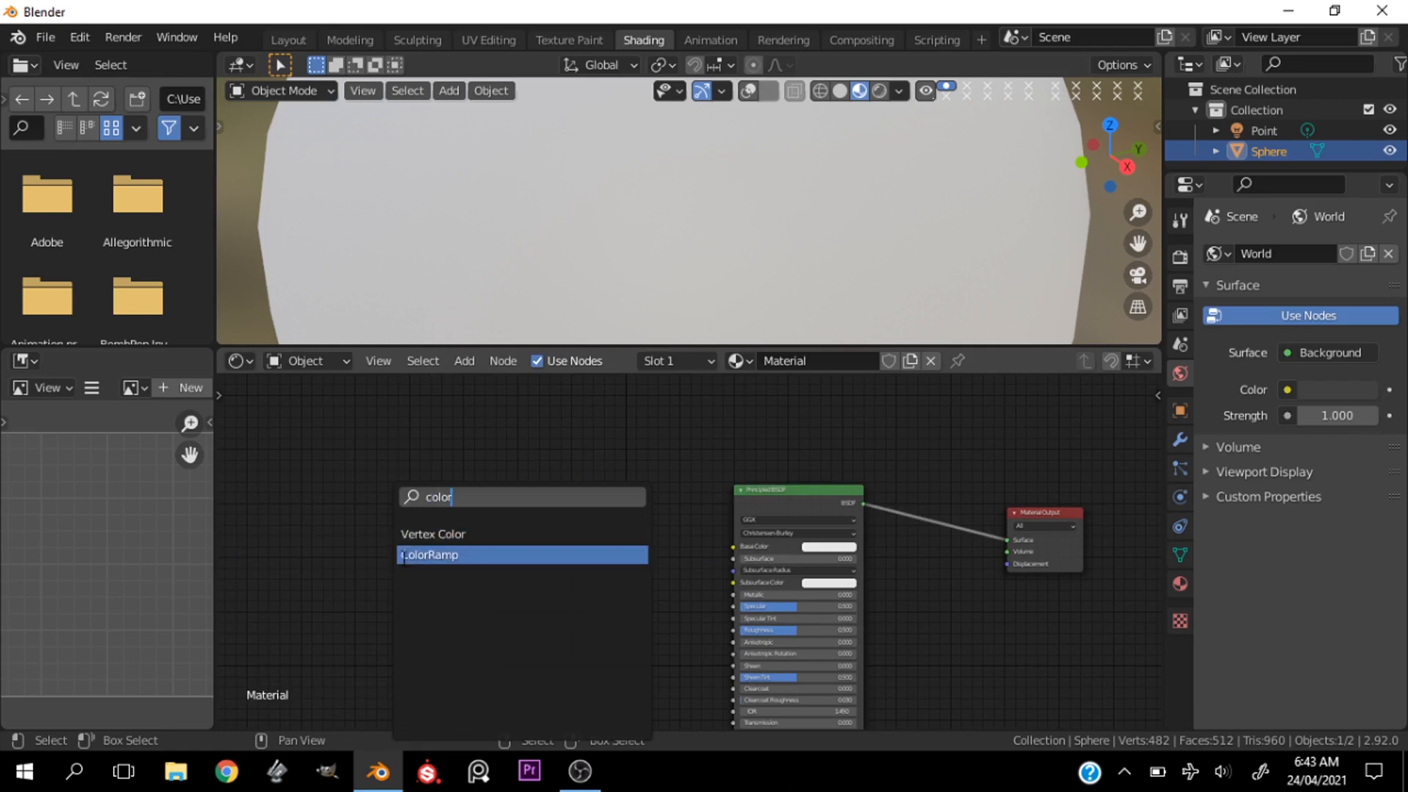
pyautogui.click(429, 556)
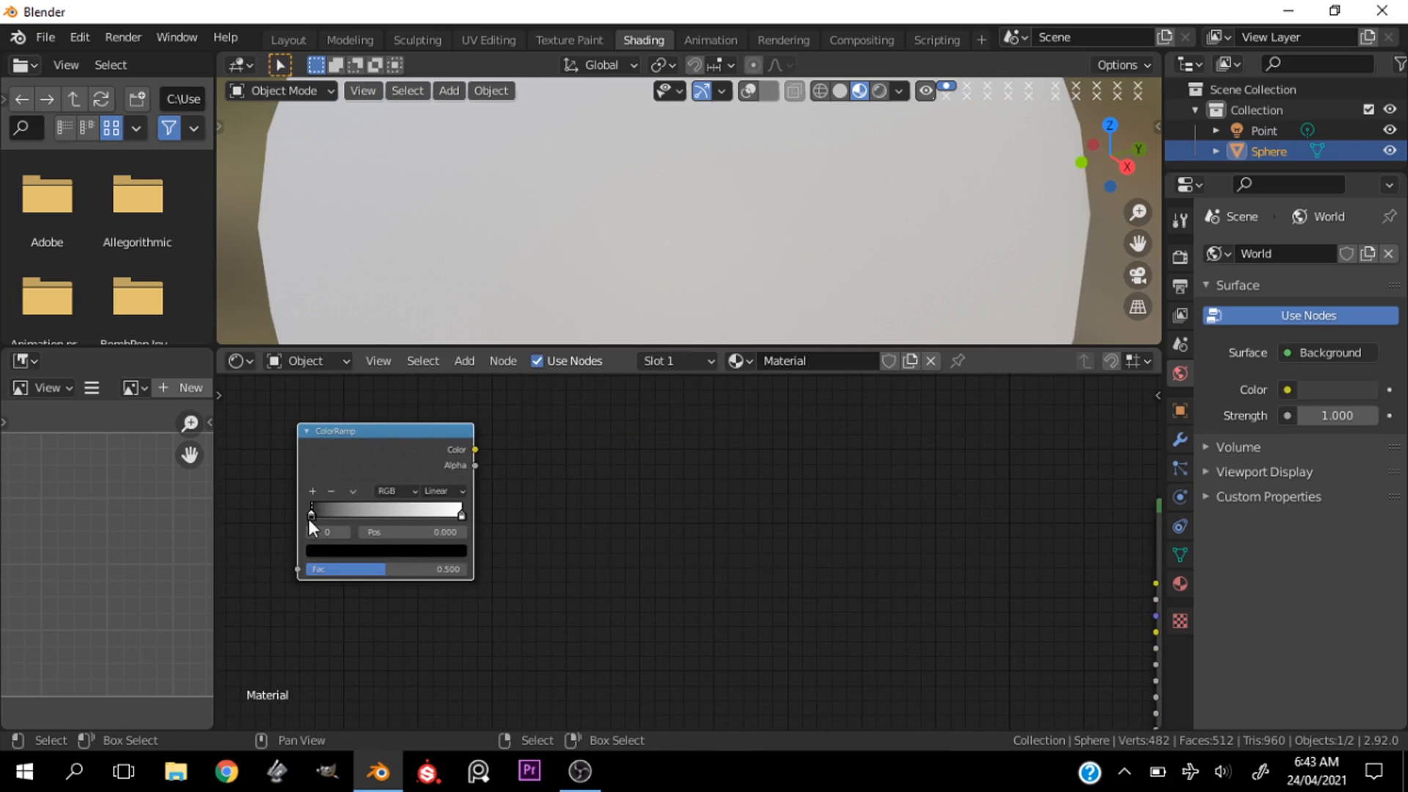
pyautogui.click(311, 512)
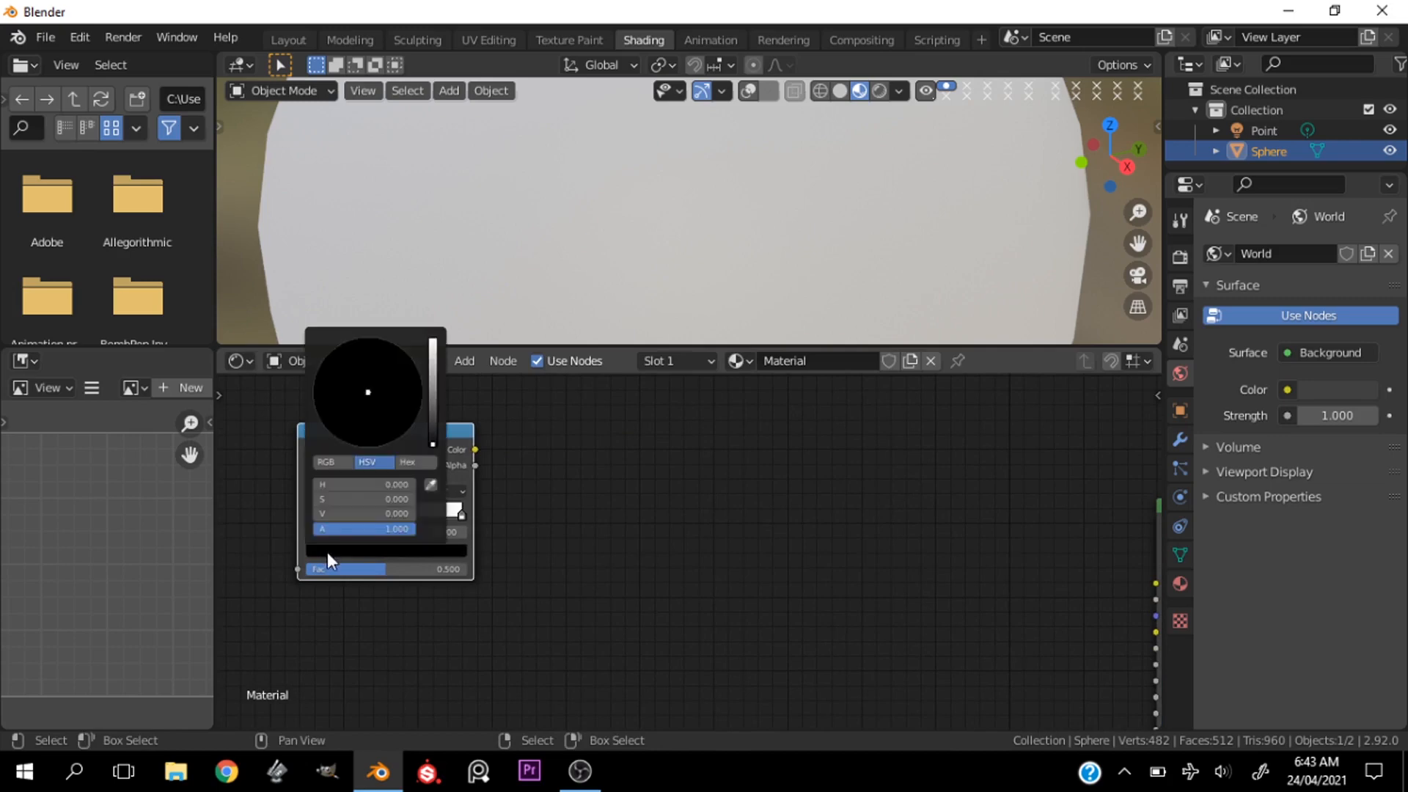
pyautogui.moveTo(342, 545)
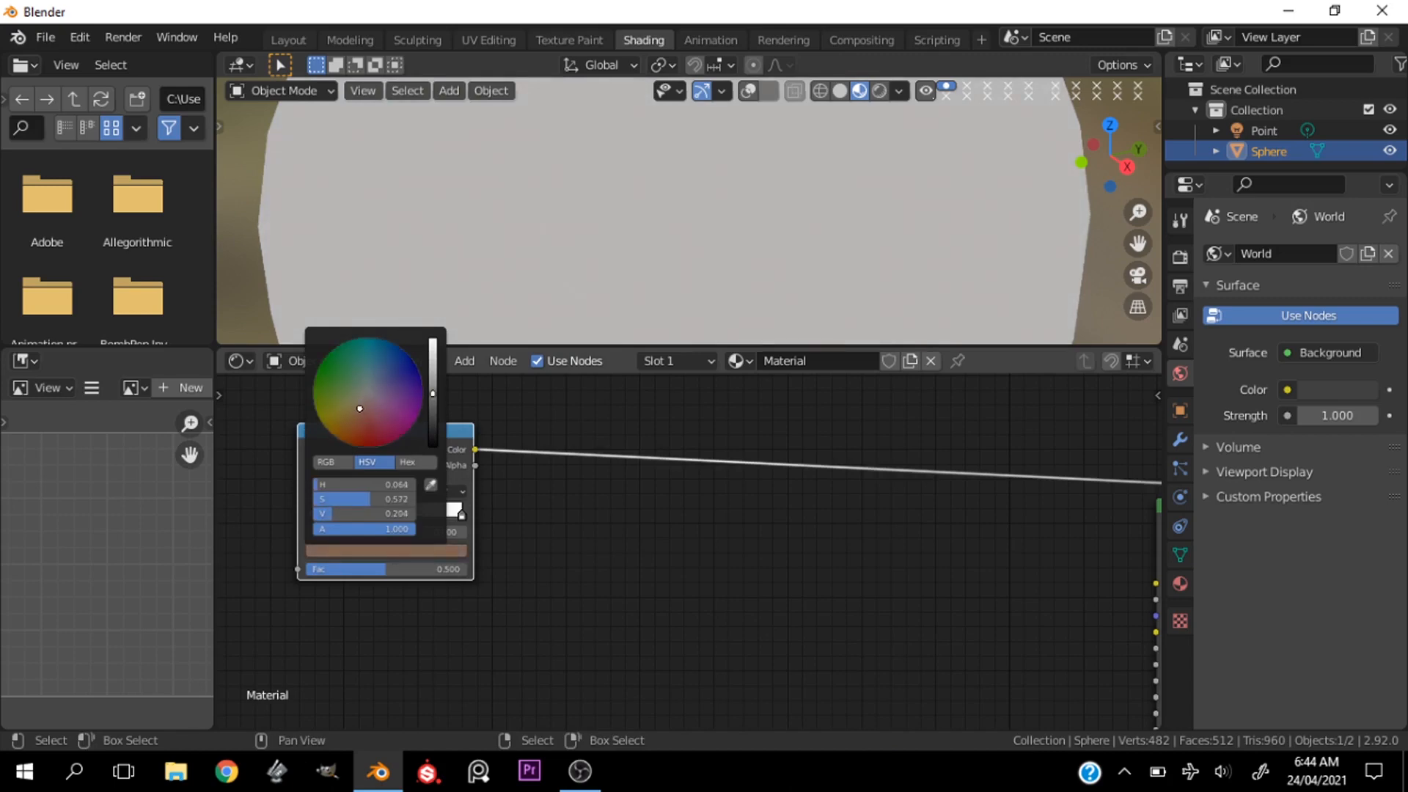
pyautogui.moveTo(360, 409); pyautogui.dragTo(357, 411)
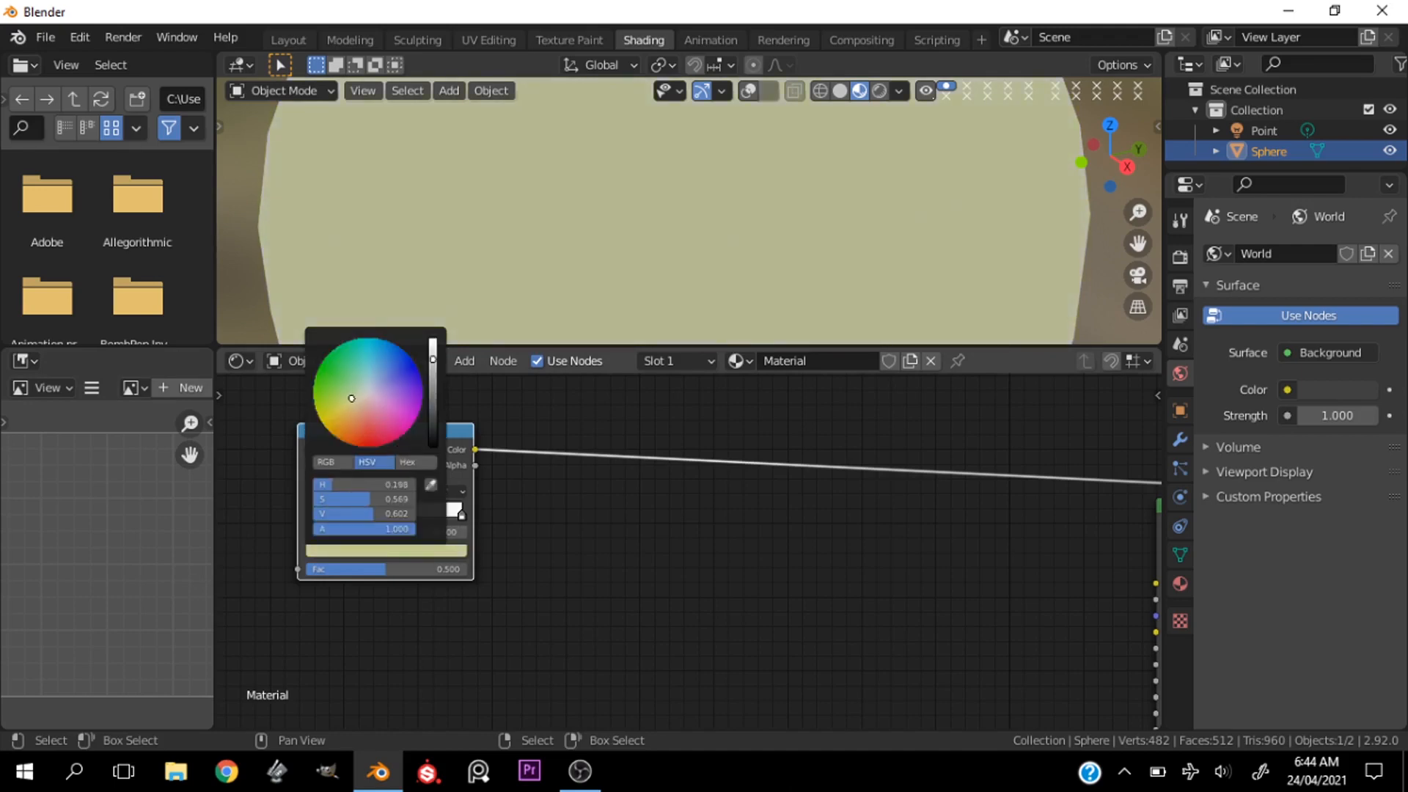
pyautogui.click(422, 563)
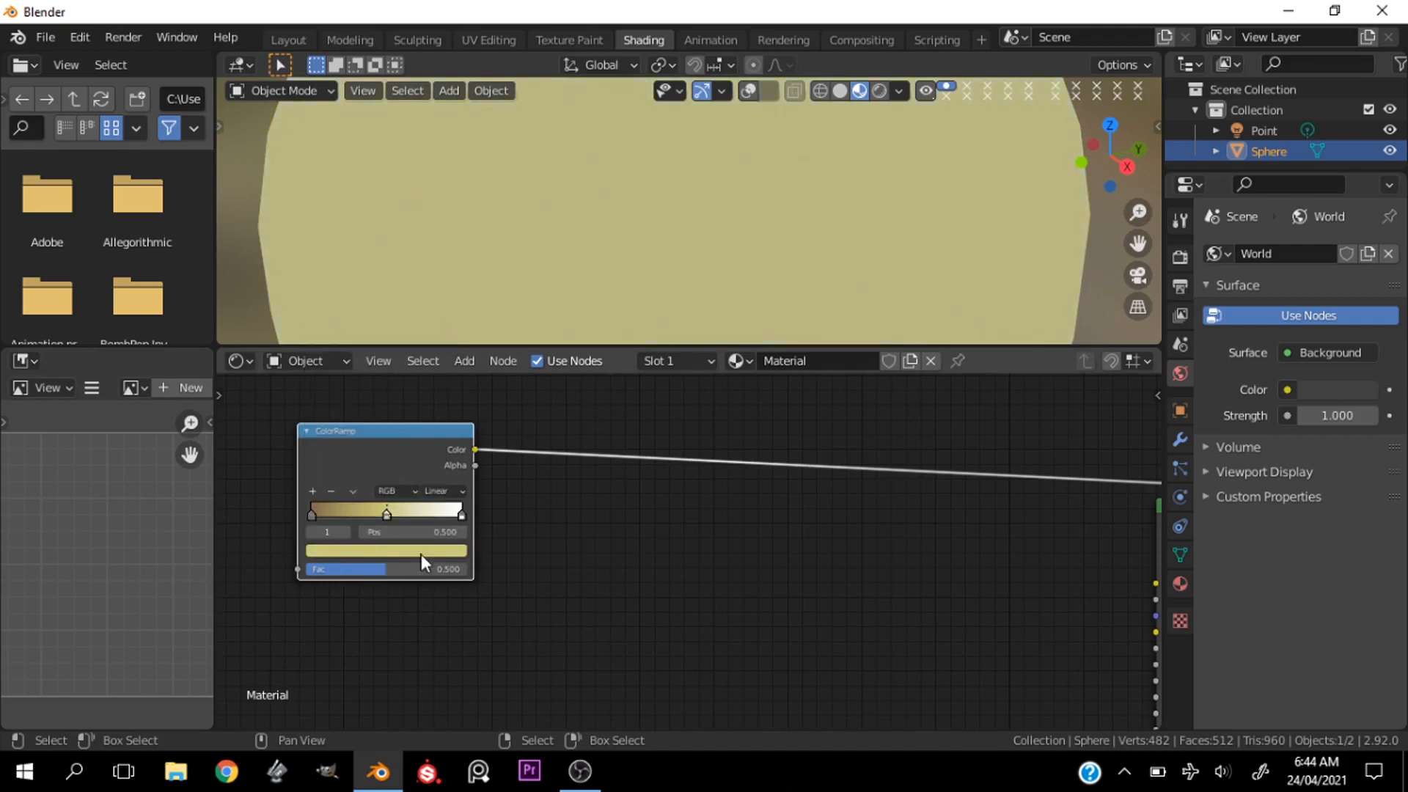
# Step: Slide the ramp's middle stop toward the dark end, to around 0.16
pyautogui.moveTo(386, 513); pyautogui.dragTo(344, 513)
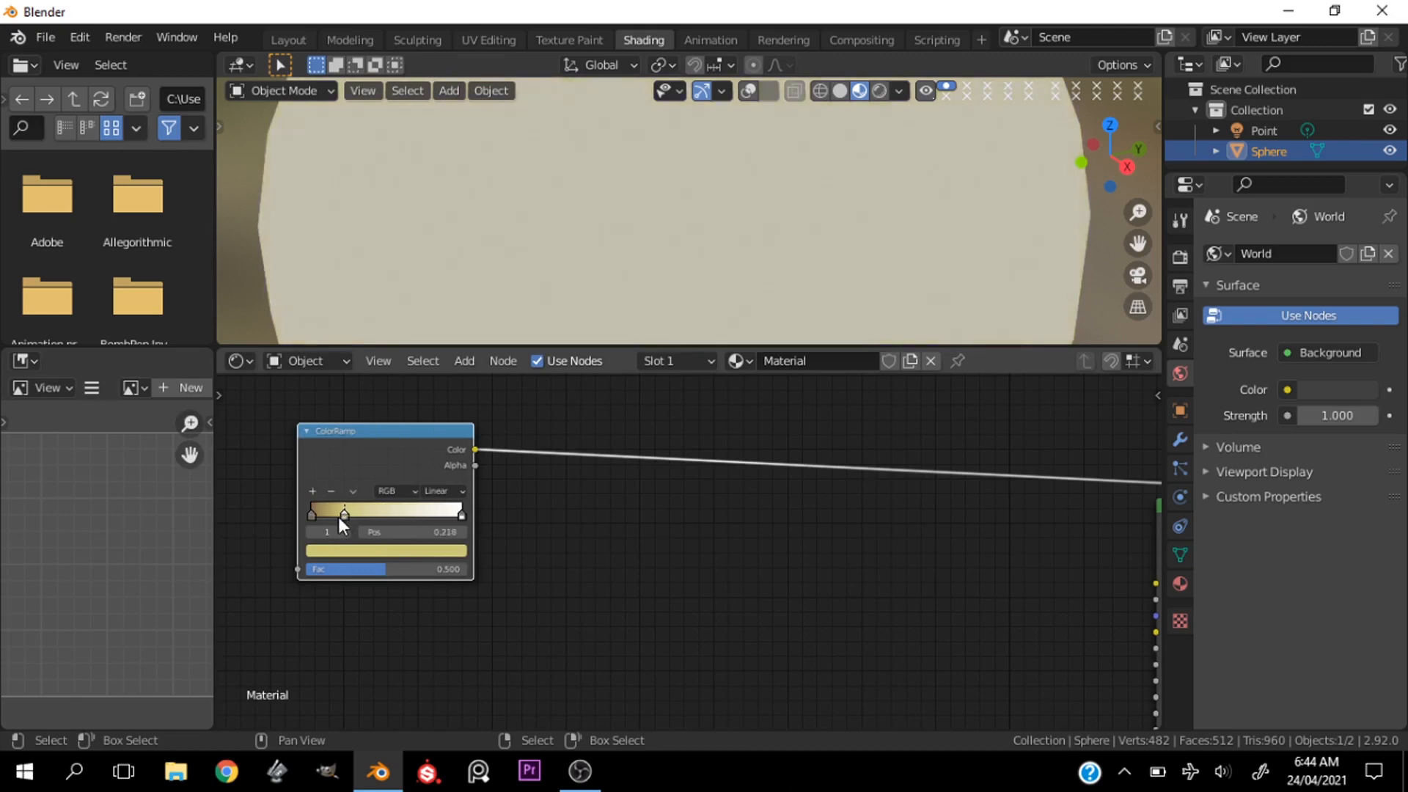
pyautogui.moveTo(343, 512); pyautogui.dragTo(356, 513)
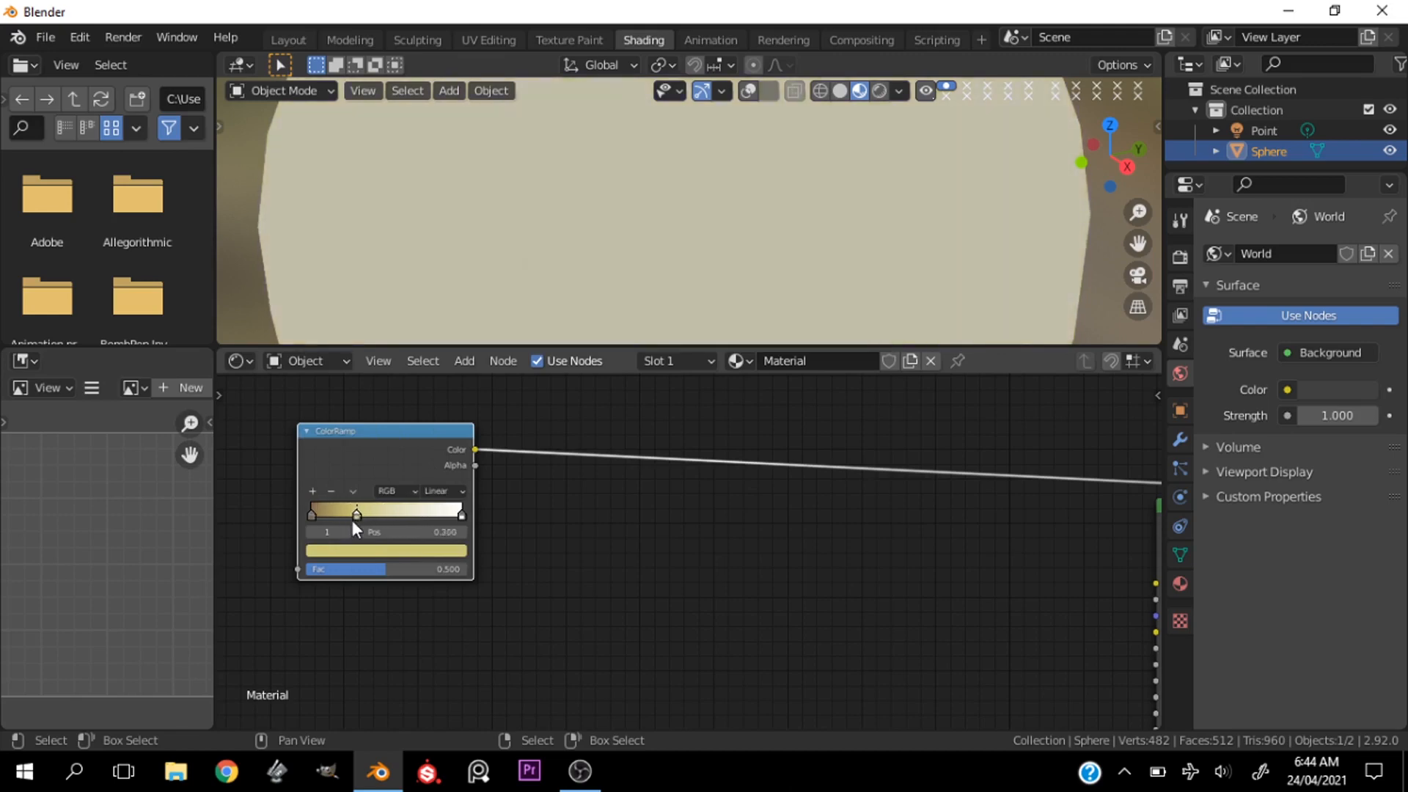
pyautogui.moveTo(355, 512); pyautogui.dragTo(359, 513)
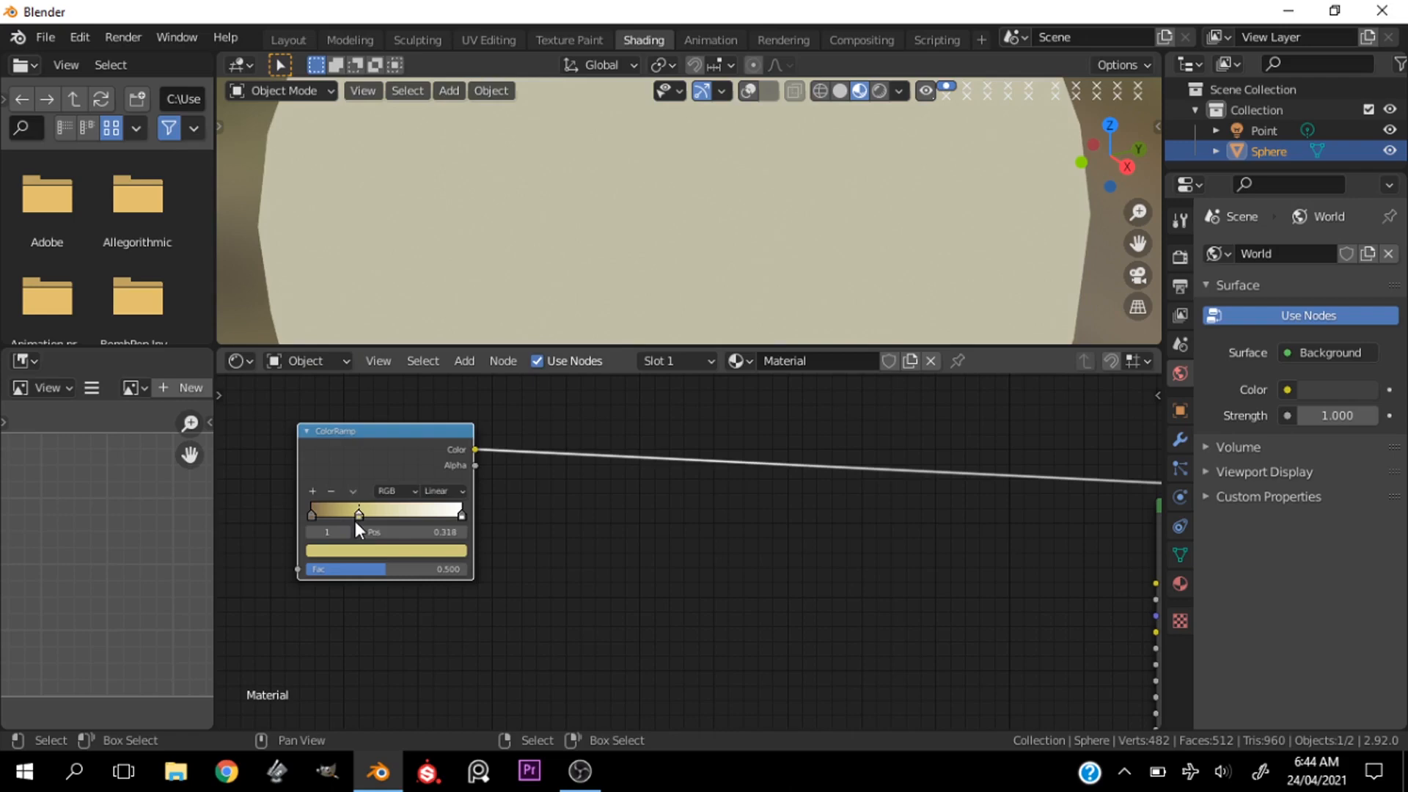
pyautogui.moveTo(360, 513); pyautogui.dragTo(336, 513)
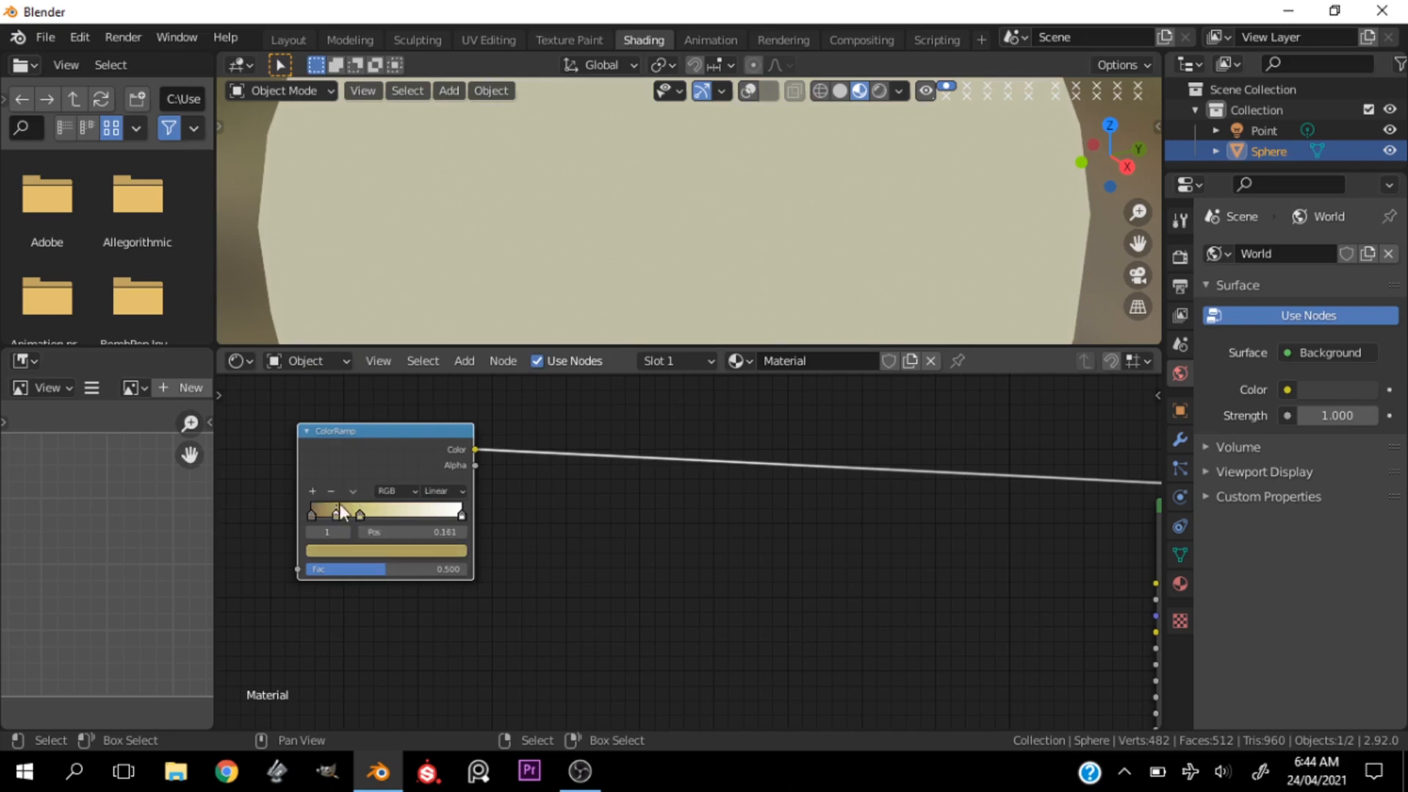
# Step: Add another stop to the ColorRamp and give it a warmer reddish-brown colour
pyautogui.click(376, 513)
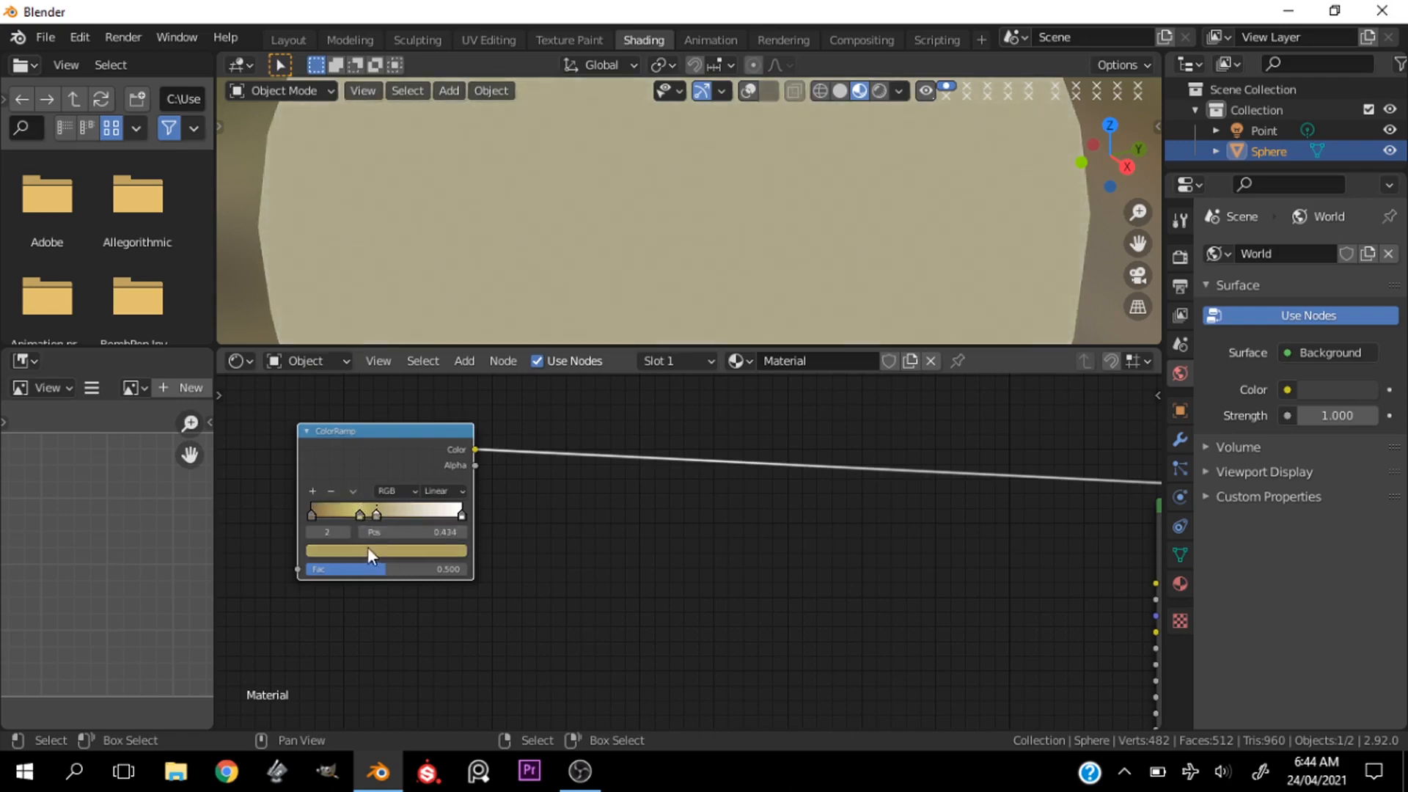
pyautogui.click(387, 551)
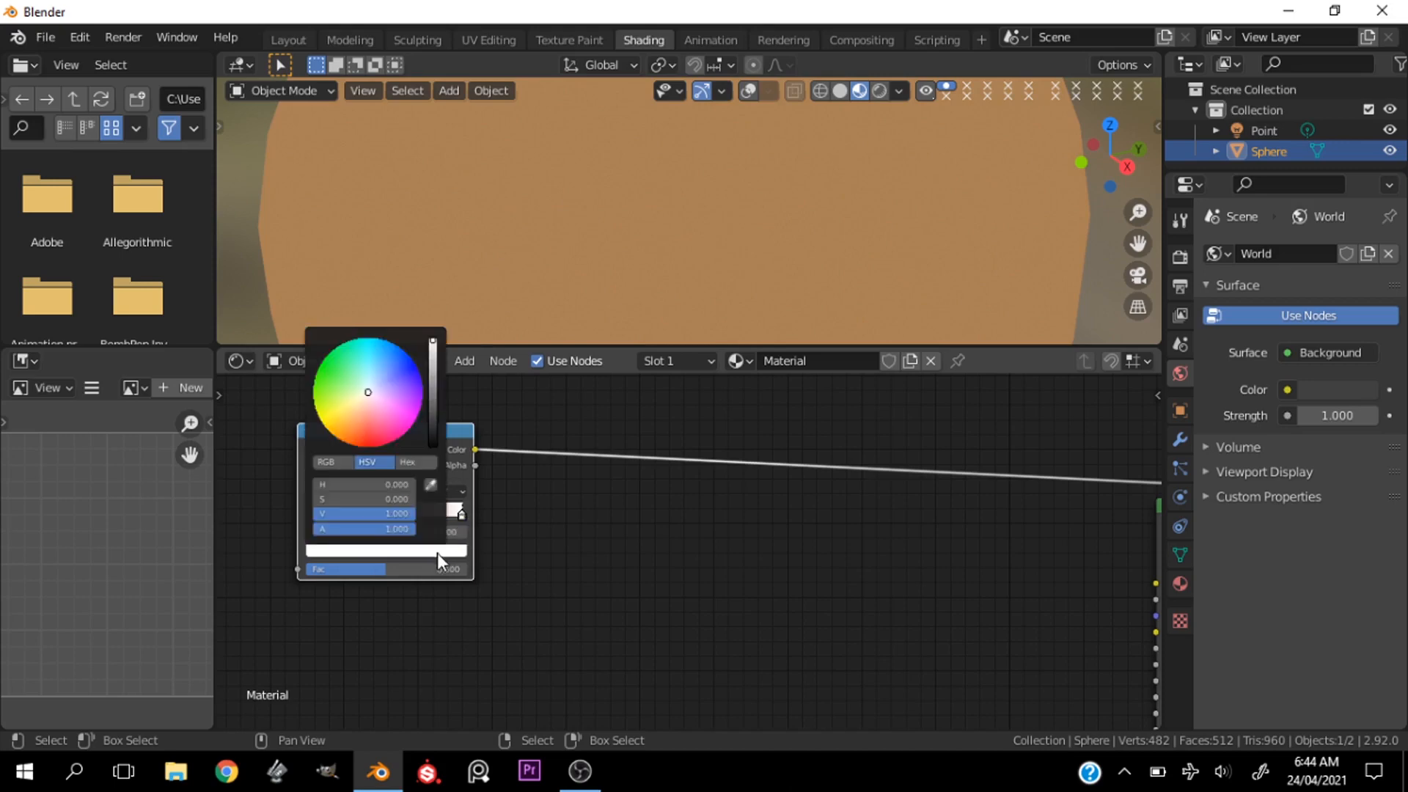
pyautogui.click(354, 428)
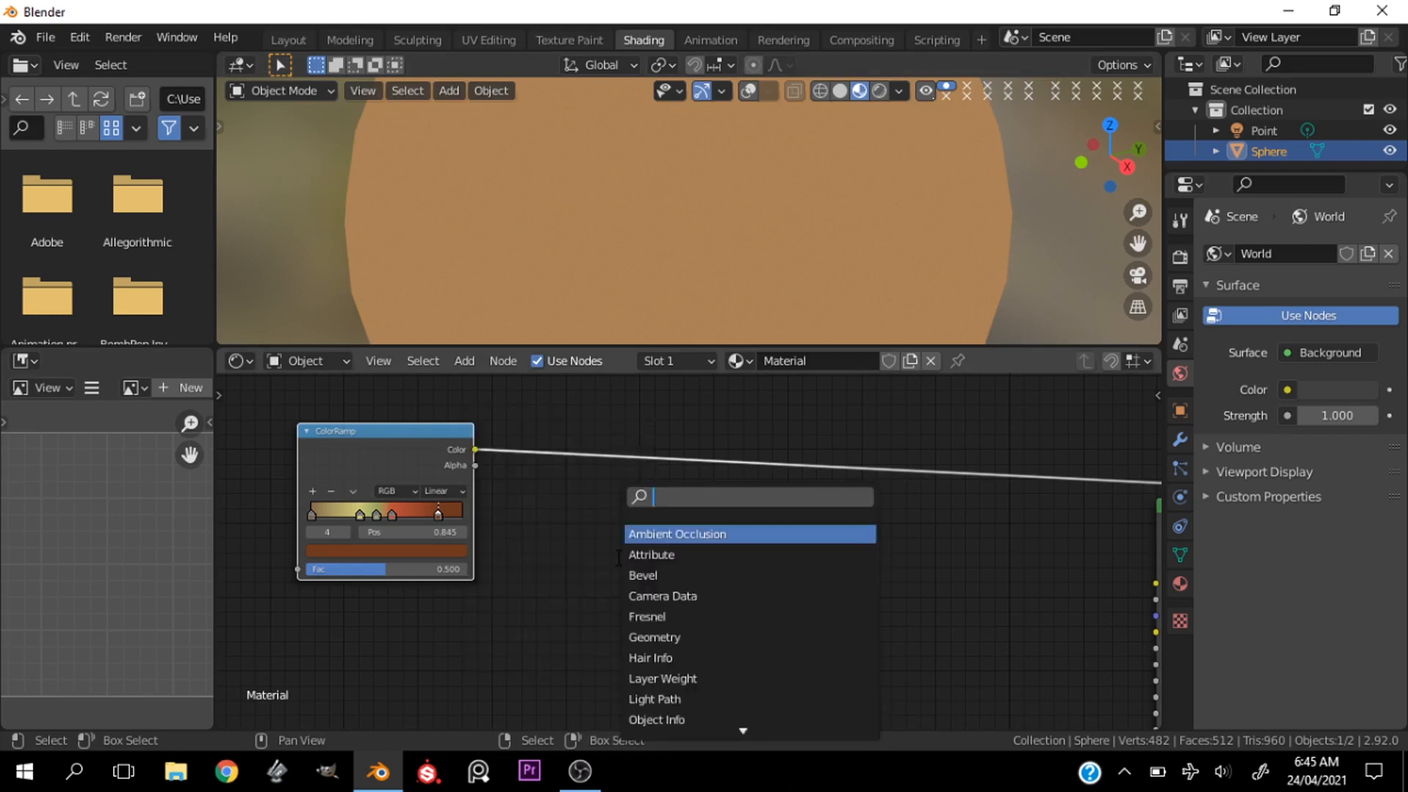
# Step: Insert an RGB Curves node between ColorRamp and BSDF, shaping an S-curve
pyautogui.write('rgb')
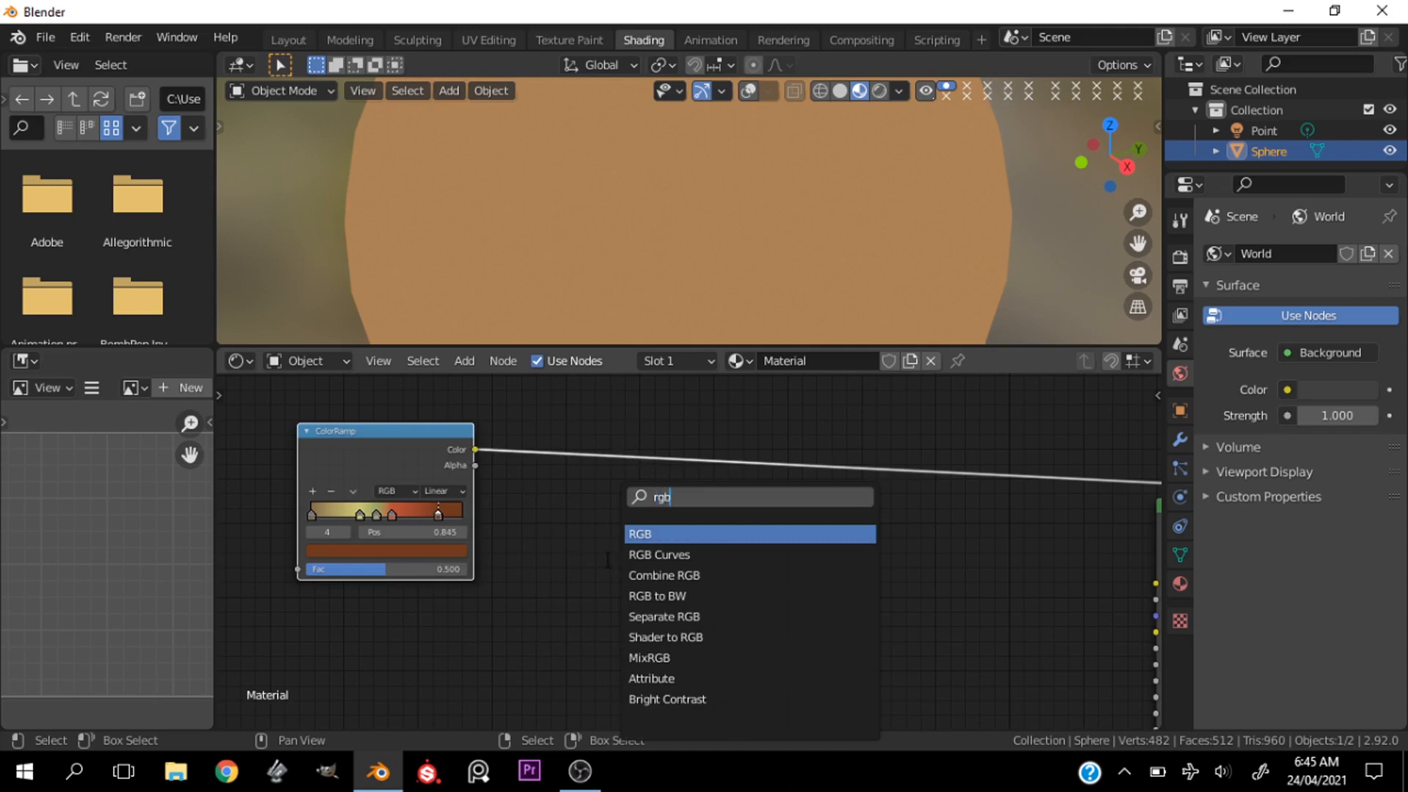
pyautogui.click(659, 554)
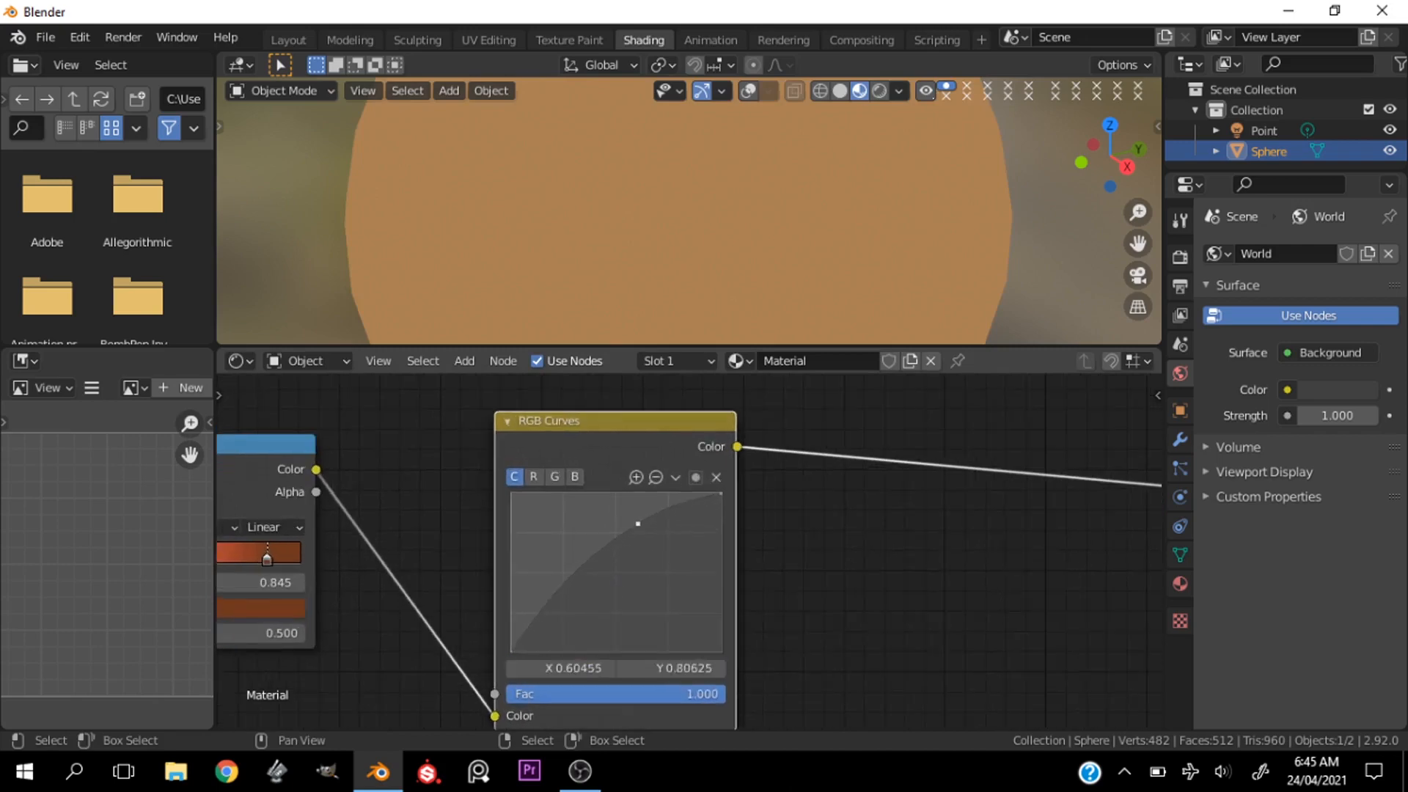
pyautogui.moveTo(637, 524); pyautogui.dragTo(578, 607)
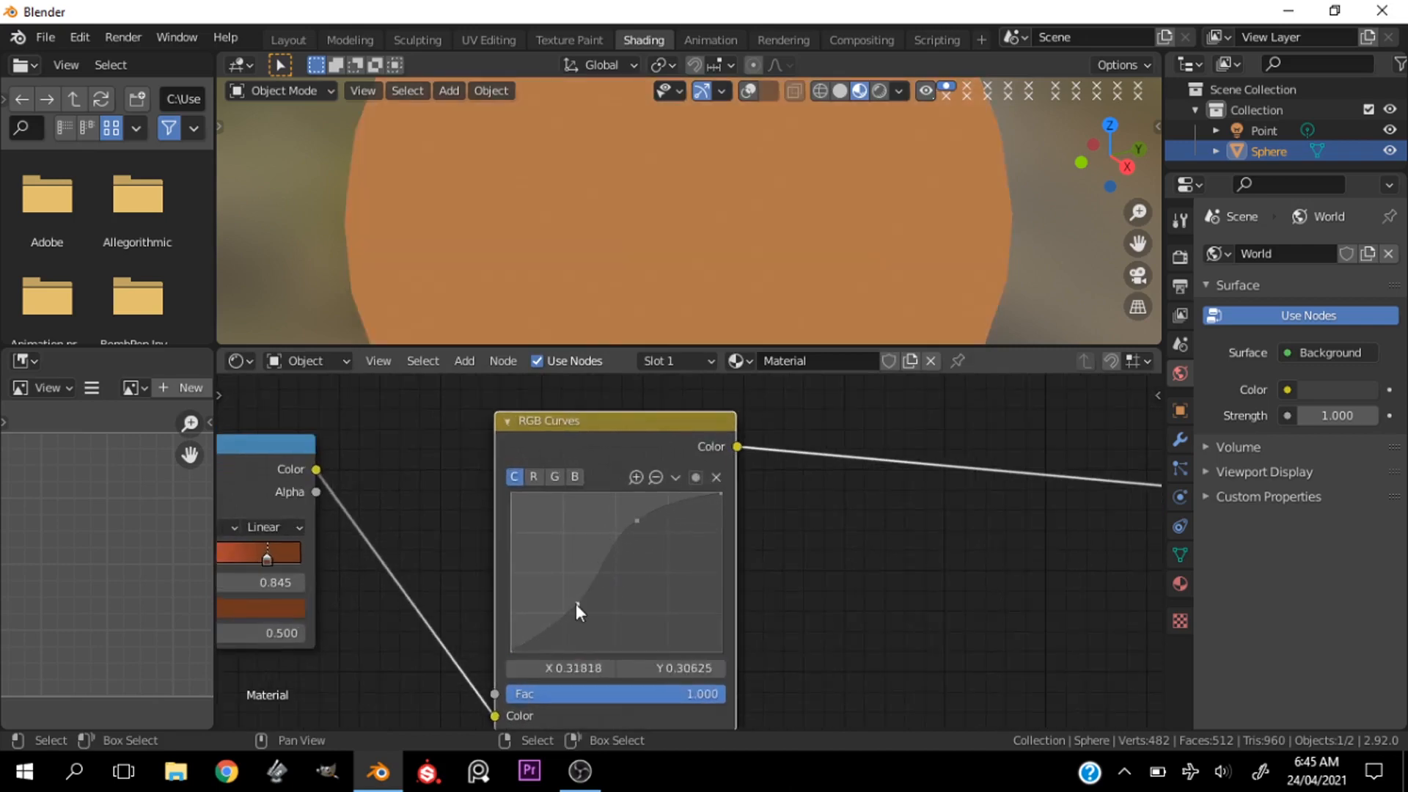
pyautogui.moveTo(636, 521); pyautogui.dragTo(576, 605)
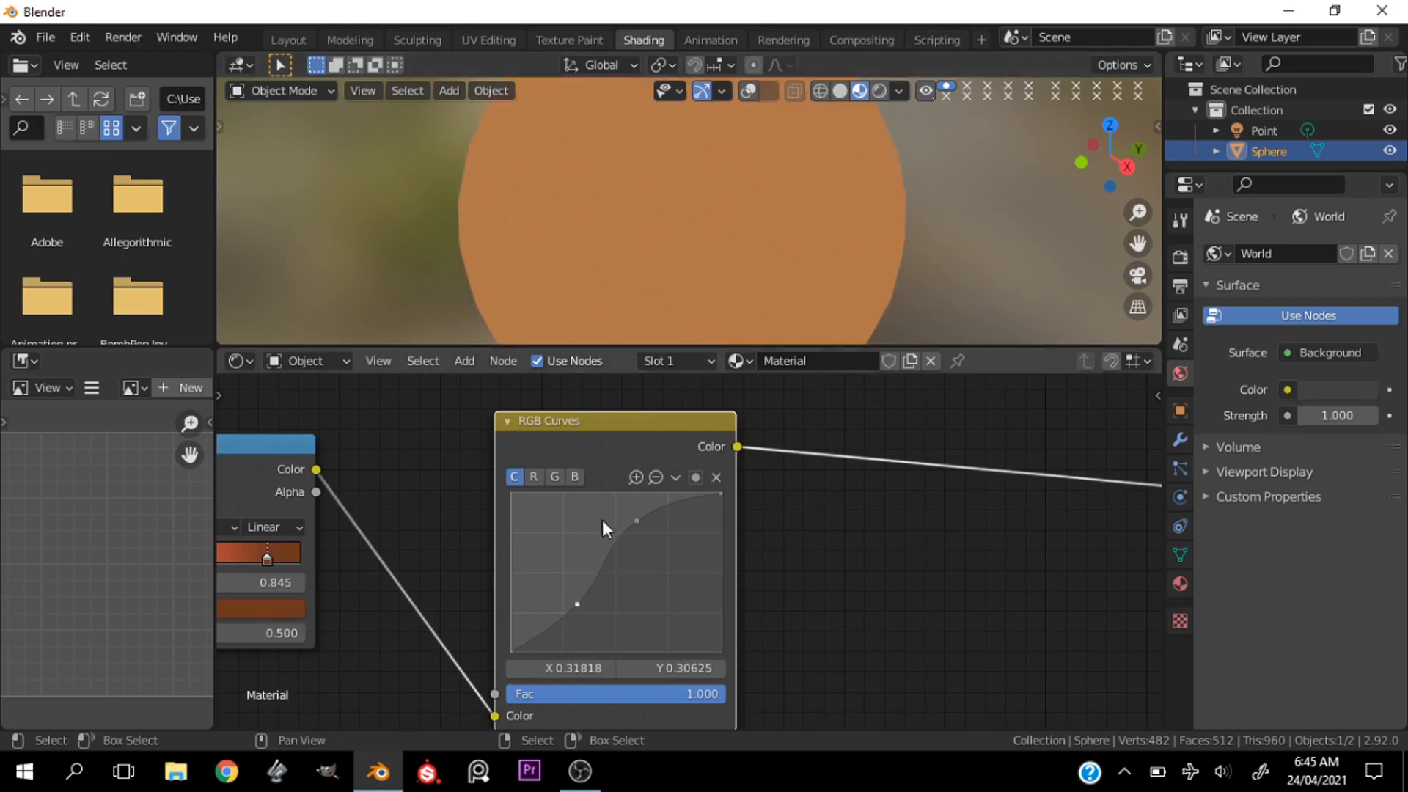
pyautogui.moveTo(636, 520); pyautogui.dragTo(636, 523)
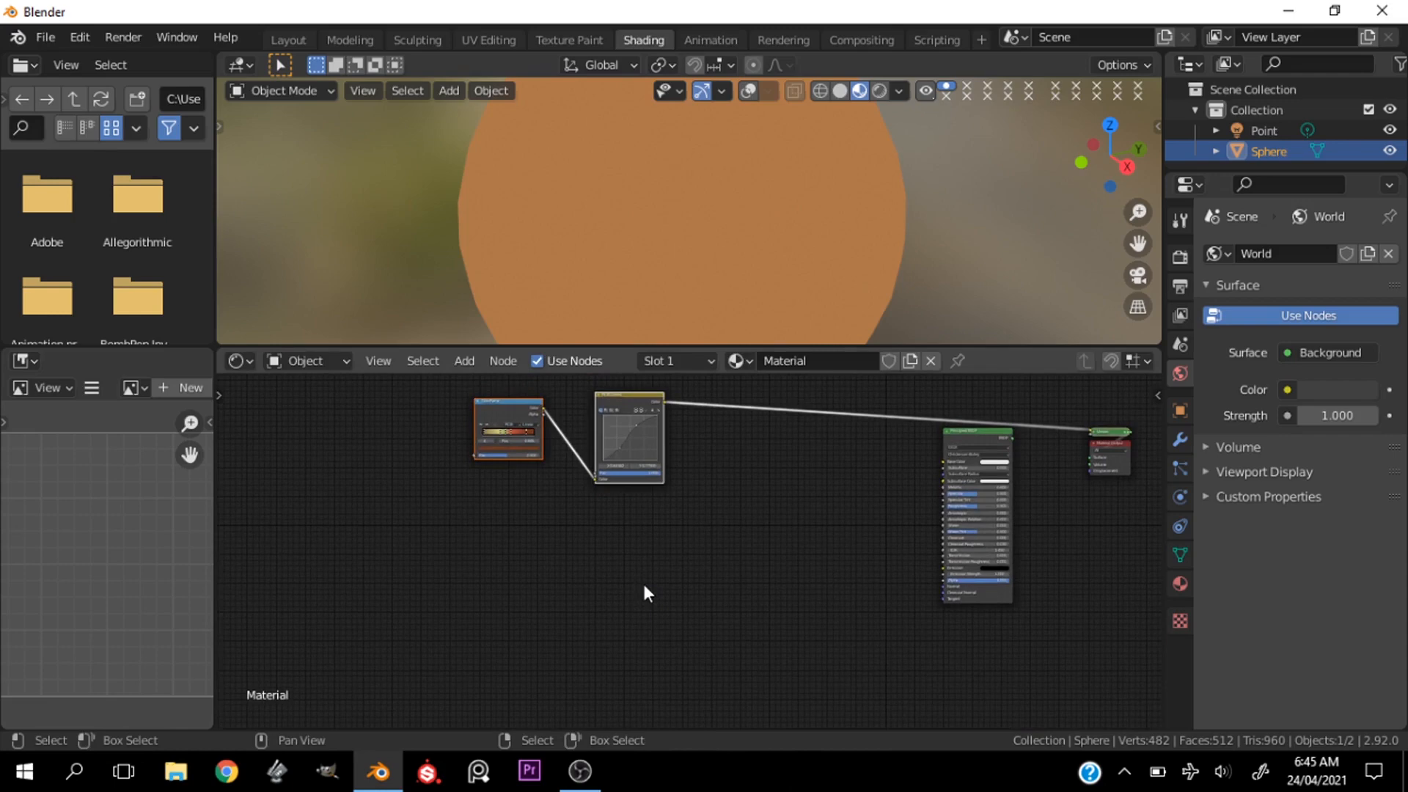
pyautogui.moveTo(515, 572)
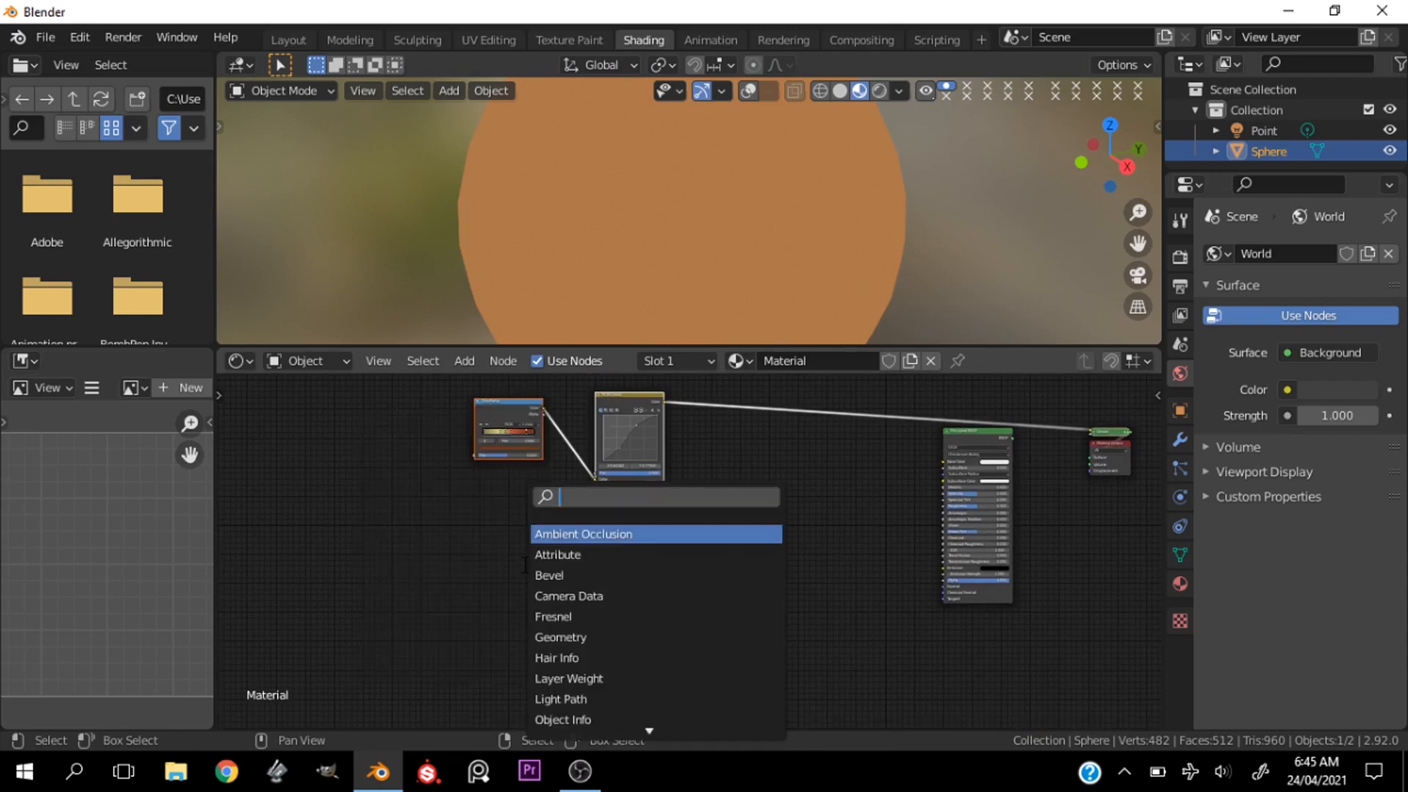
# Step: Add a Noise Texture with a new ColorRamp, entering 16.2 for the noise
pyautogui.write('noise')
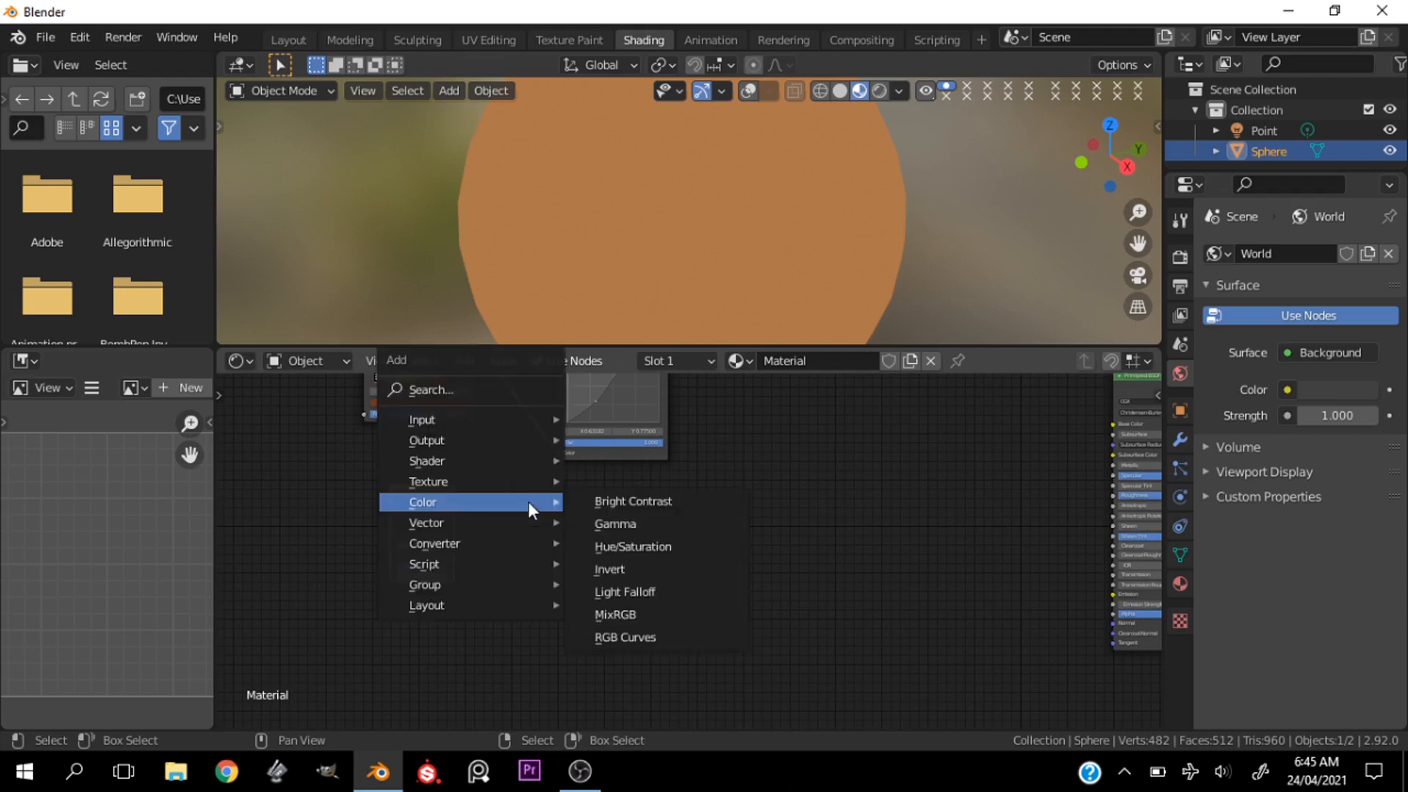
pyautogui.write('colo')
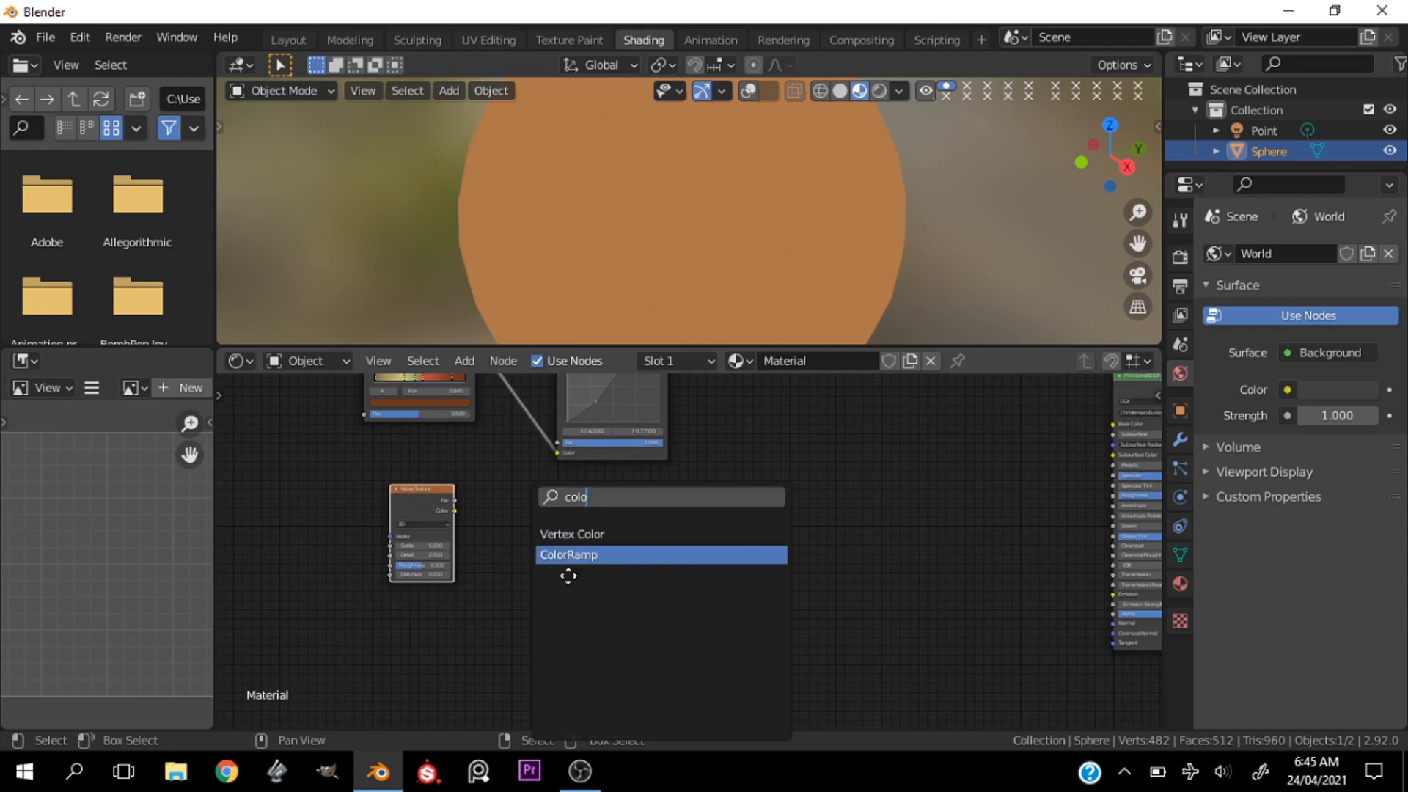
pyautogui.click(568, 554)
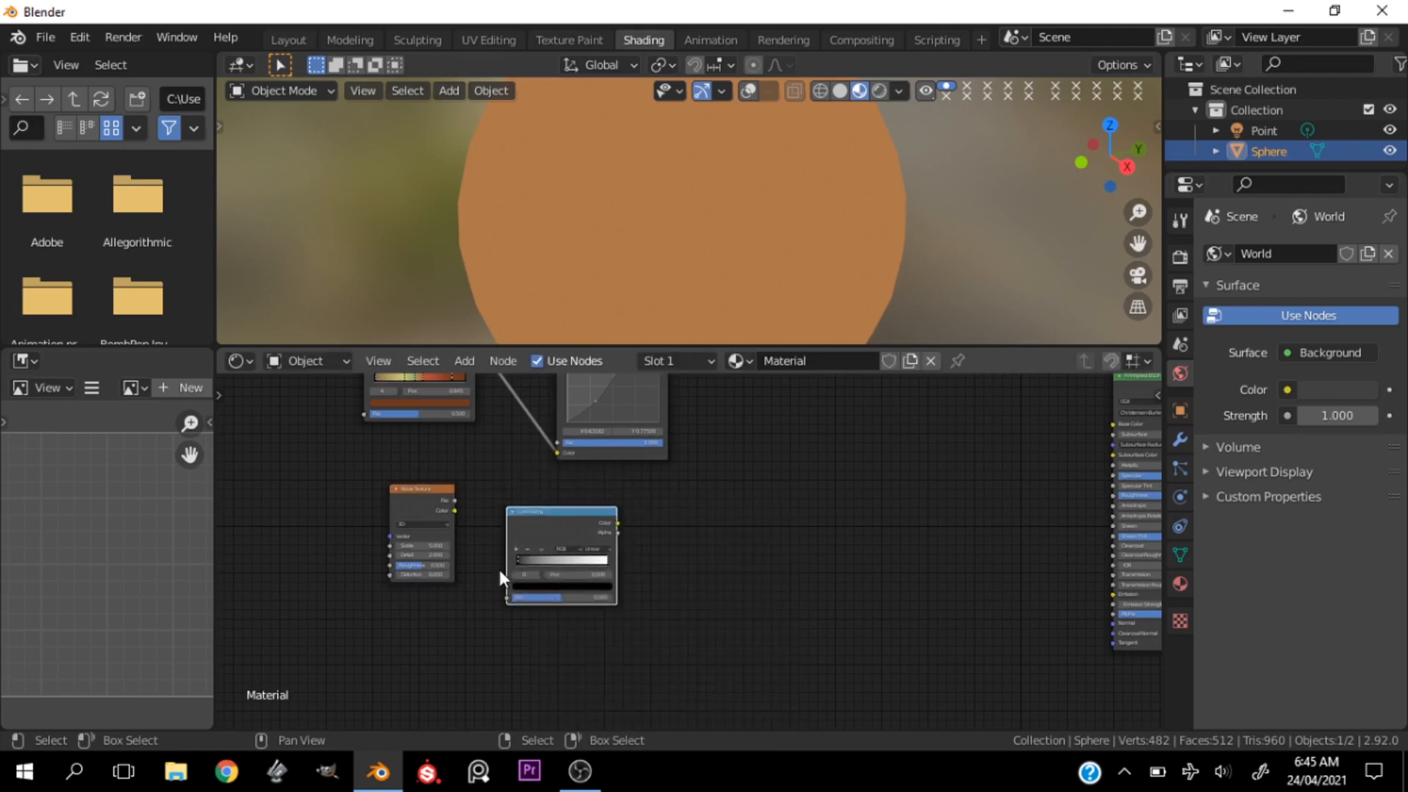
pyautogui.moveTo(455, 511)
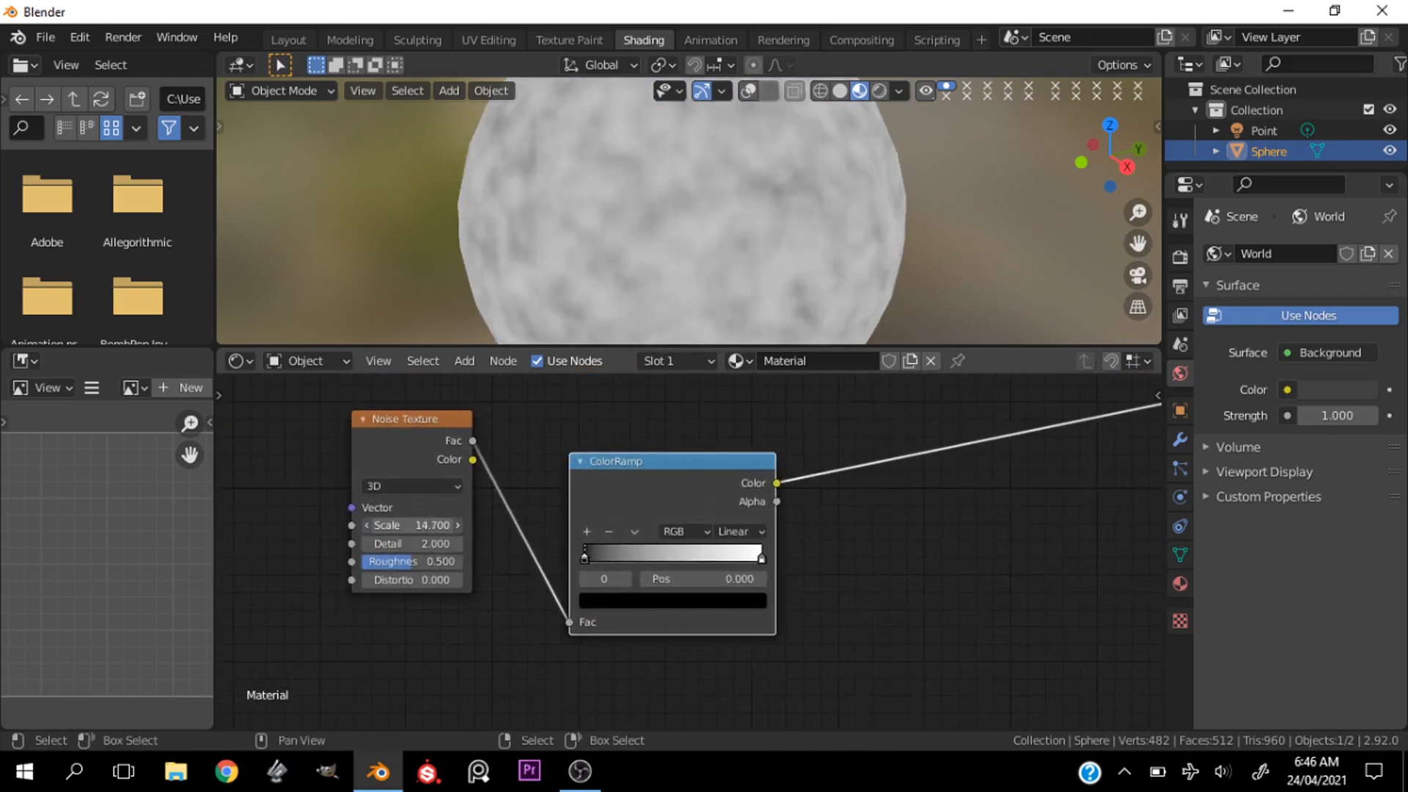
pyautogui.write('16.2')
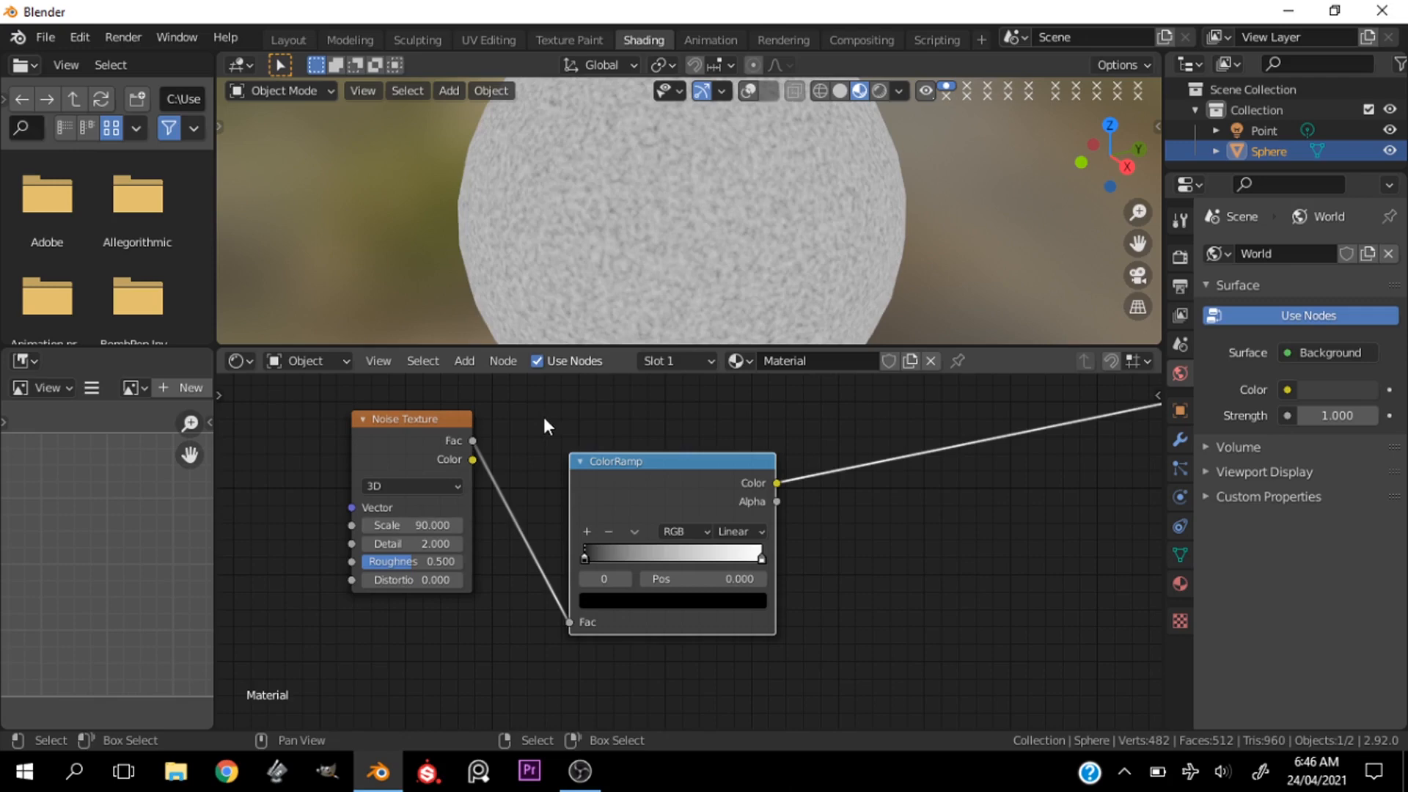
pyautogui.moveTo(411, 544)
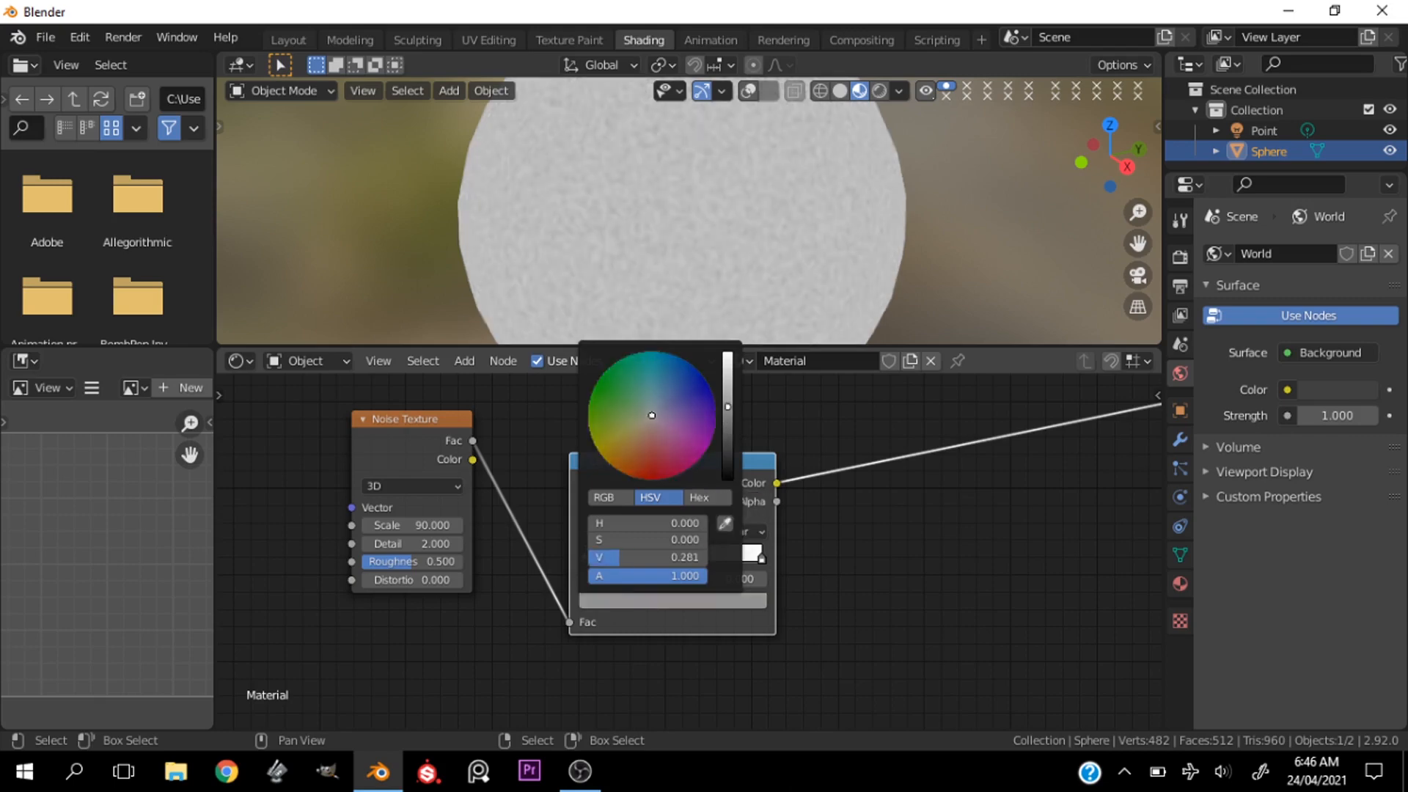
# Step: Tint the noise ramp's first stop dark red and reposition the middle and third stops
pyautogui.moveTo(652, 416); pyautogui.dragTo(641, 478)
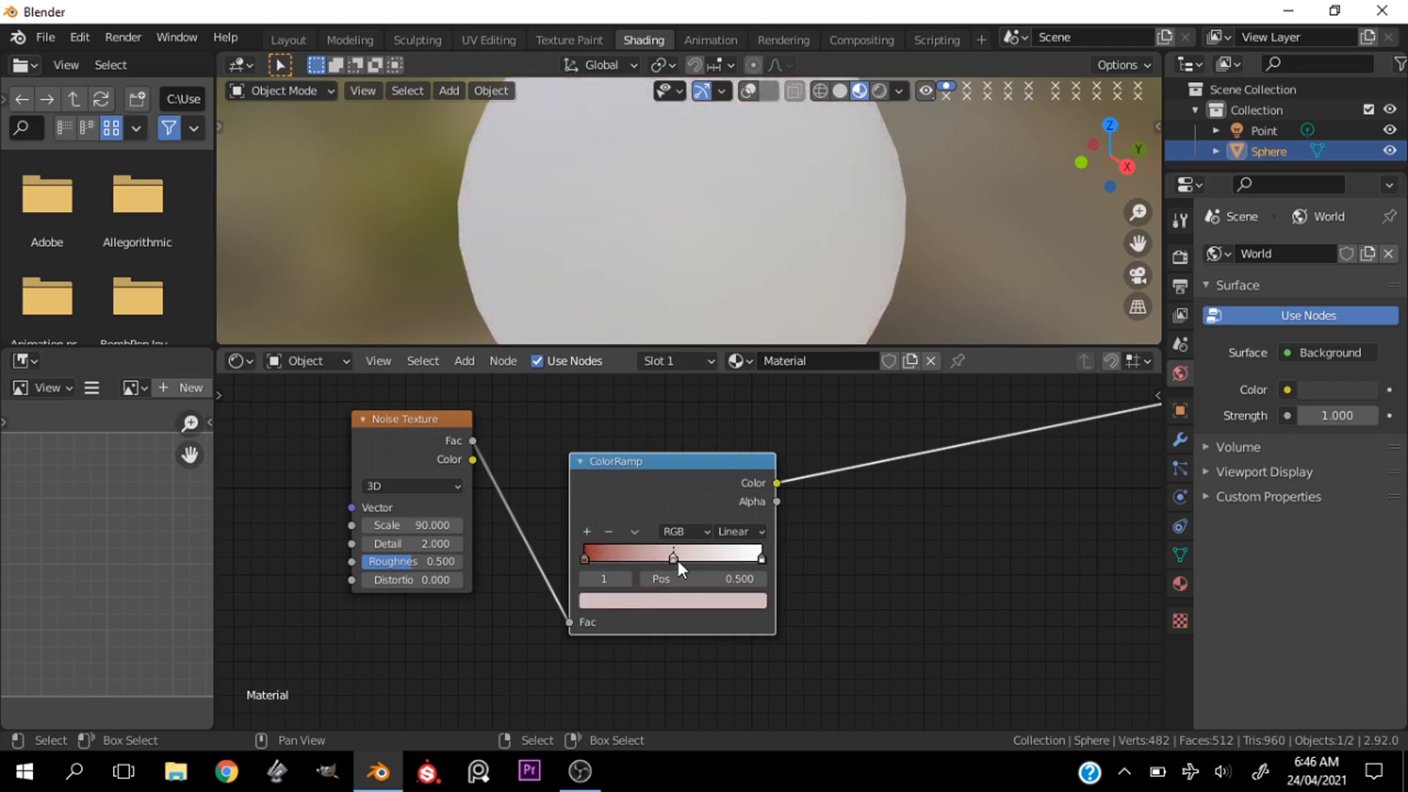
pyautogui.moveTo(673, 557); pyautogui.dragTo(632, 557)
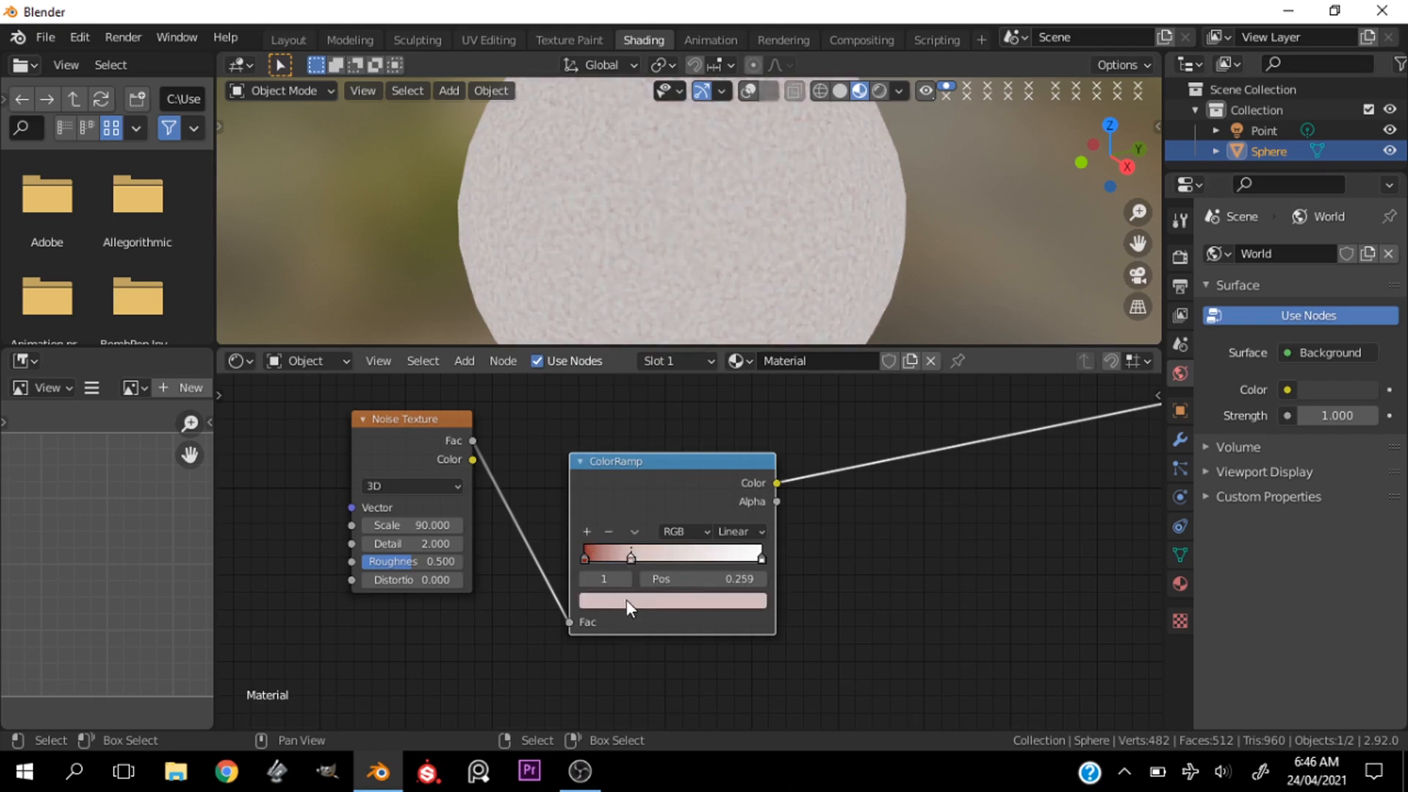
pyautogui.click(672, 601)
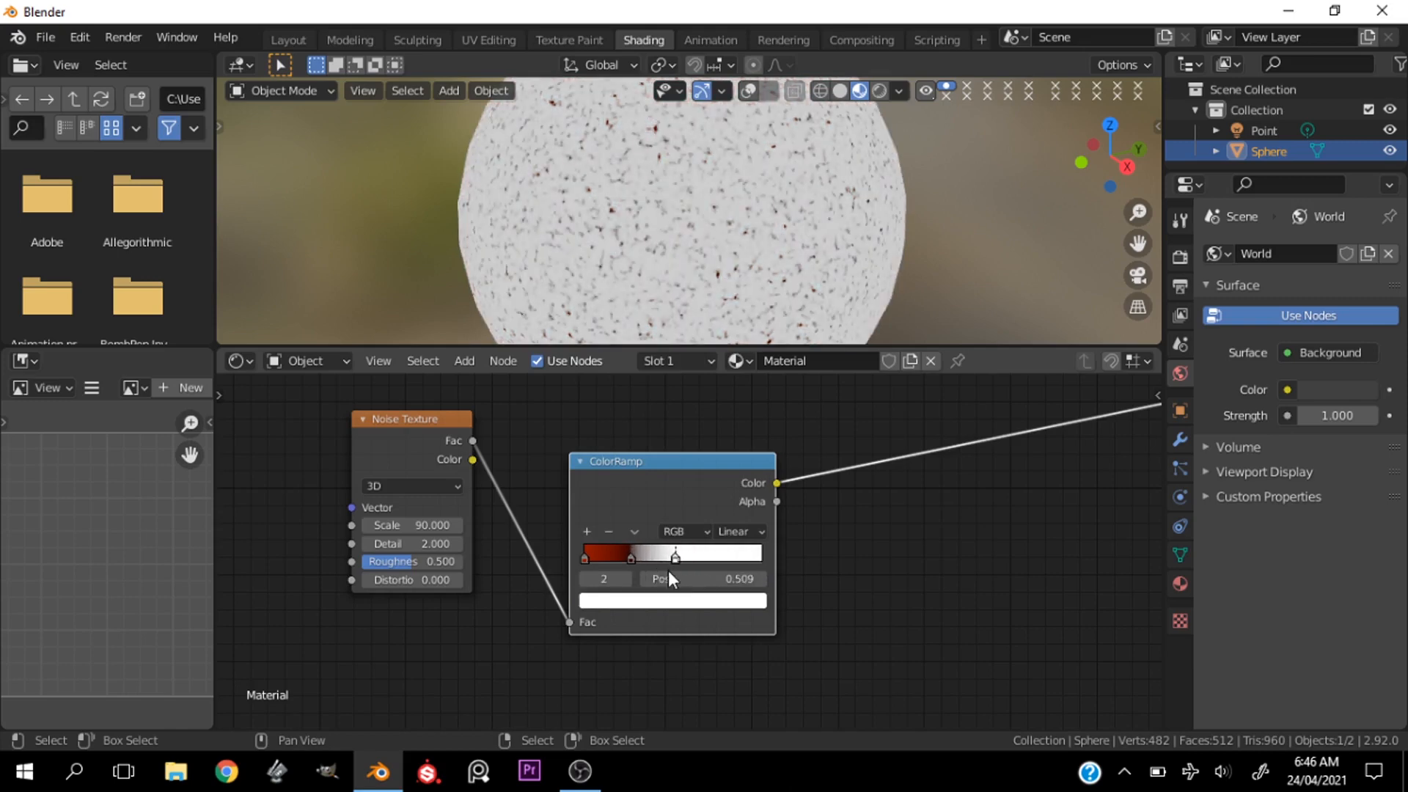
pyautogui.moveTo(676, 552); pyautogui.dragTo(660, 552)
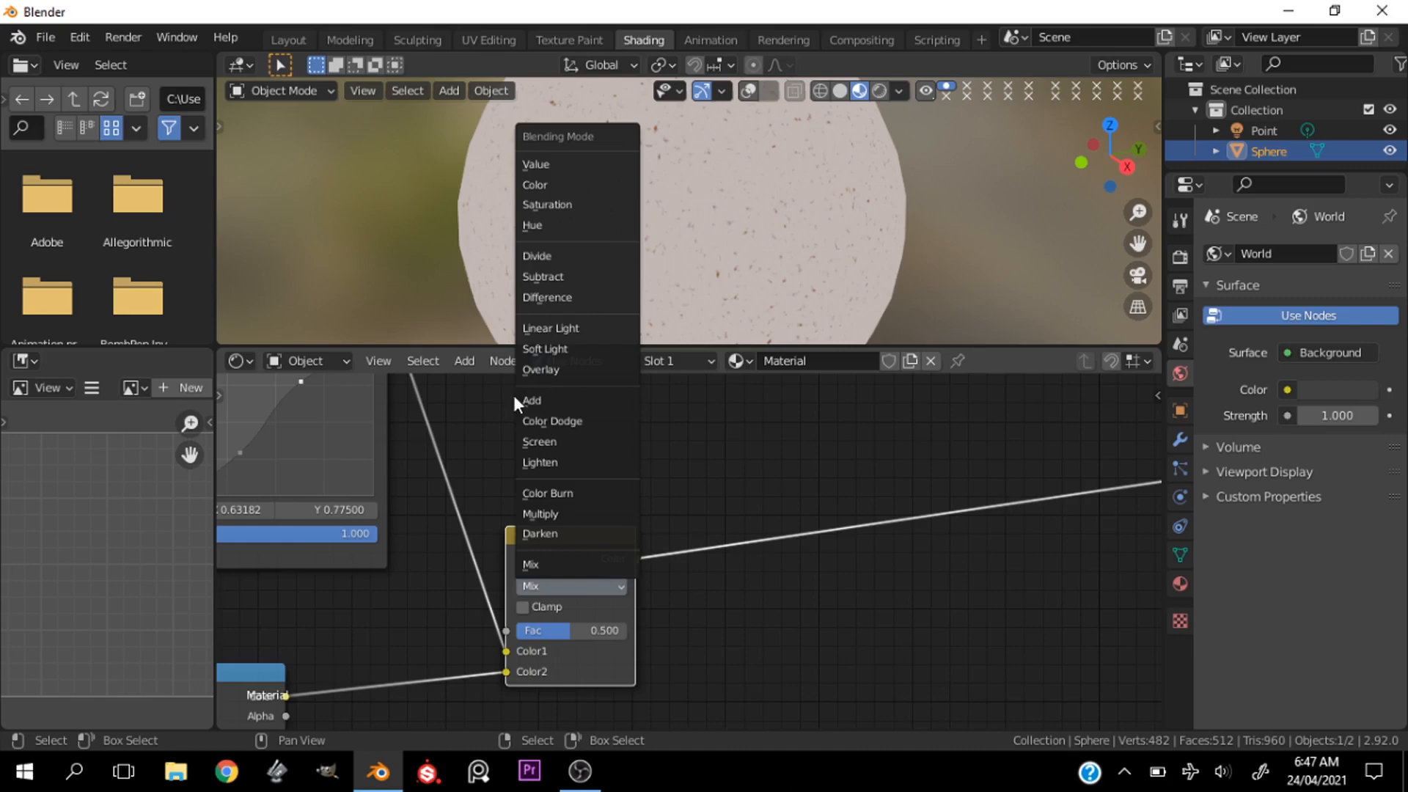
# Step: Set the Mix node's blend mode to Add and type a very small factor
pyautogui.click(532, 400)
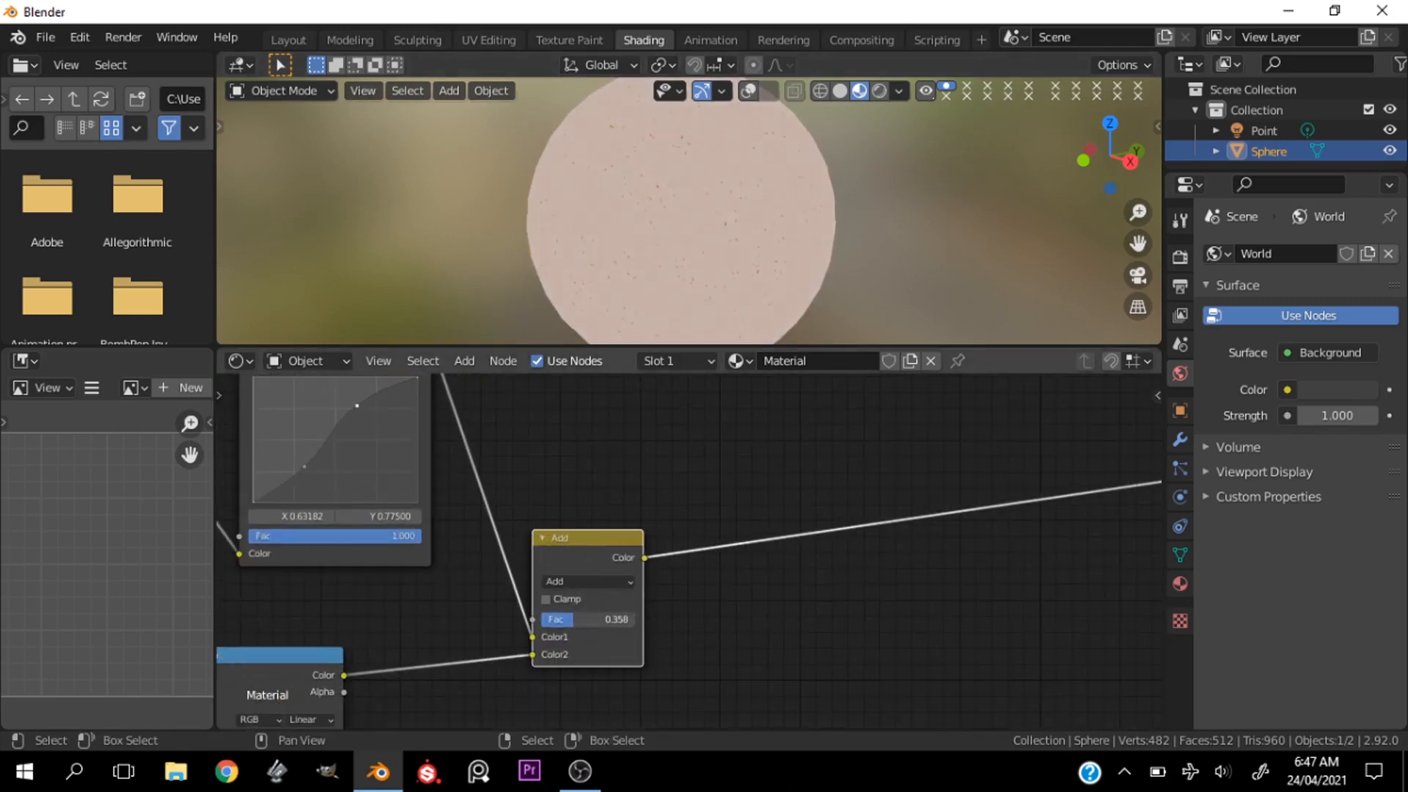
pyautogui.moveTo(593, 620); pyautogui.dragTo(556, 620)
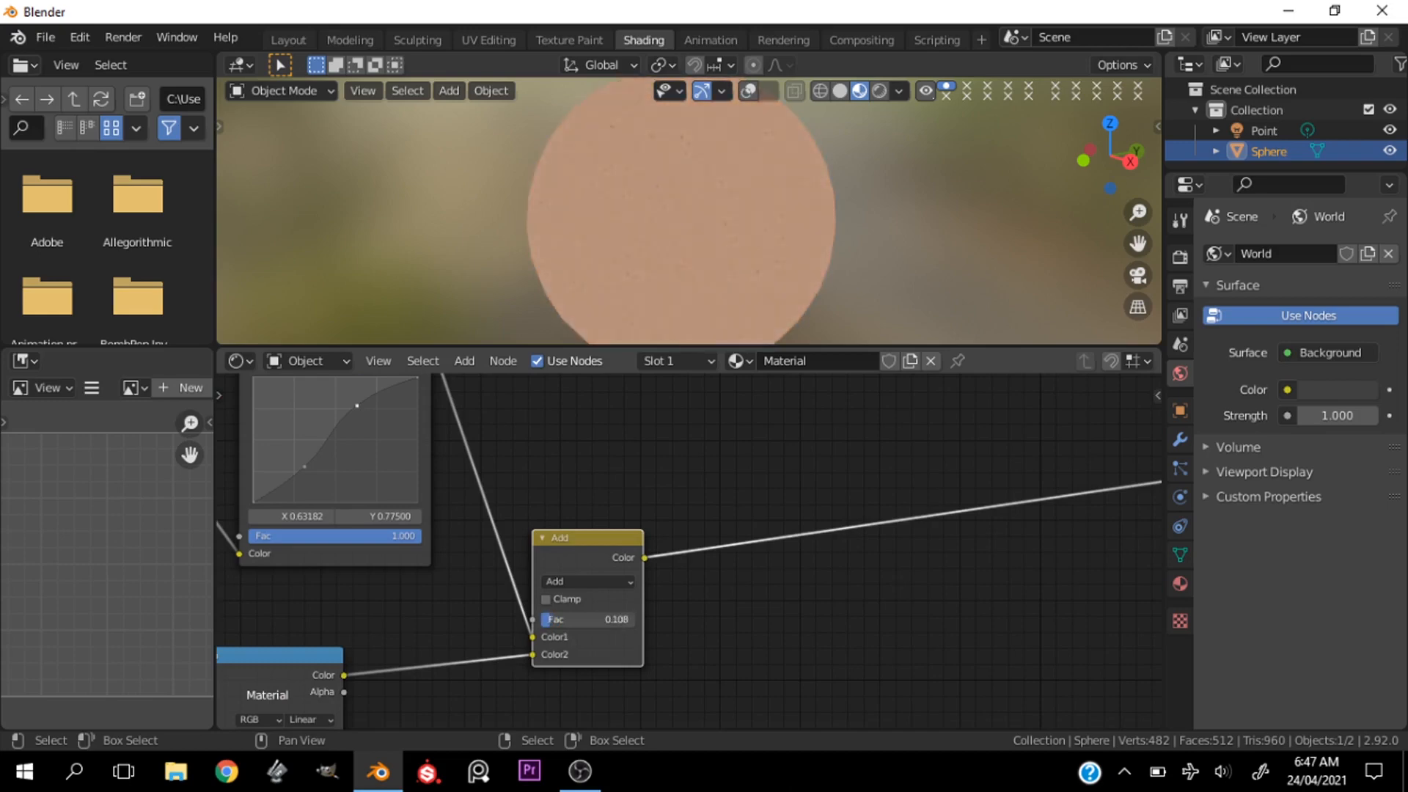
pyautogui.doubleClick(584, 620)
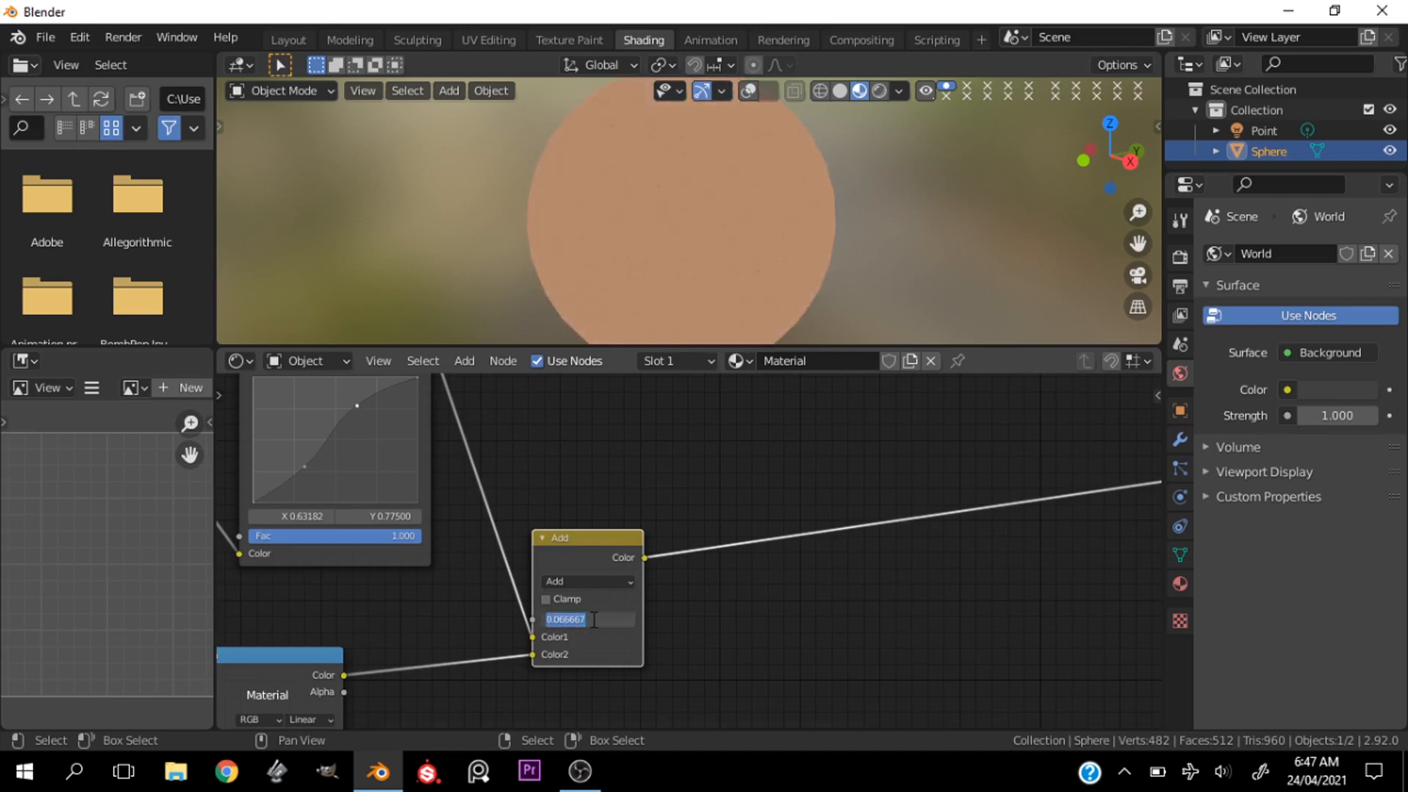
pyautogui.write('0.050')
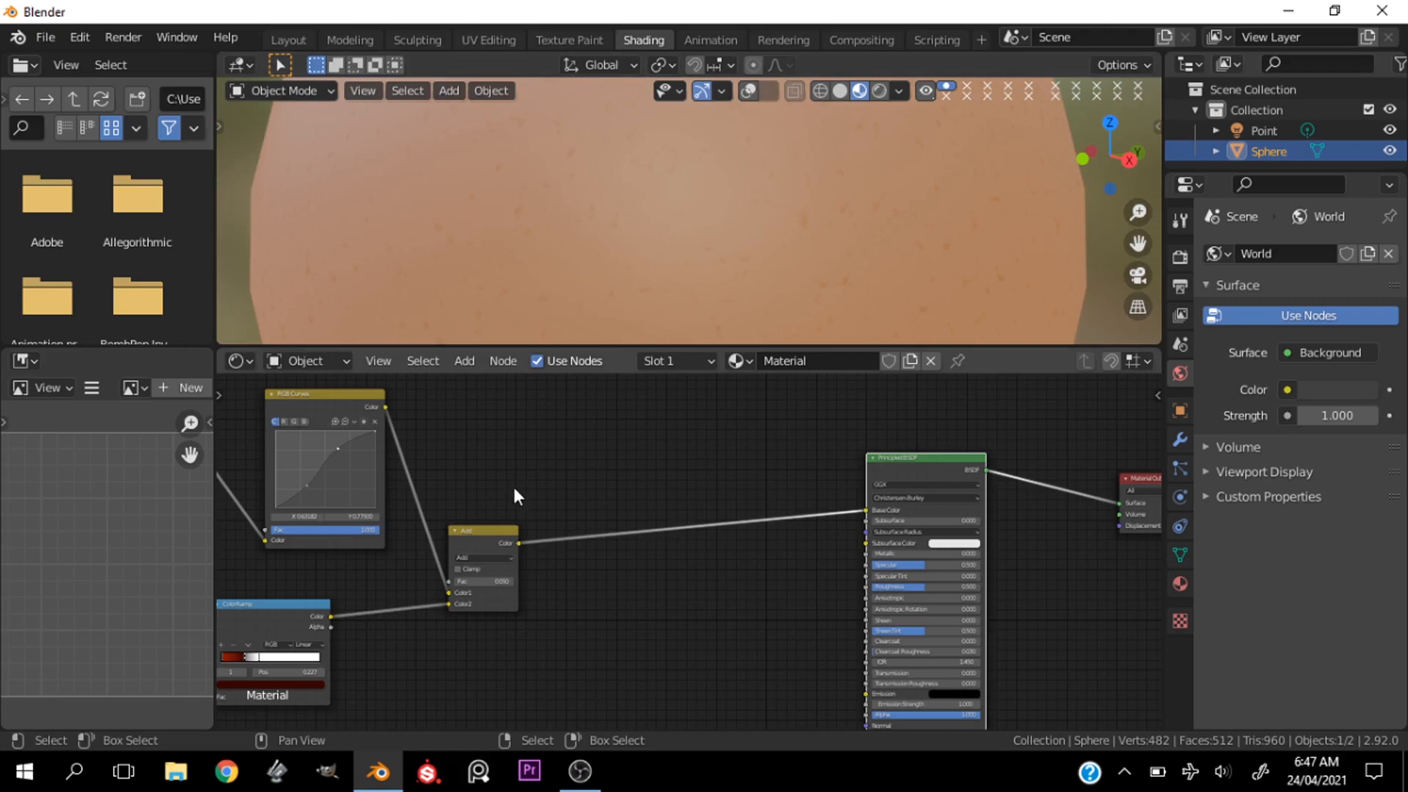
pyautogui.moveTo(526, 494)
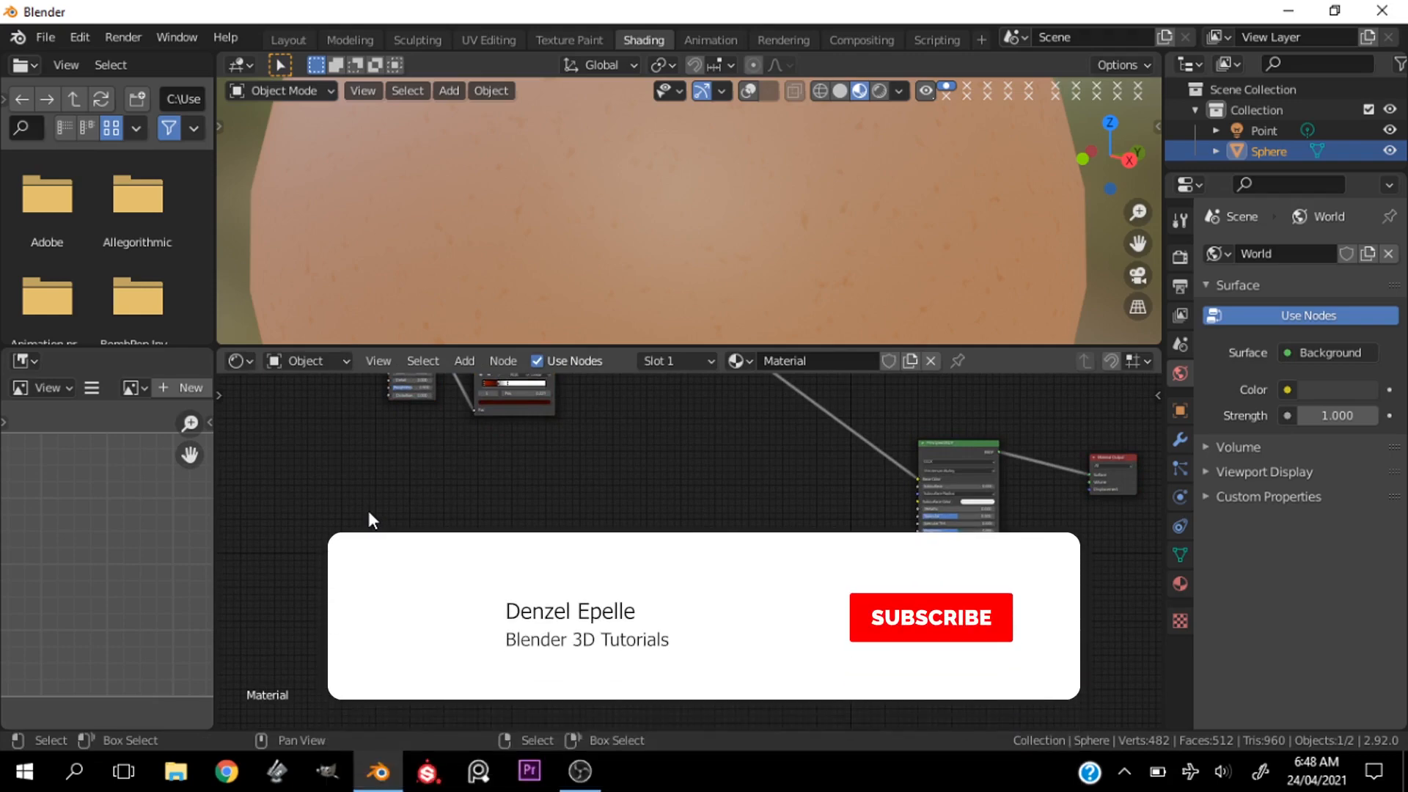
pyautogui.click(929, 617)
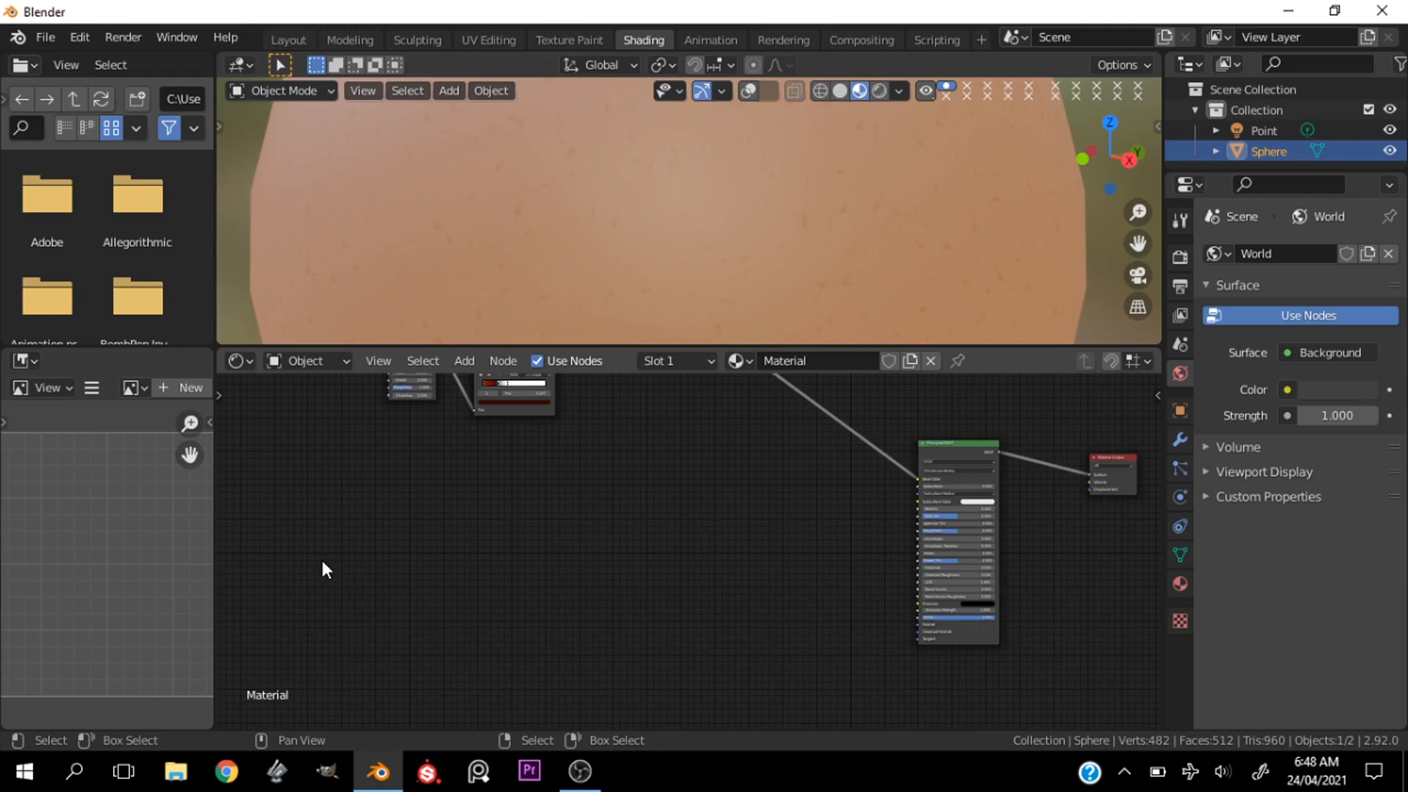
# Step: Add a Noise Texture driven by a Mapping node scaled to 2 on X and Y
pyautogui.click(463, 360)
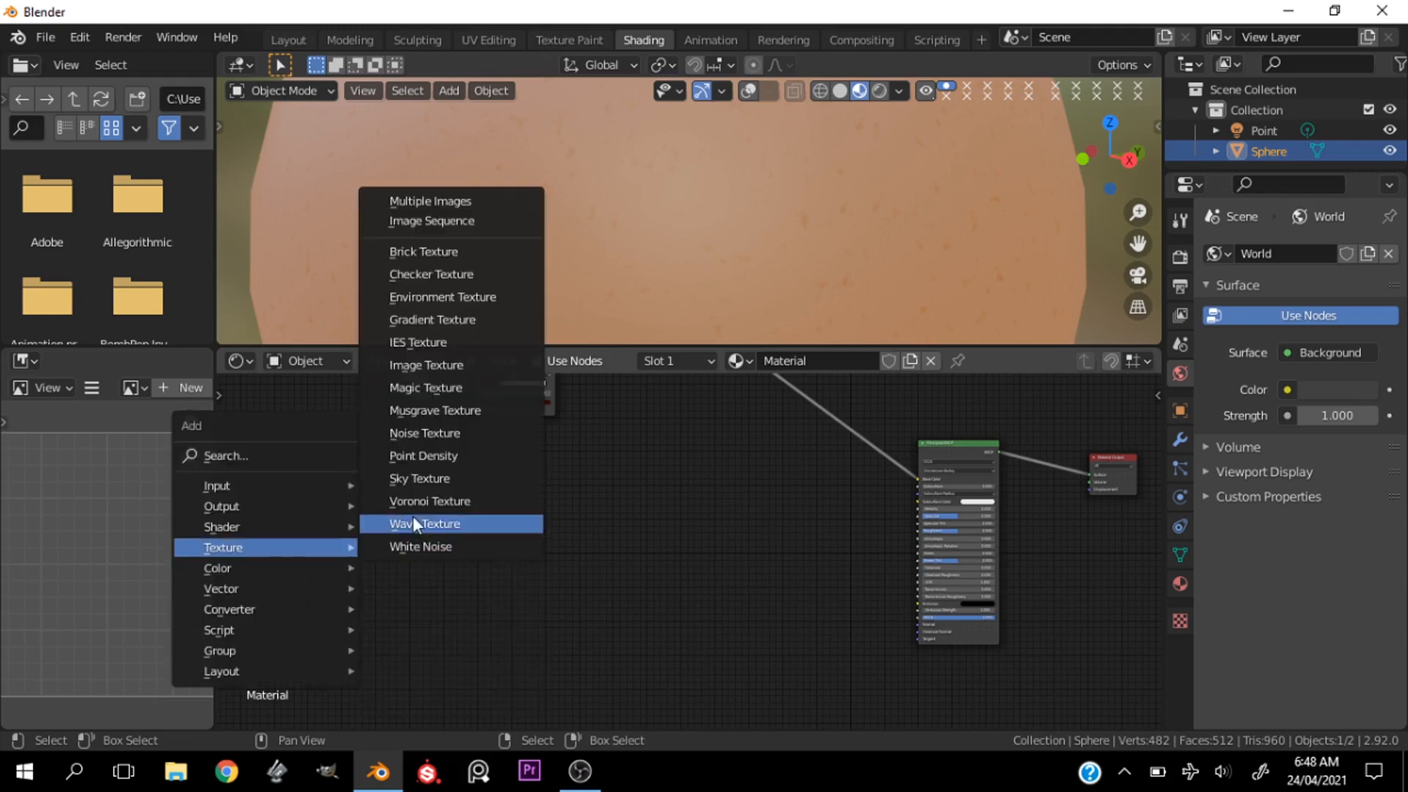
pyautogui.click(425, 523)
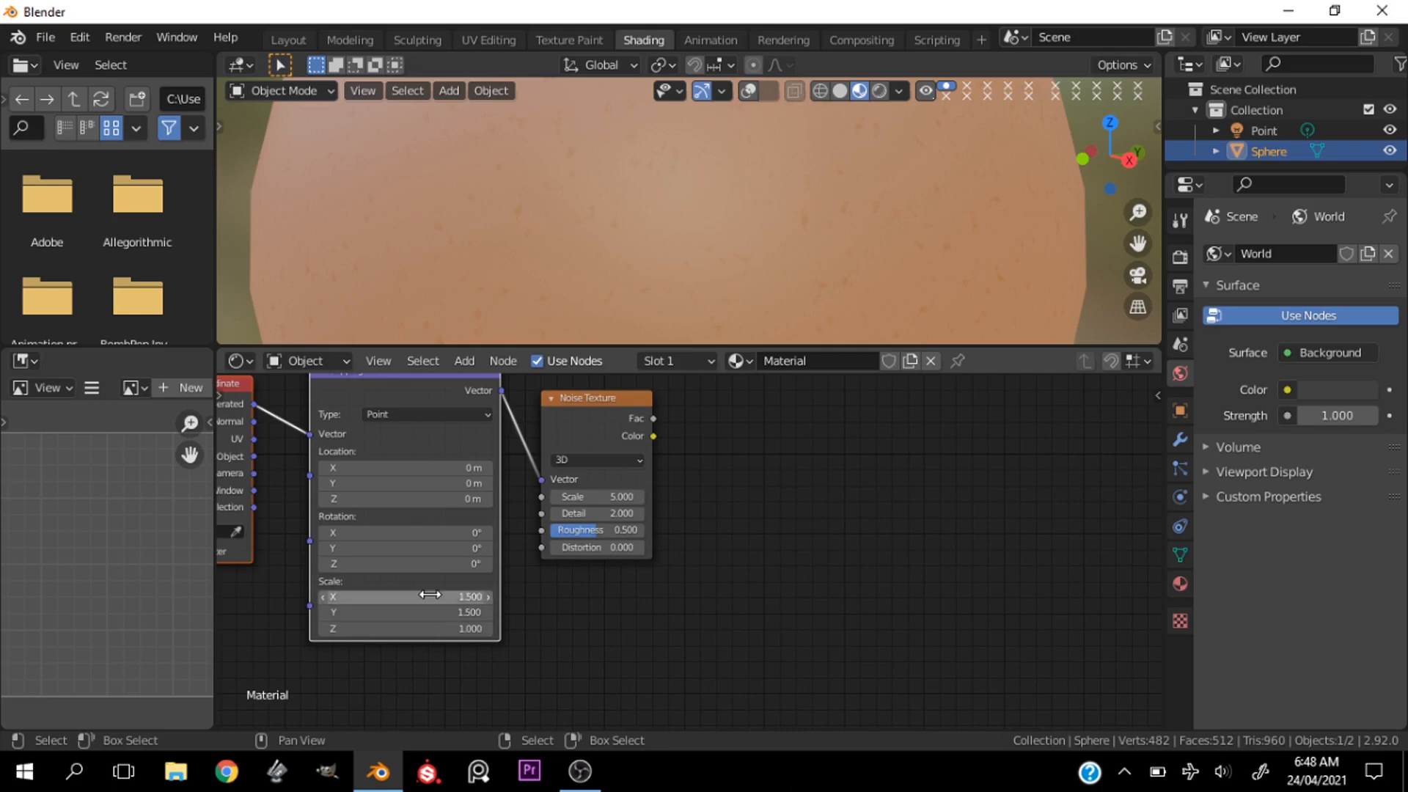
pyautogui.moveTo(404, 596); pyautogui.dragTo(440, 597)
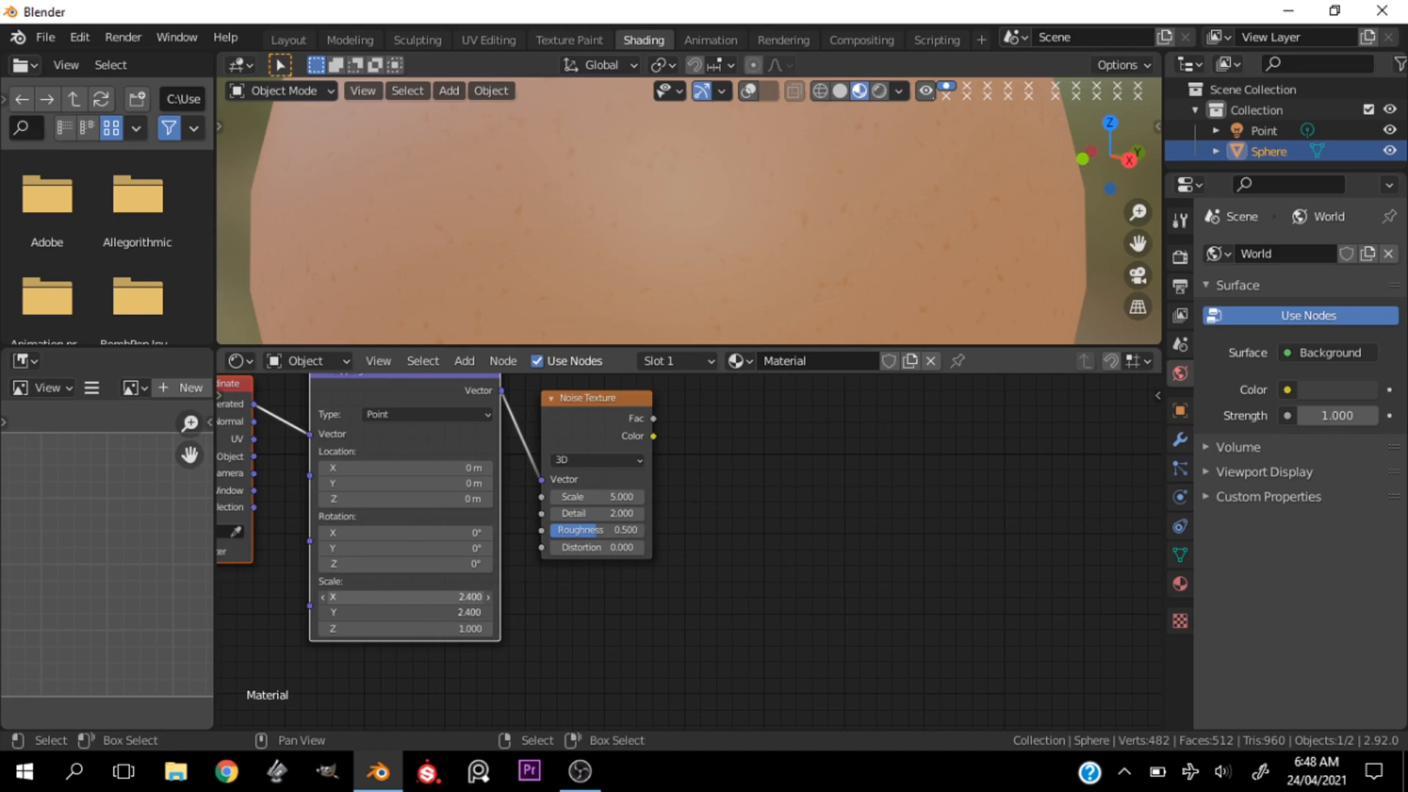
pyautogui.moveTo(468, 596); pyautogui.dragTo(431, 597)
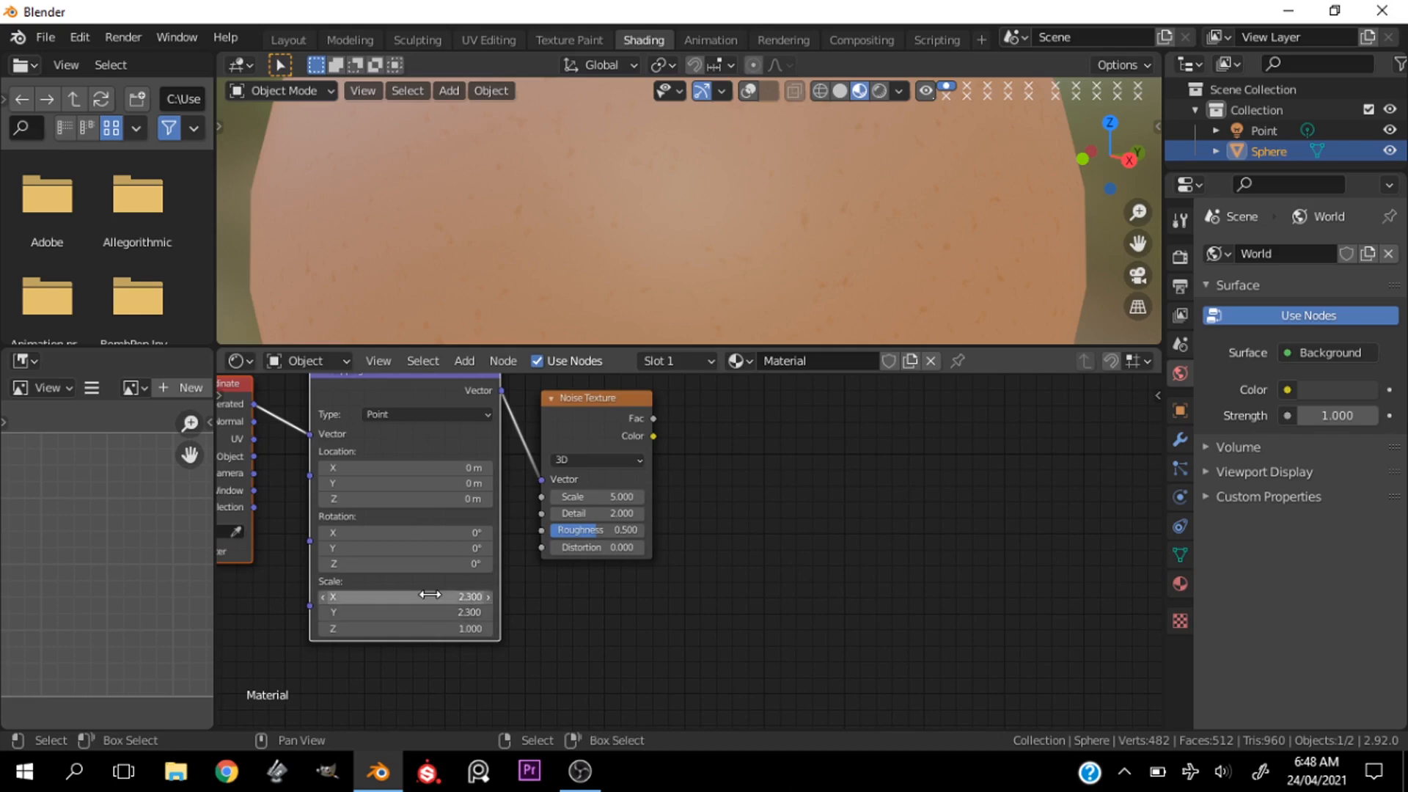
pyautogui.moveTo(440, 597); pyautogui.dragTo(404, 597)
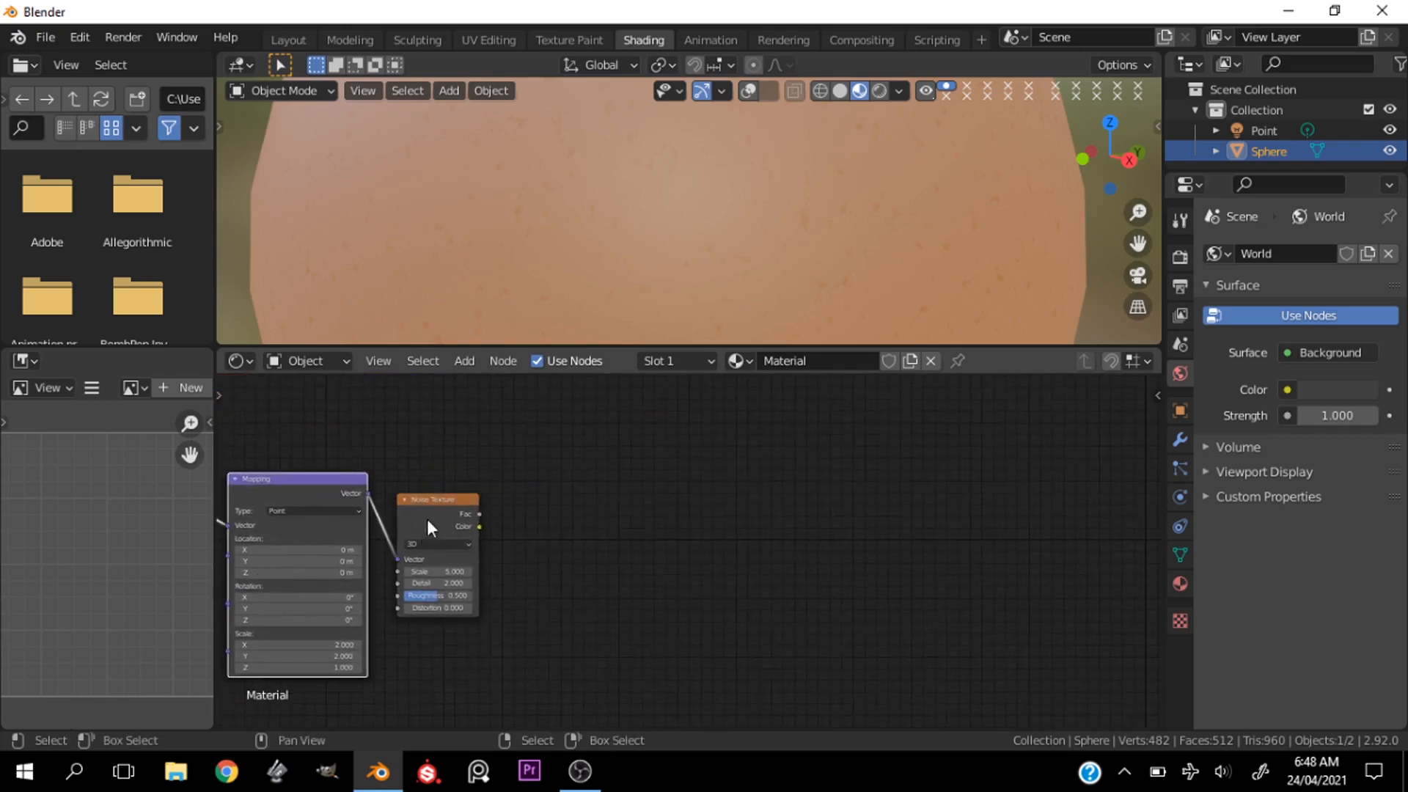
pyautogui.moveTo(435, 500); pyautogui.dragTo(490, 477)
pyautogui.write('180.000')
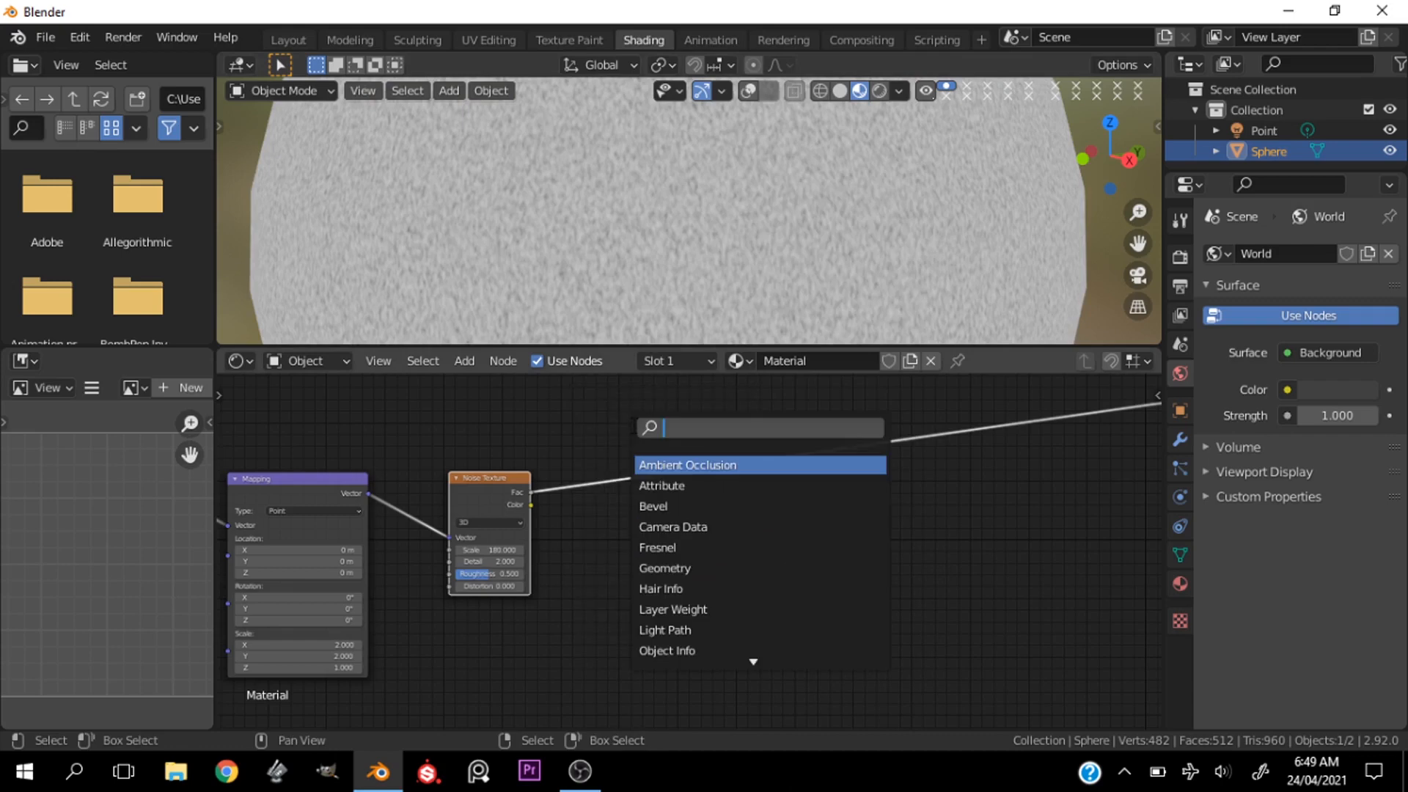
# Step: Add a ColorRamp after the fine noise and pinch its black and white stops together
pyautogui.write('color')
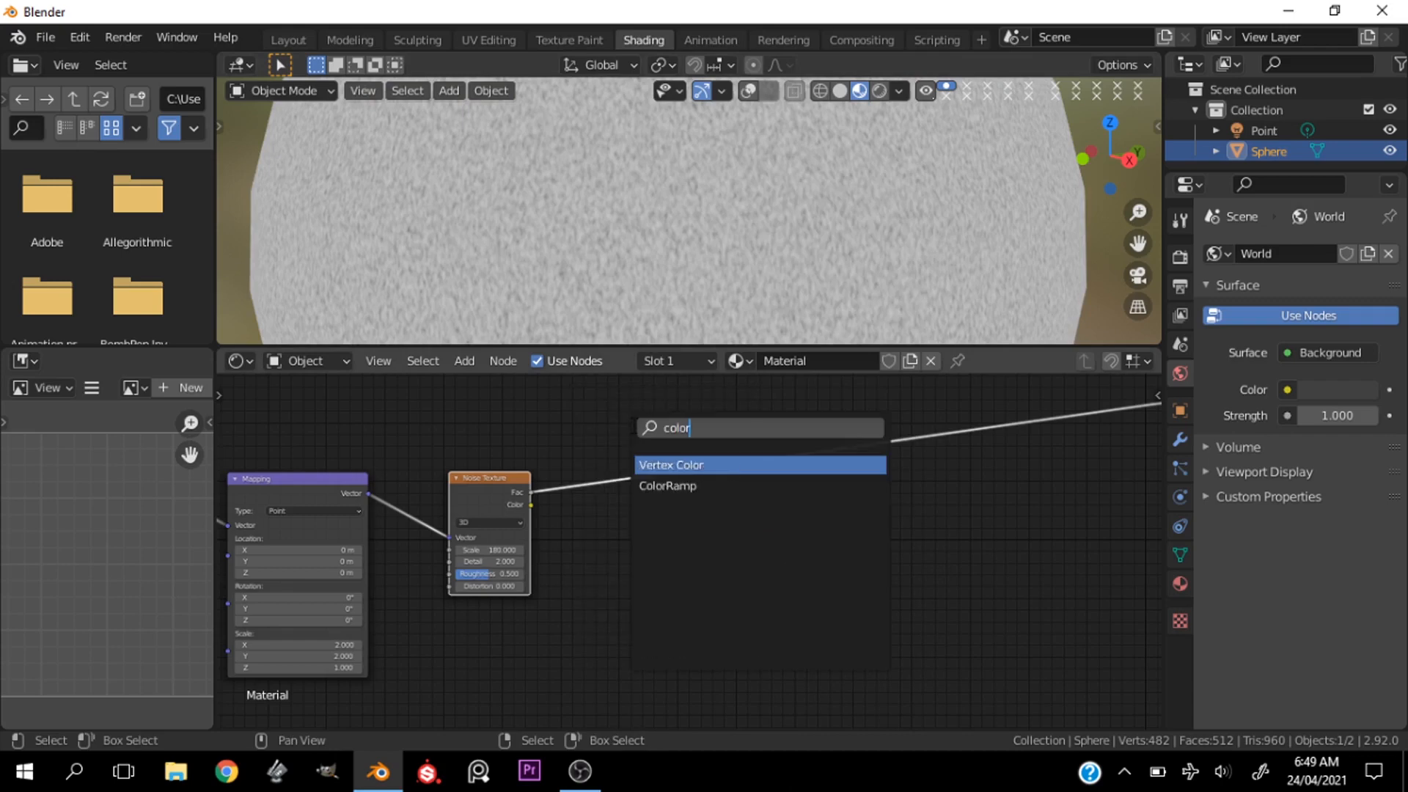
pyautogui.click(668, 486)
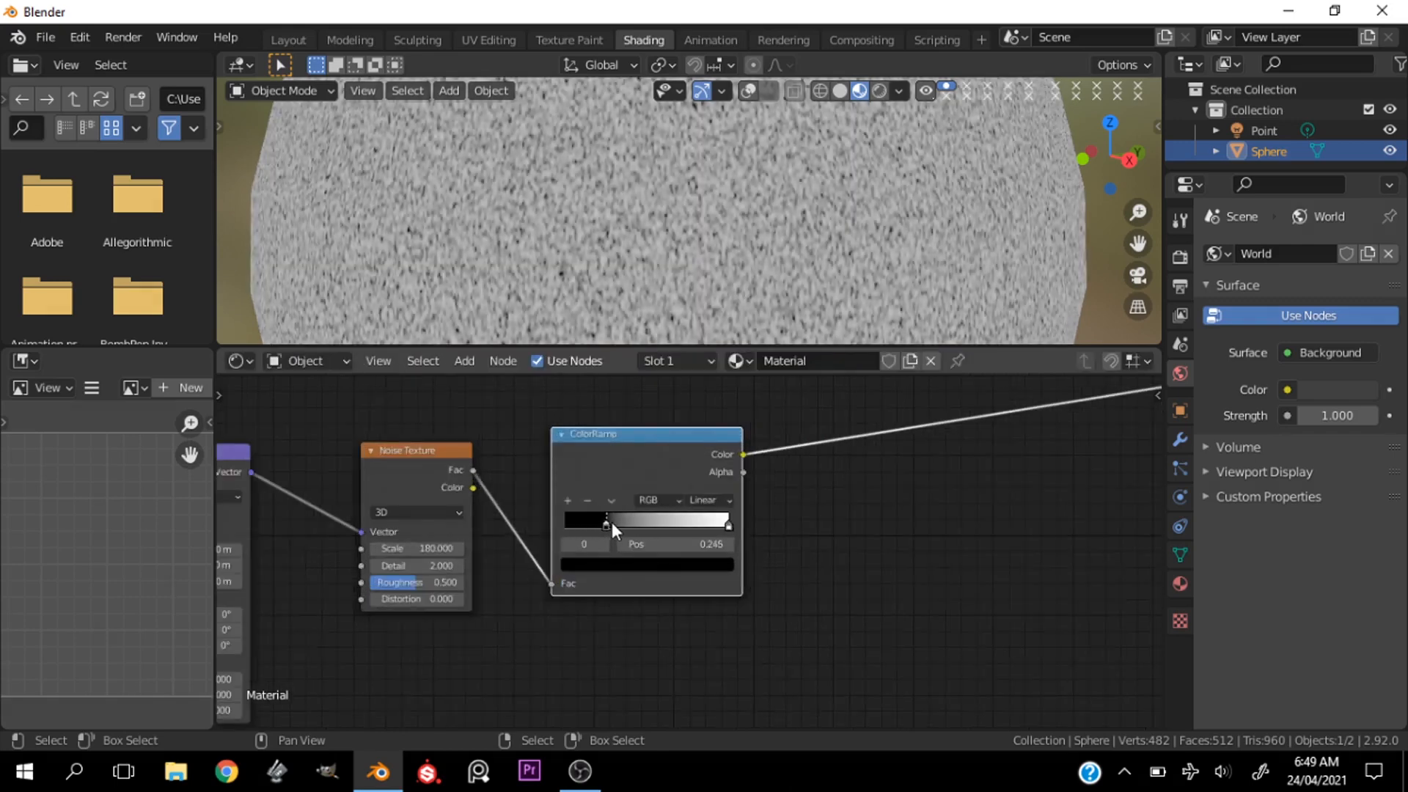
pyautogui.moveTo(611, 520); pyautogui.dragTo(658, 521)
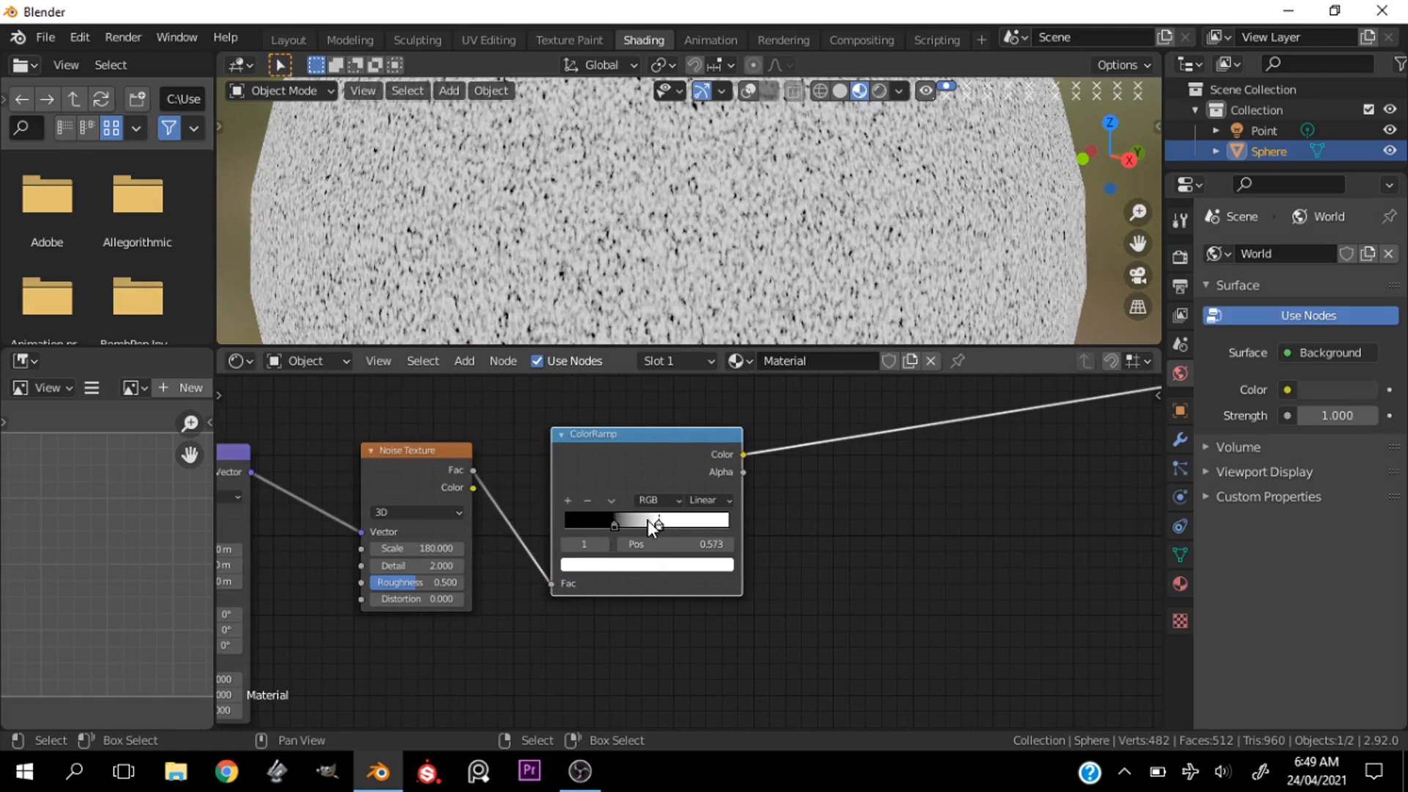
pyautogui.moveTo(659, 521); pyautogui.dragTo(653, 521)
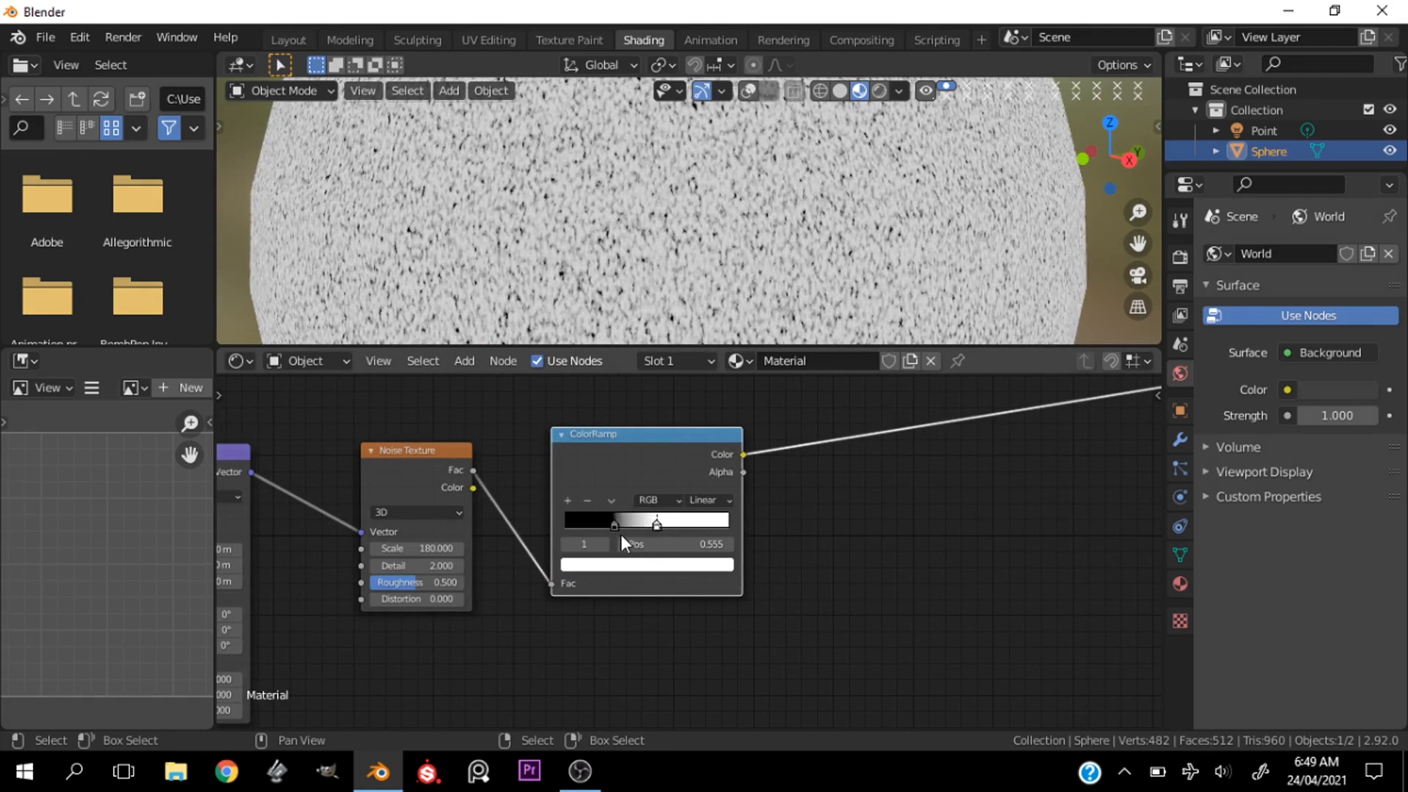
pyautogui.moveTo(657, 523); pyautogui.dragTo(624, 523)
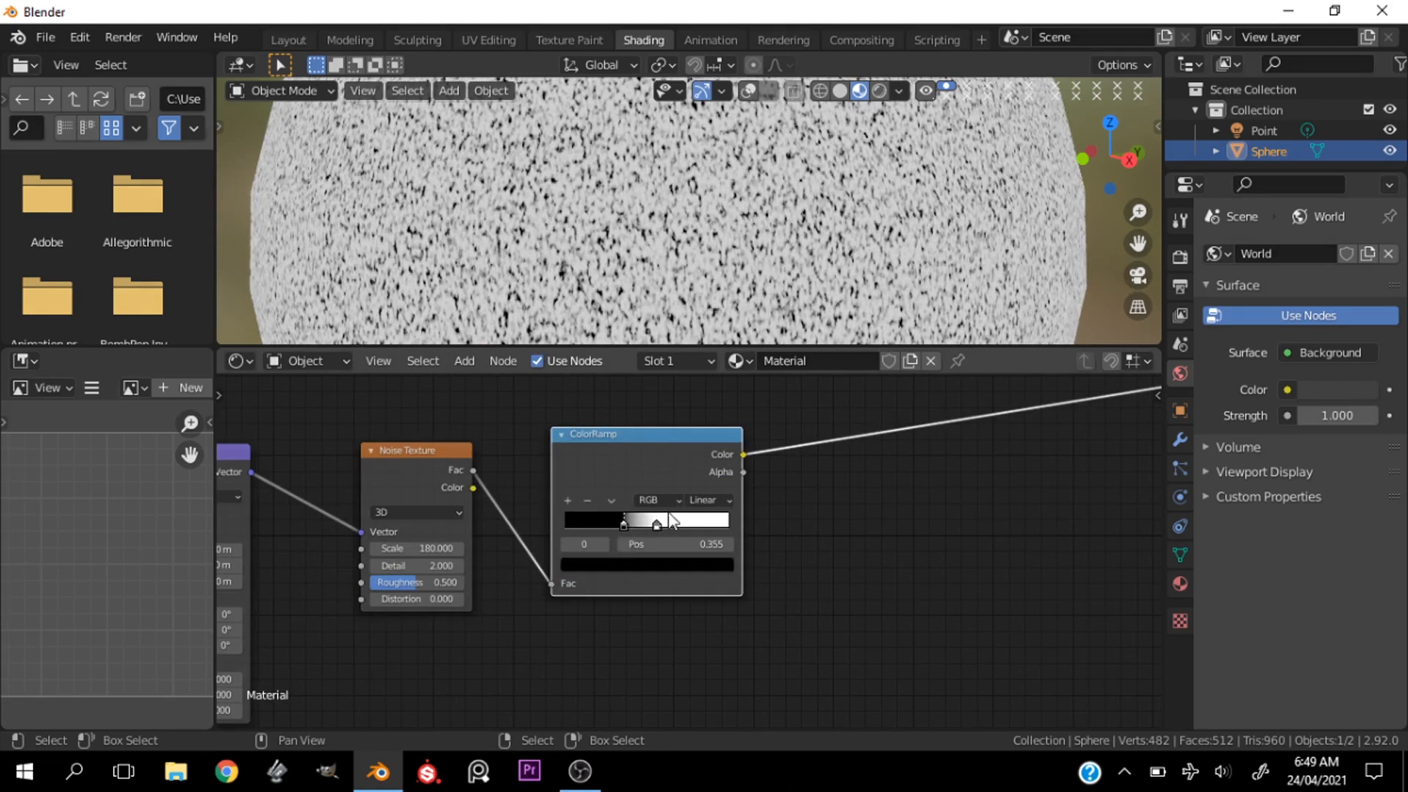
pyautogui.moveTo(656, 520); pyautogui.dragTo(629, 521)
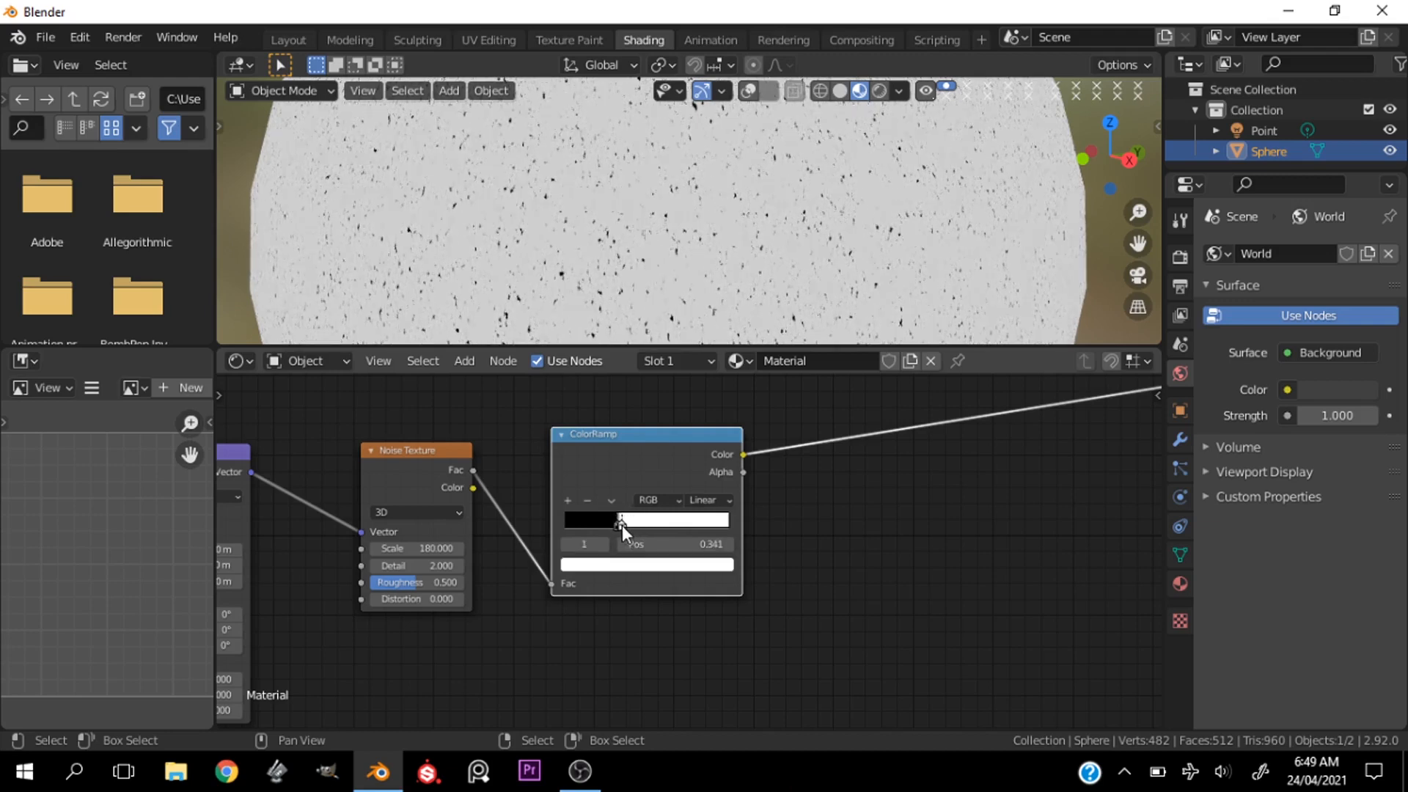
pyautogui.moveTo(625, 521); pyautogui.dragTo(617, 521)
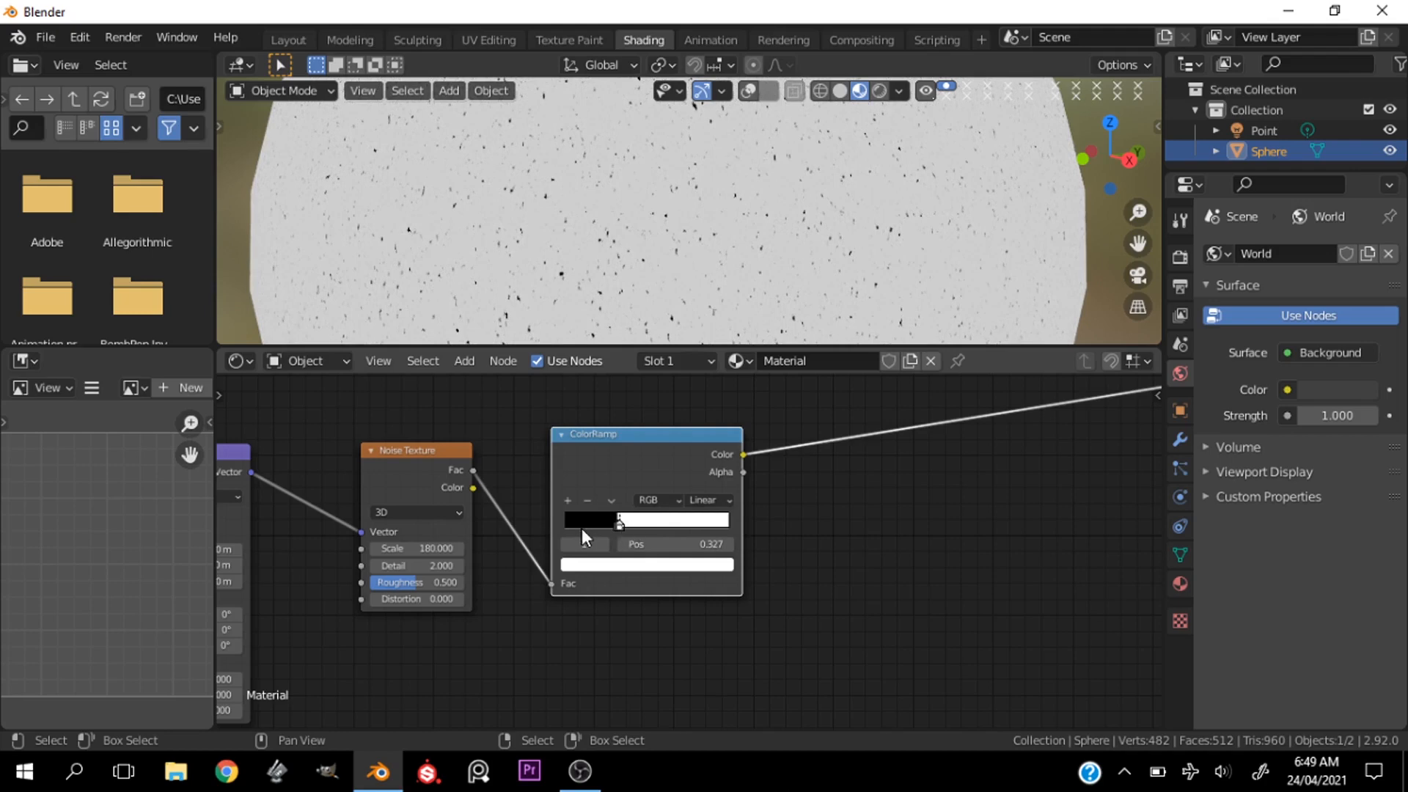
pyautogui.moveTo(584, 545)
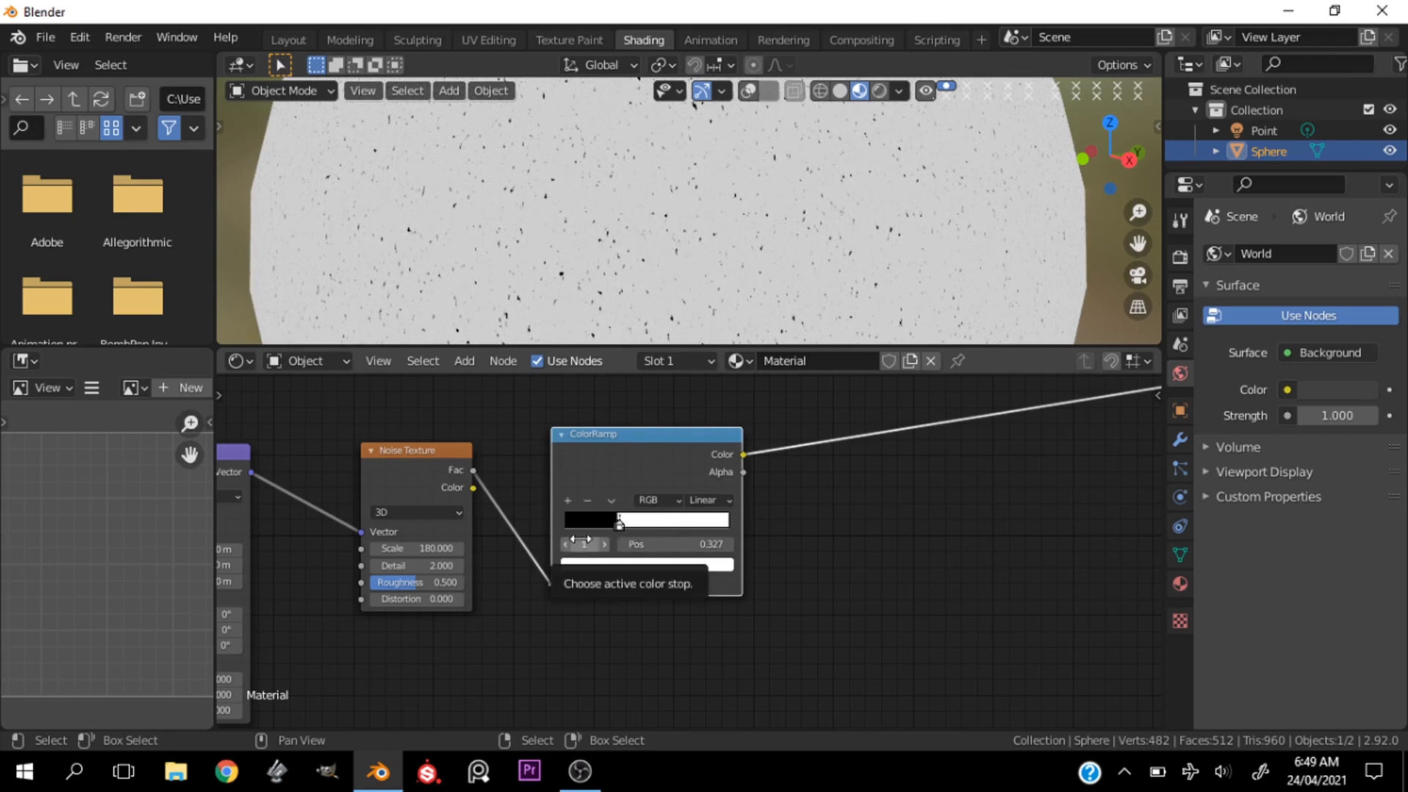
pyautogui.scroll(-3)
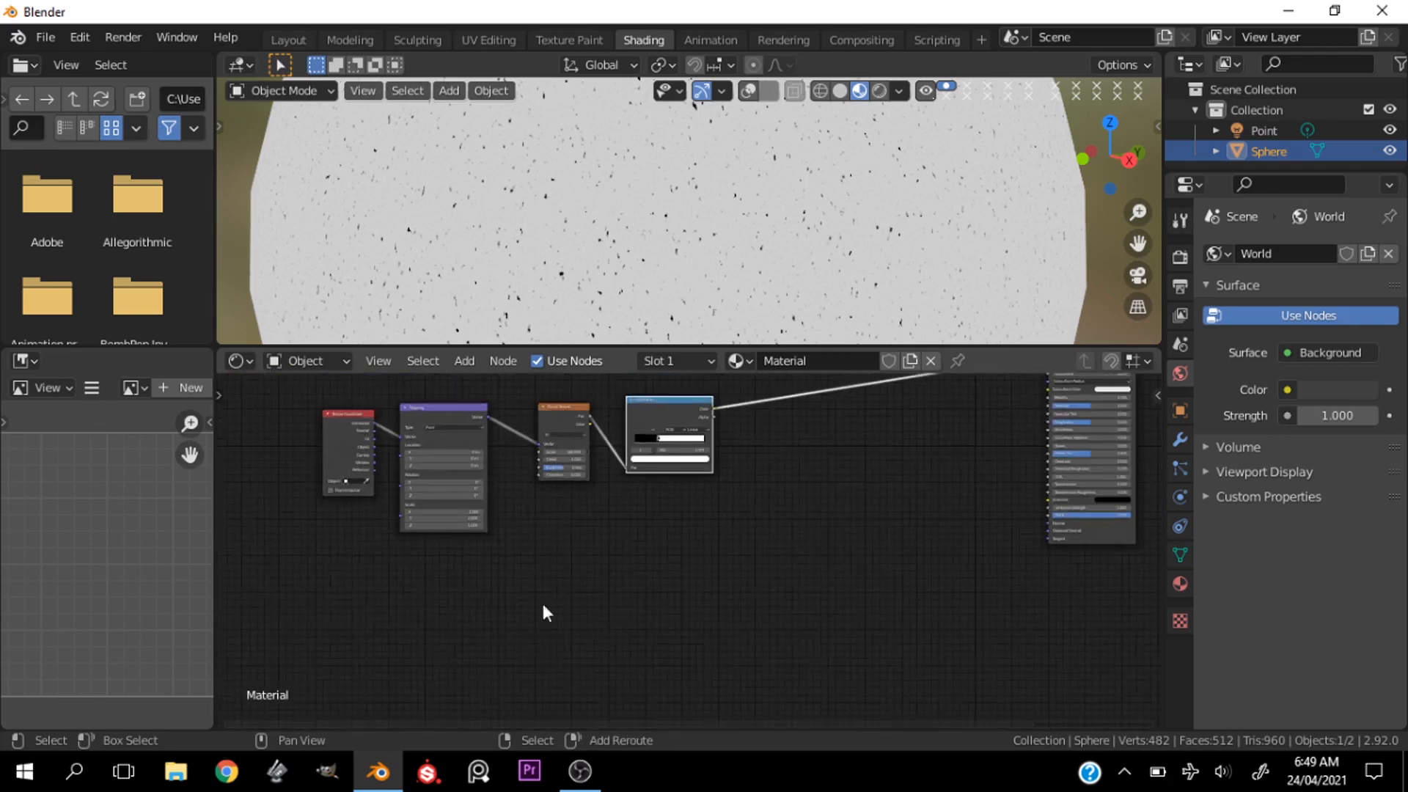
# Step: Add a Voronoi Texture and choose its feature output, Distance to Edge
pyautogui.write('t')
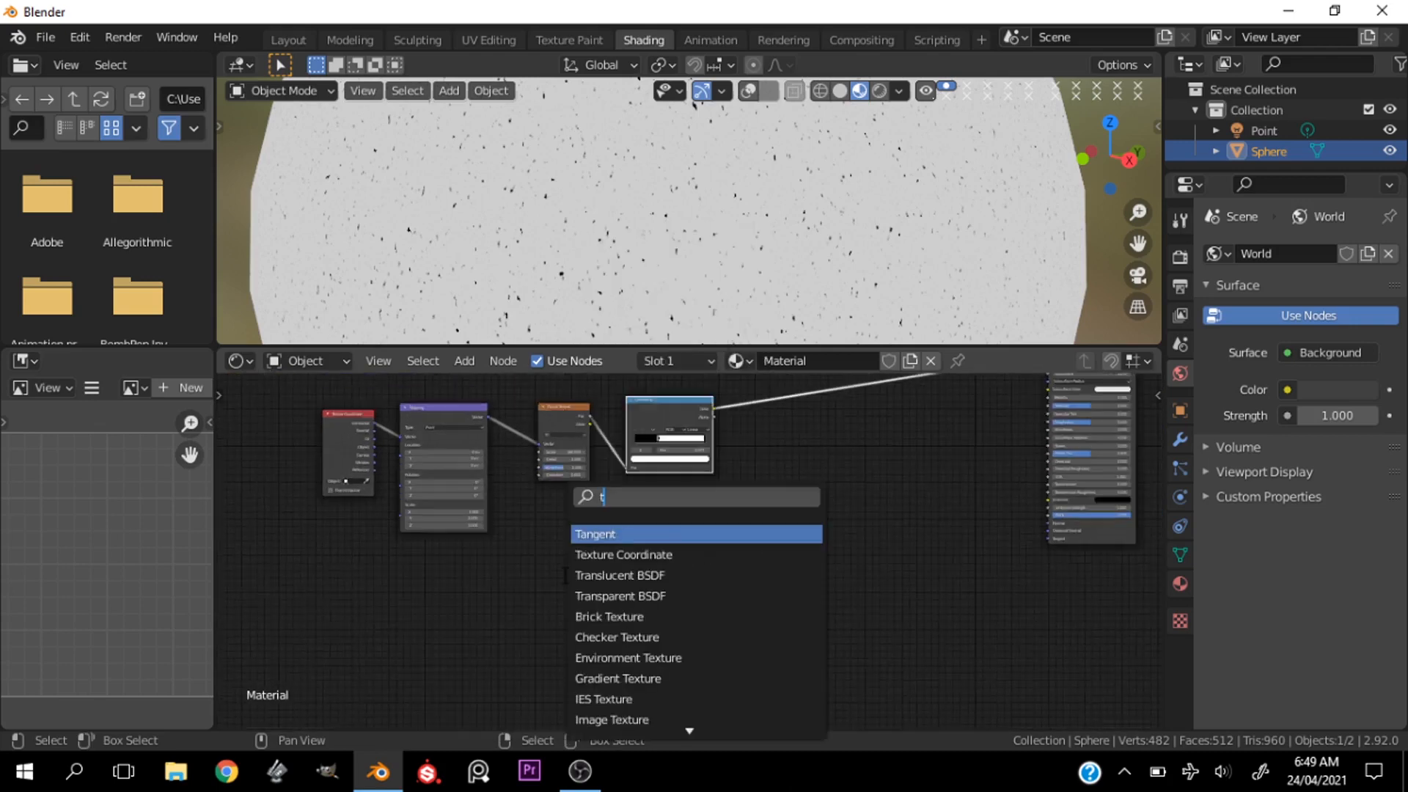
pyautogui.write('vo')
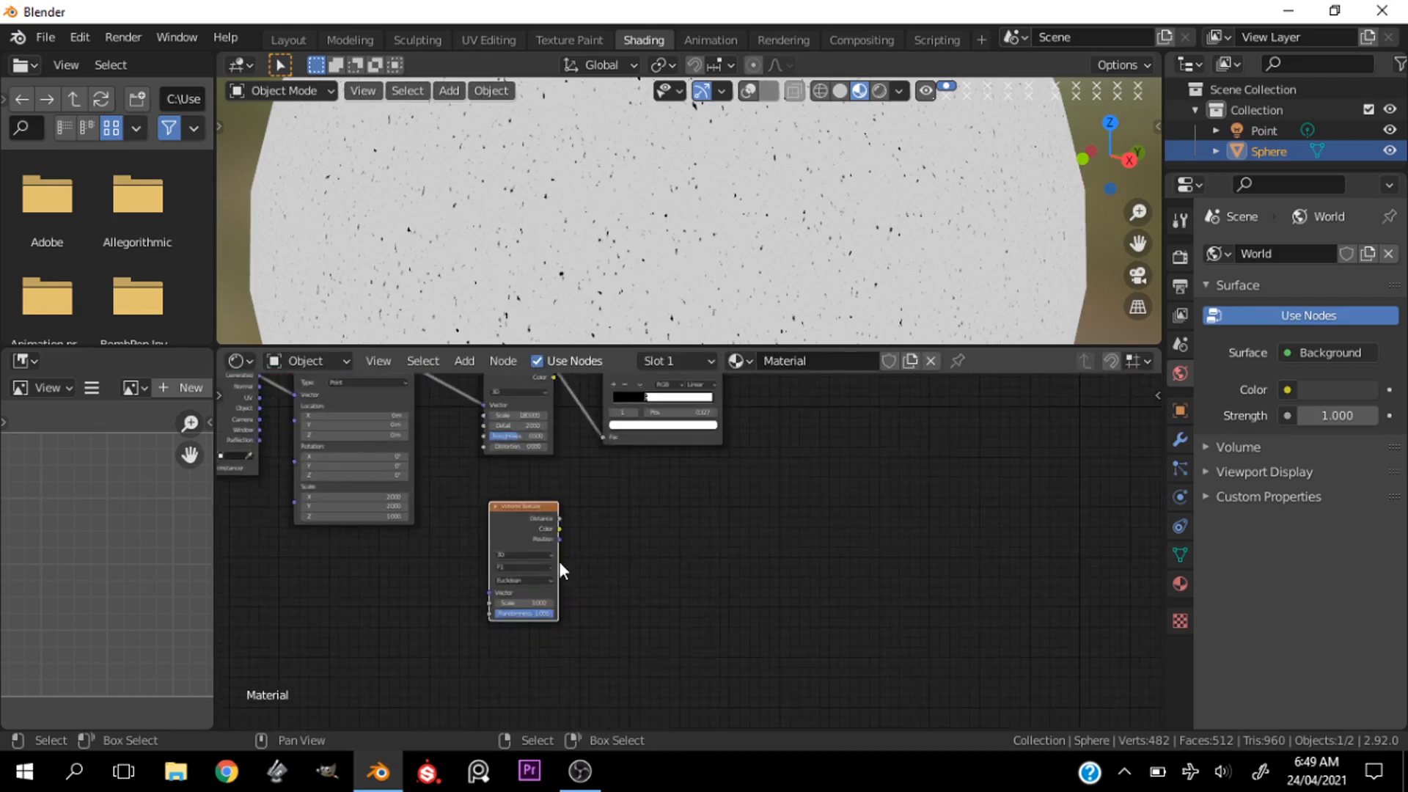
pyautogui.click(393, 575)
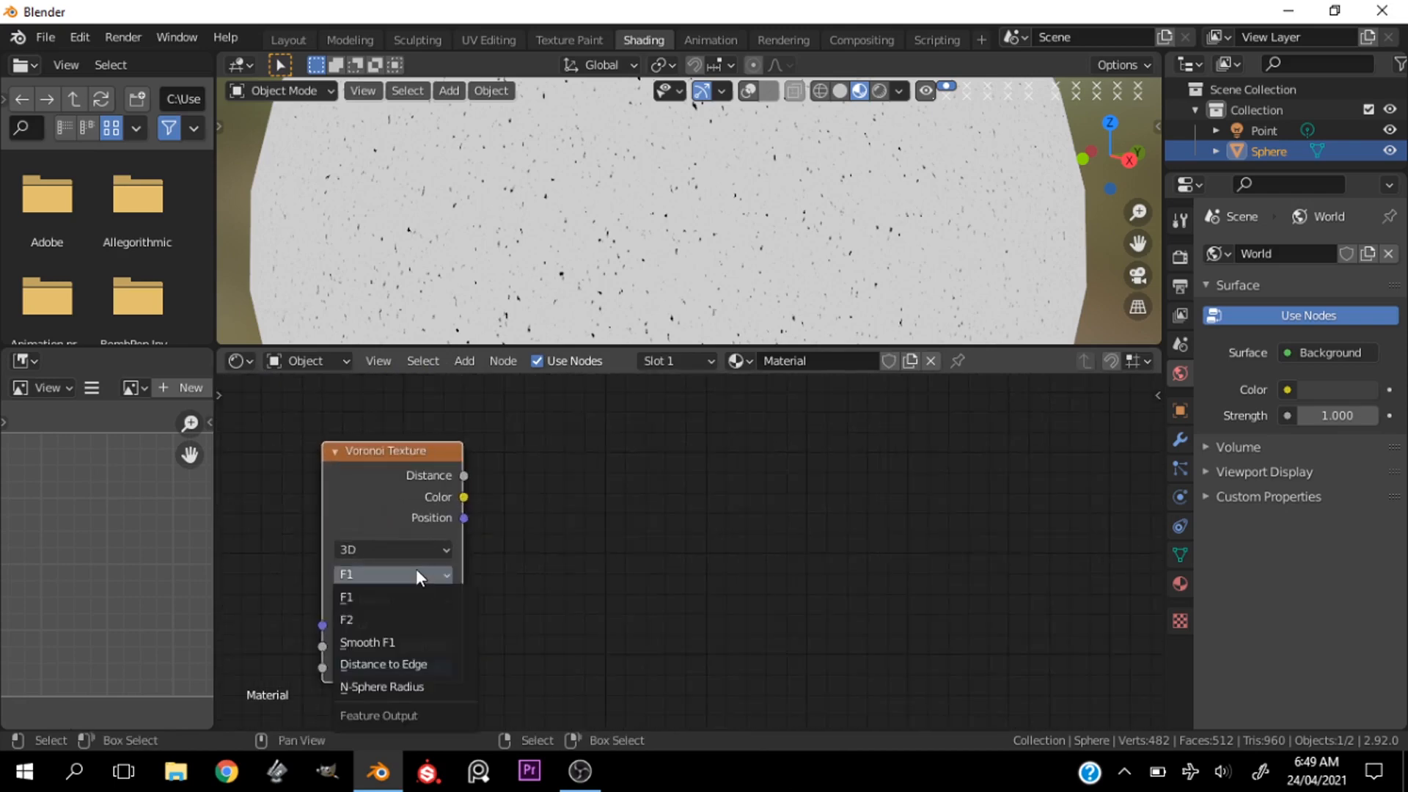
pyautogui.click(383, 664)
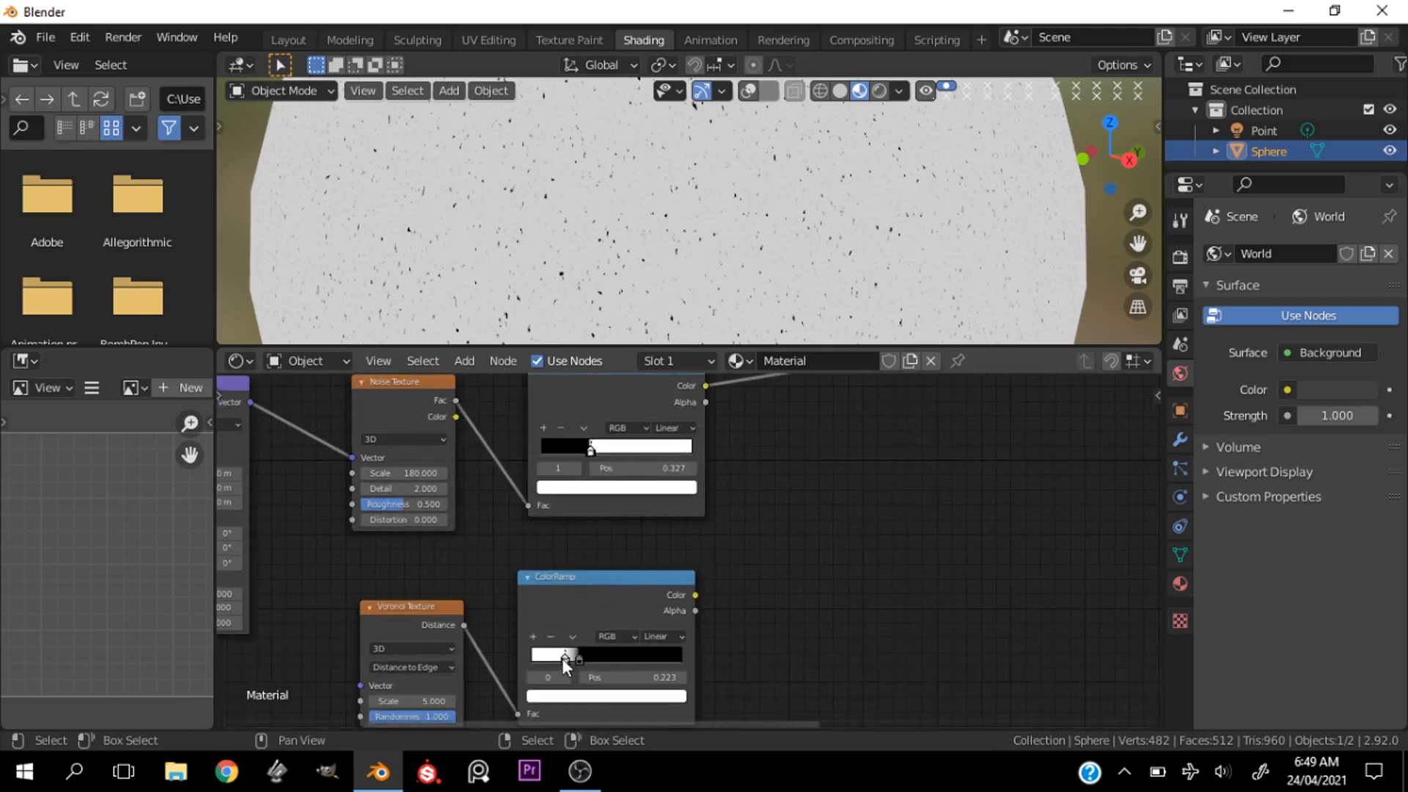
# Step: Drag the Voronoi ramp's black stop left until Pos reads about 0.045
pyautogui.moveTo(563, 656); pyautogui.dragTo(533, 656)
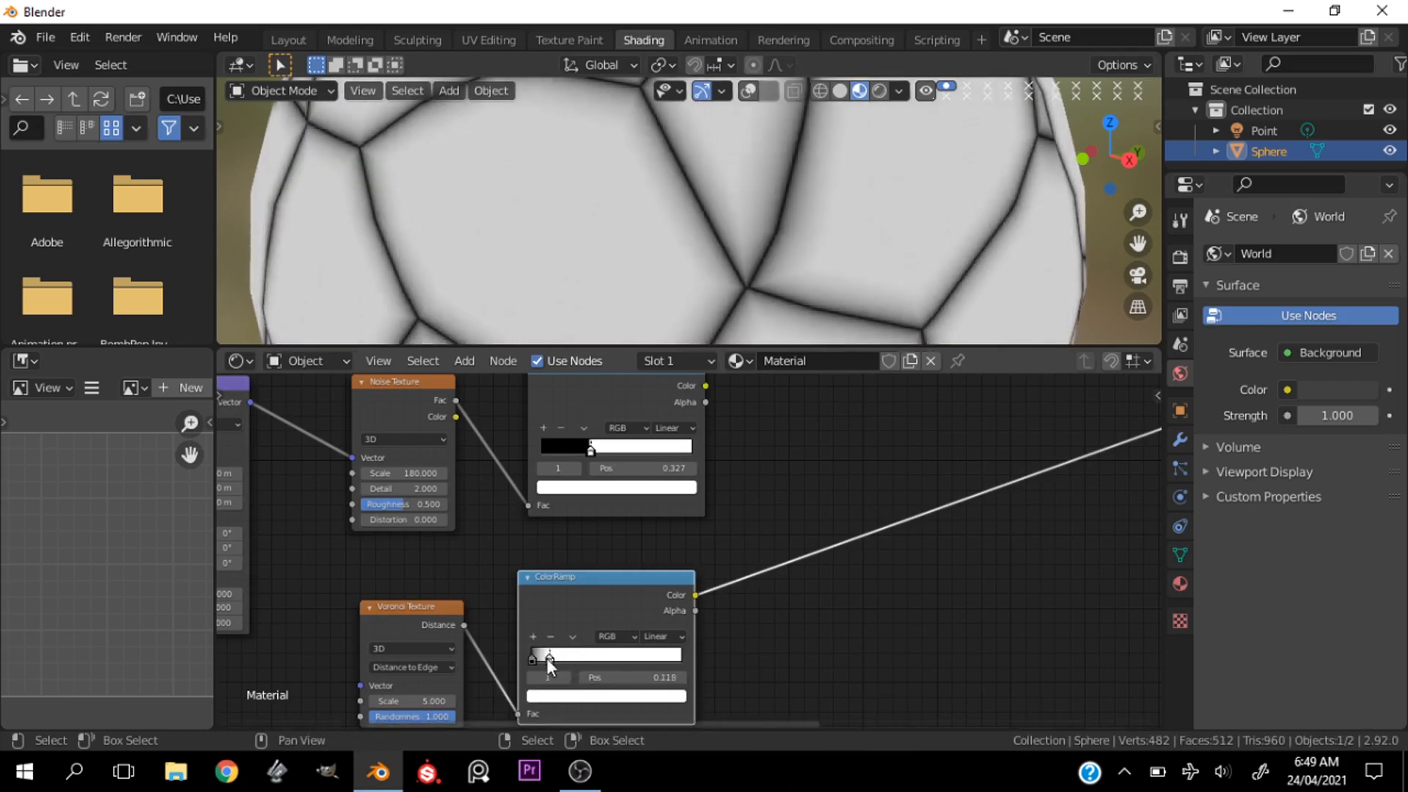
pyautogui.moveTo(549, 655); pyautogui.dragTo(536, 655)
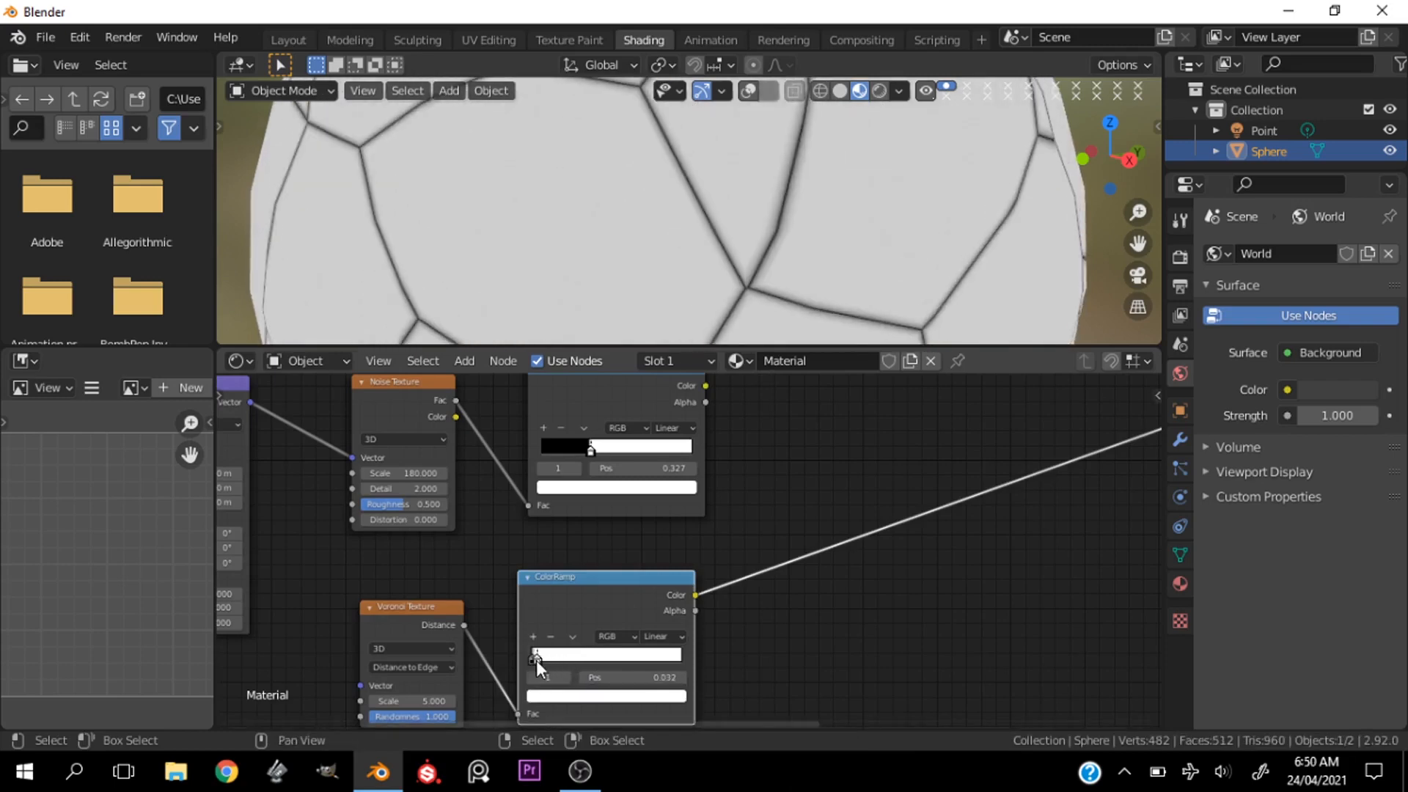
pyautogui.moveTo(537, 654); pyautogui.dragTo(541, 654)
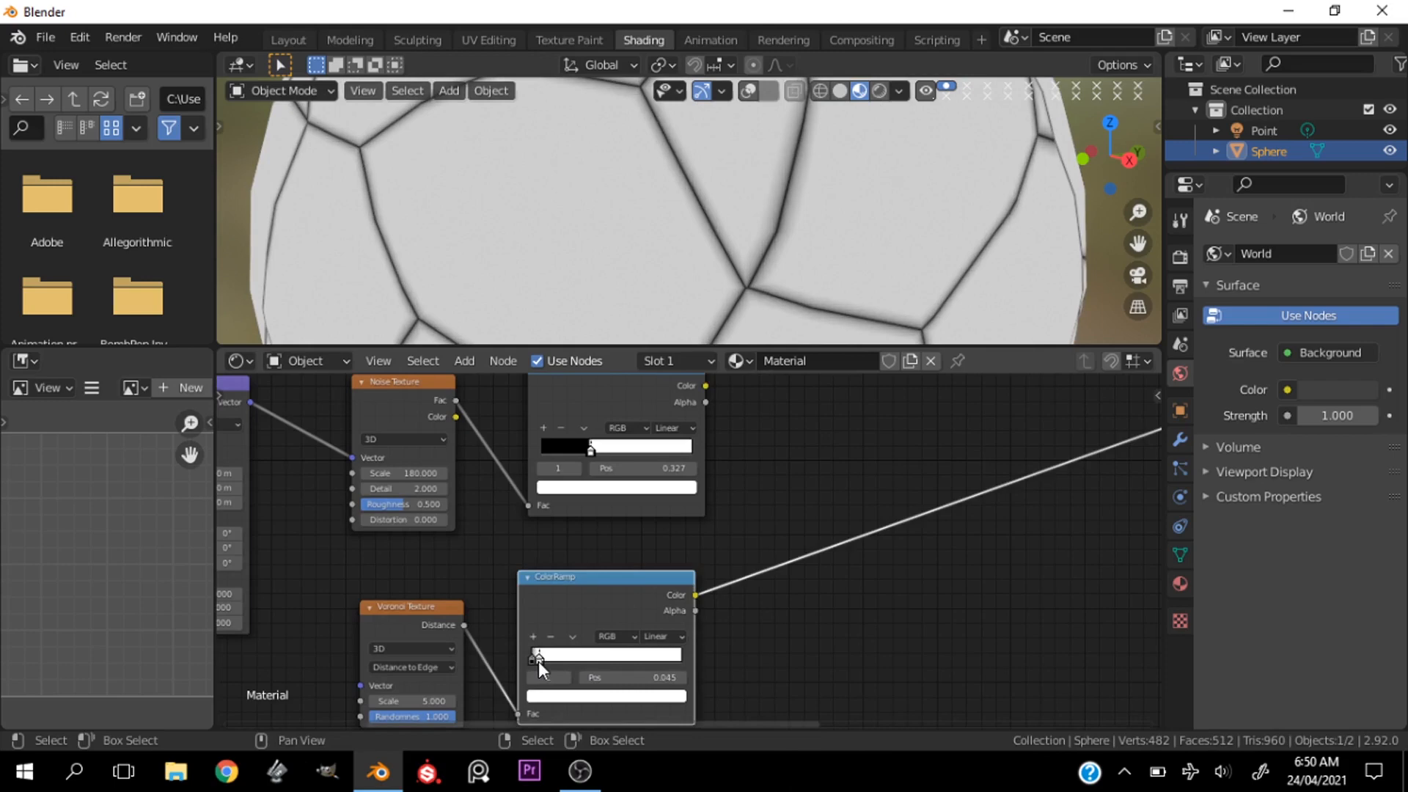
pyautogui.moveTo(539, 655); pyautogui.dragTo(536, 655)
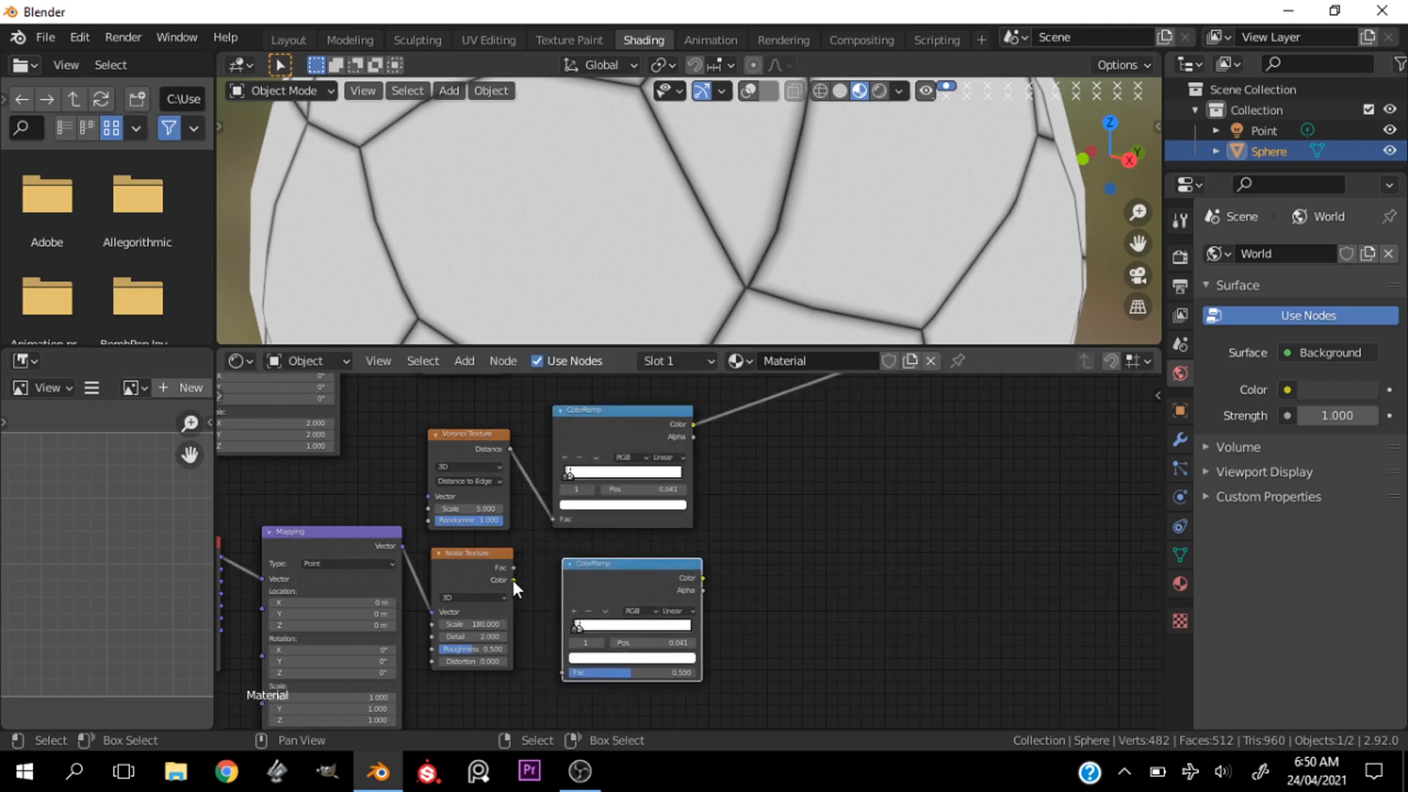
# Step: Feed Noise Texture into the second ColorRamp and narrow its stops to about 0.31 and 0.43
pyautogui.moveTo(515, 581); pyautogui.dragTo(566, 674)
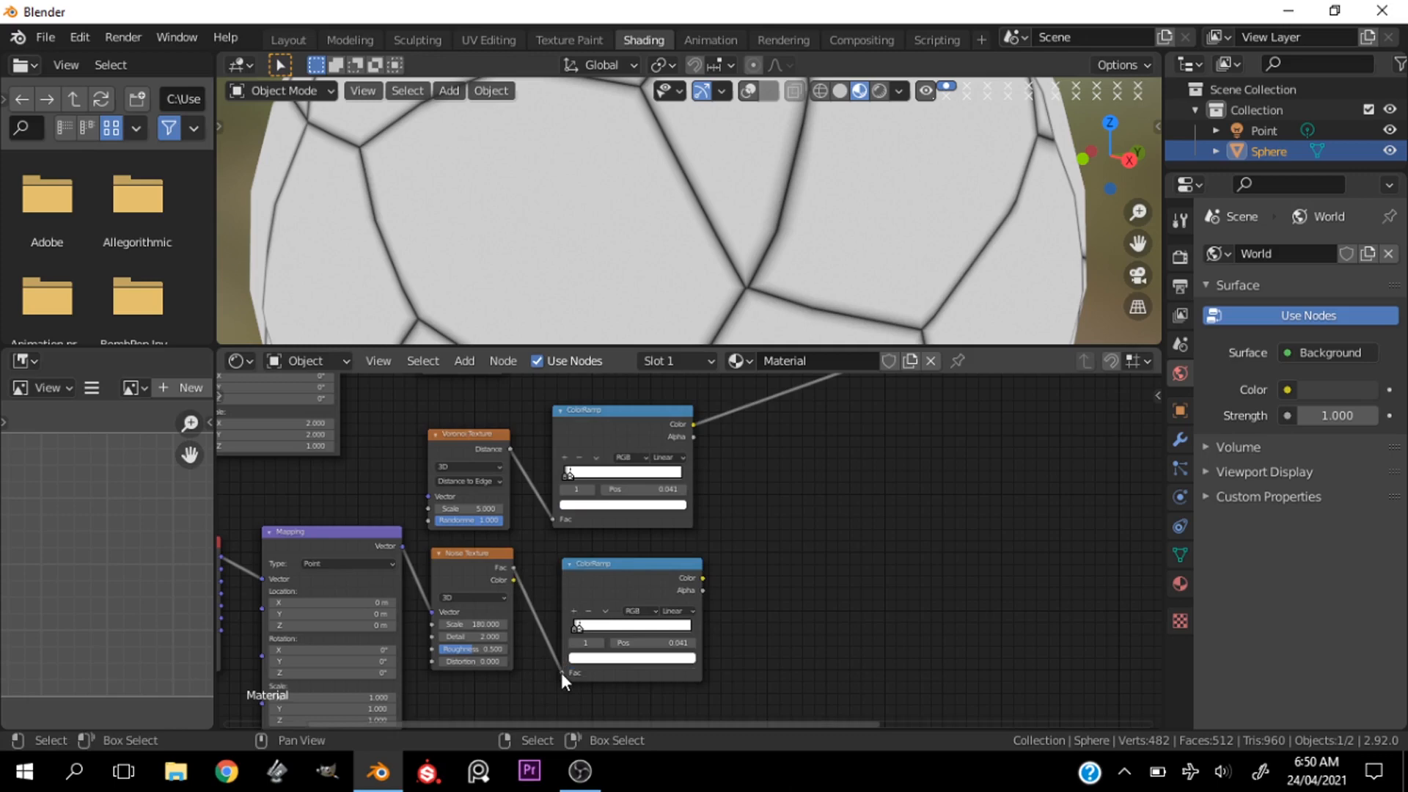
pyautogui.moveTo(517, 592)
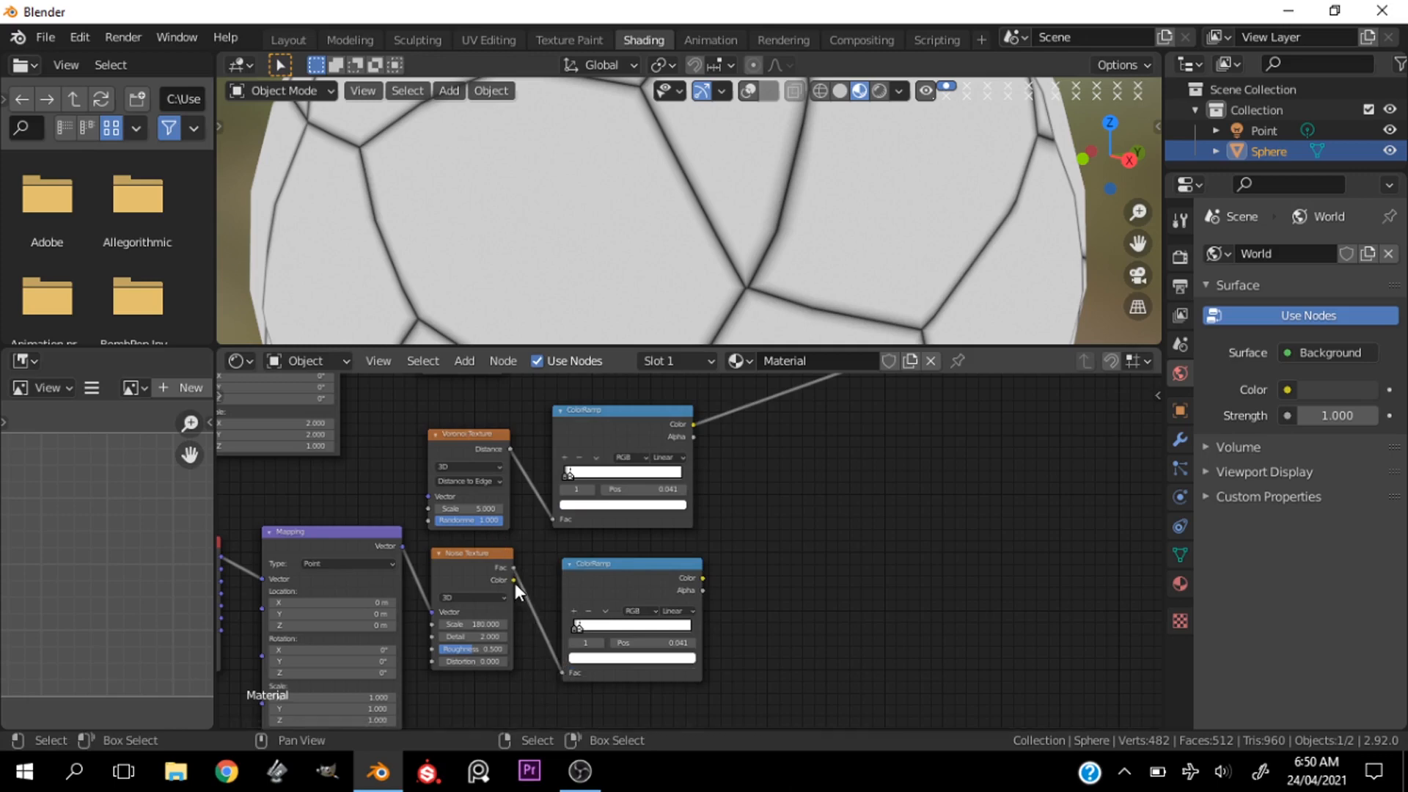
pyautogui.moveTo(575, 687)
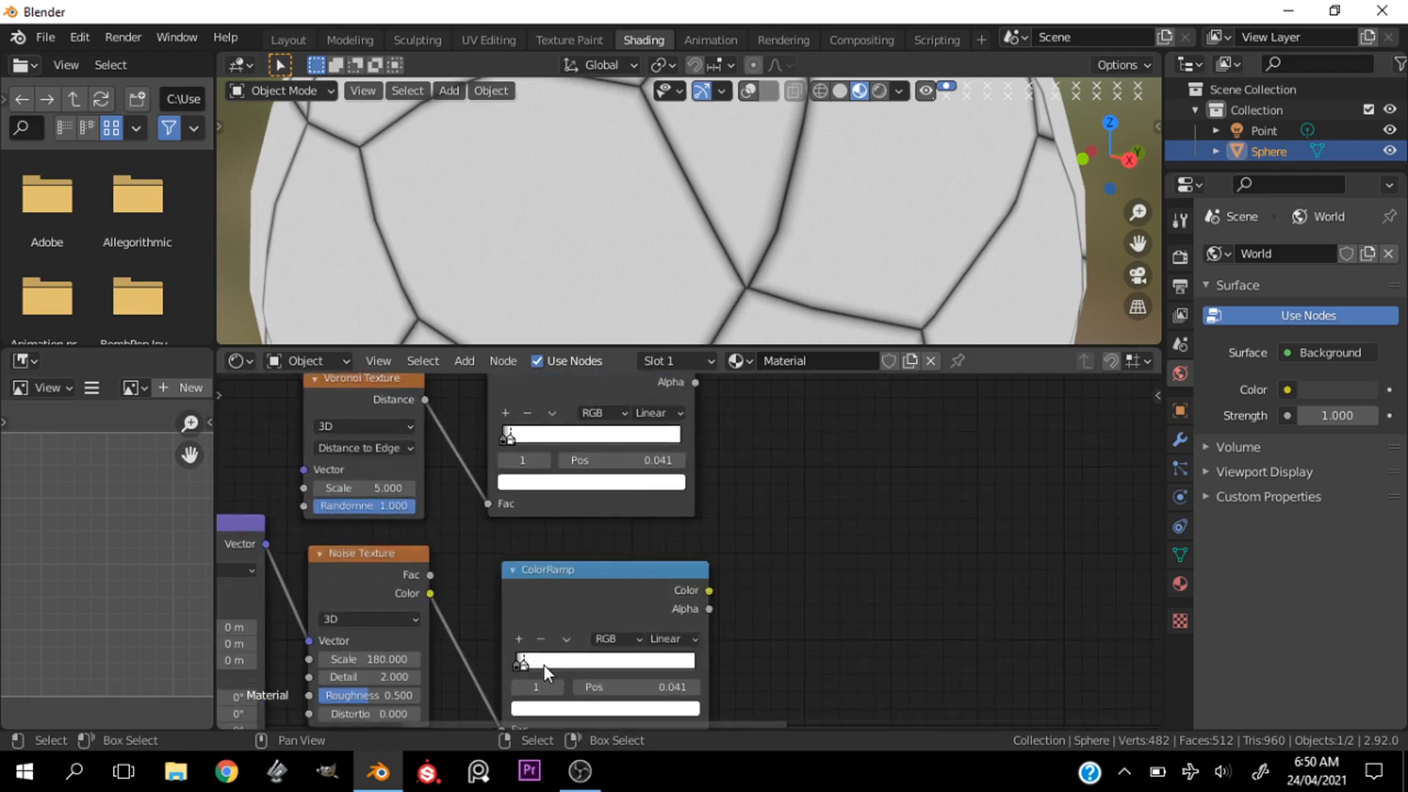
pyautogui.moveTo(517, 662); pyautogui.dragTo(616, 661)
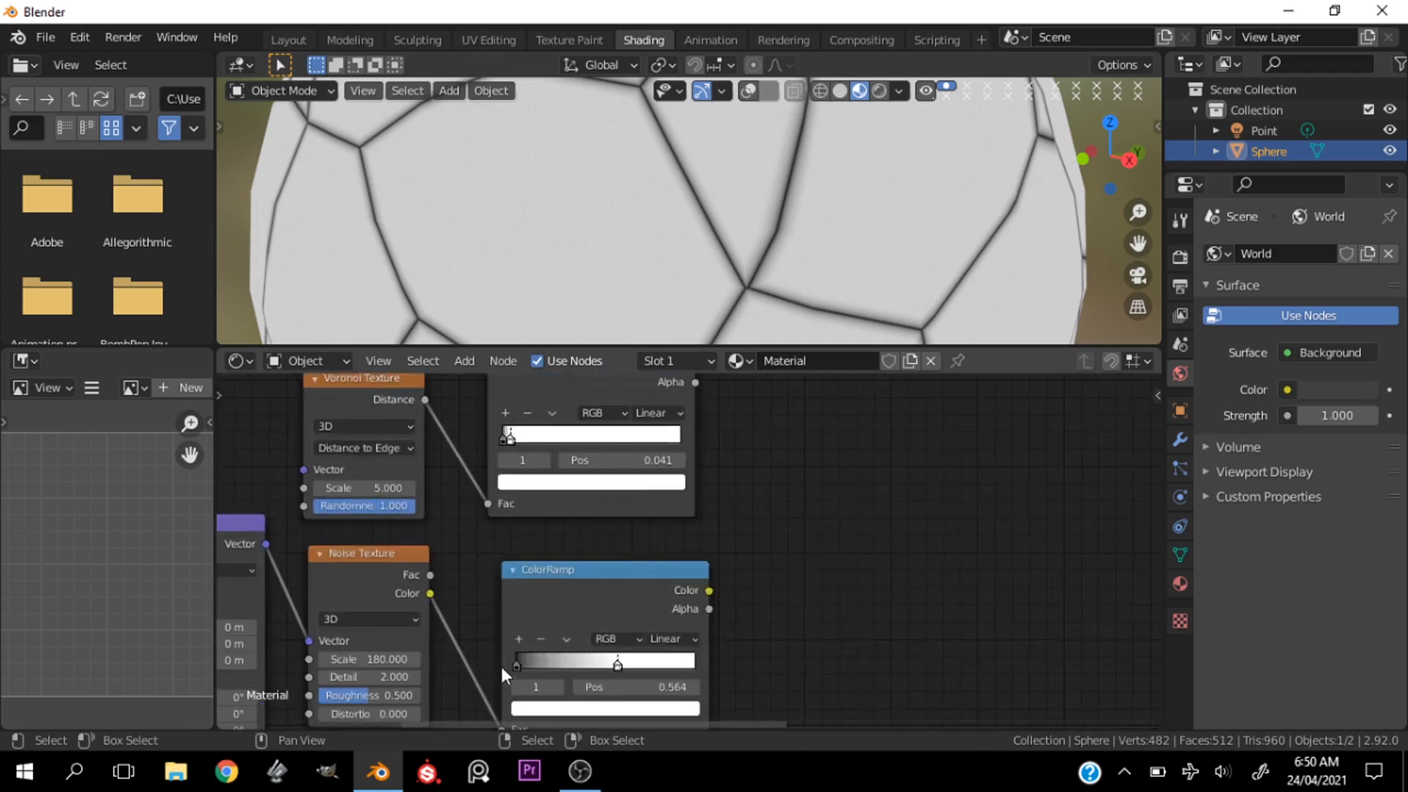
pyautogui.moveTo(616, 662); pyautogui.dragTo(584, 662)
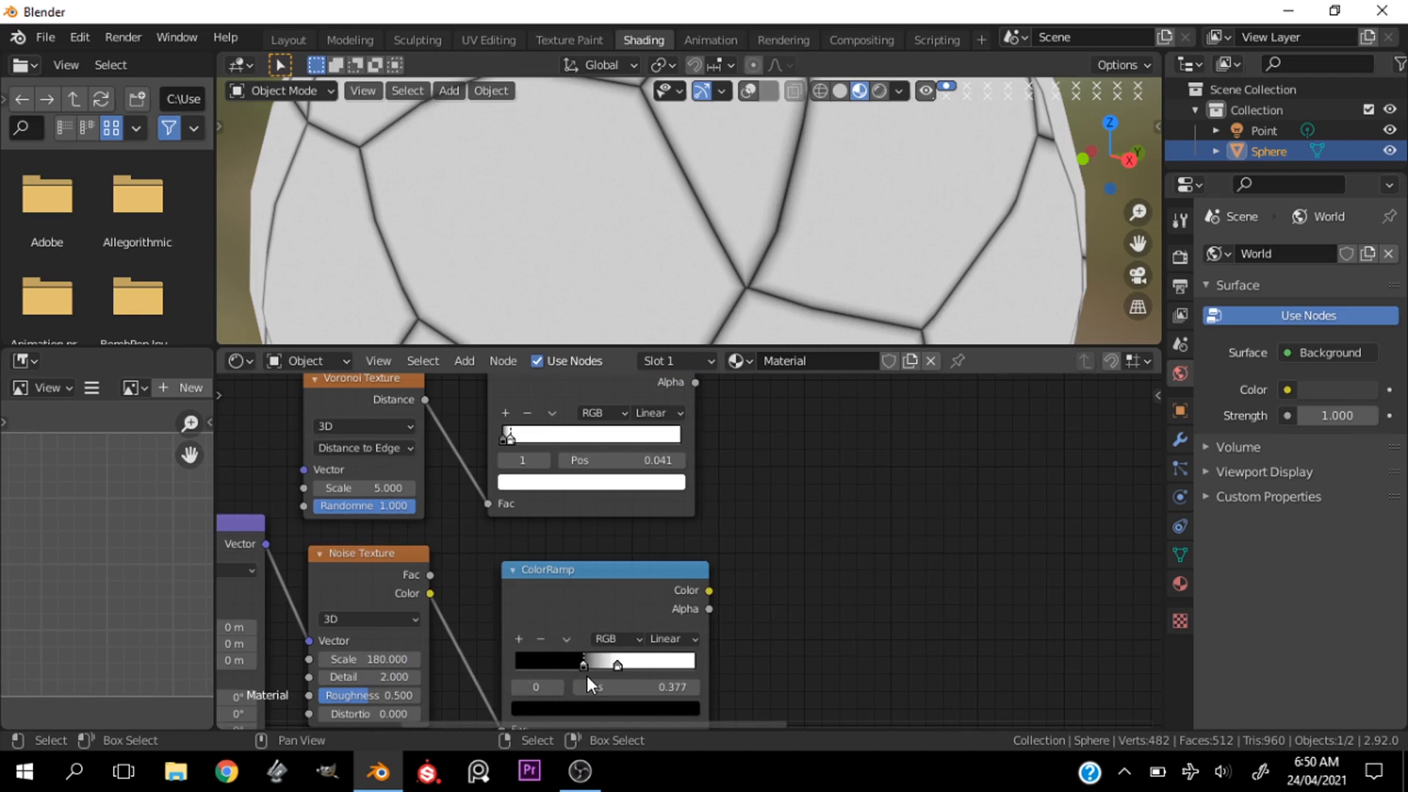
pyautogui.moveTo(616, 661); pyautogui.dragTo(571, 662)
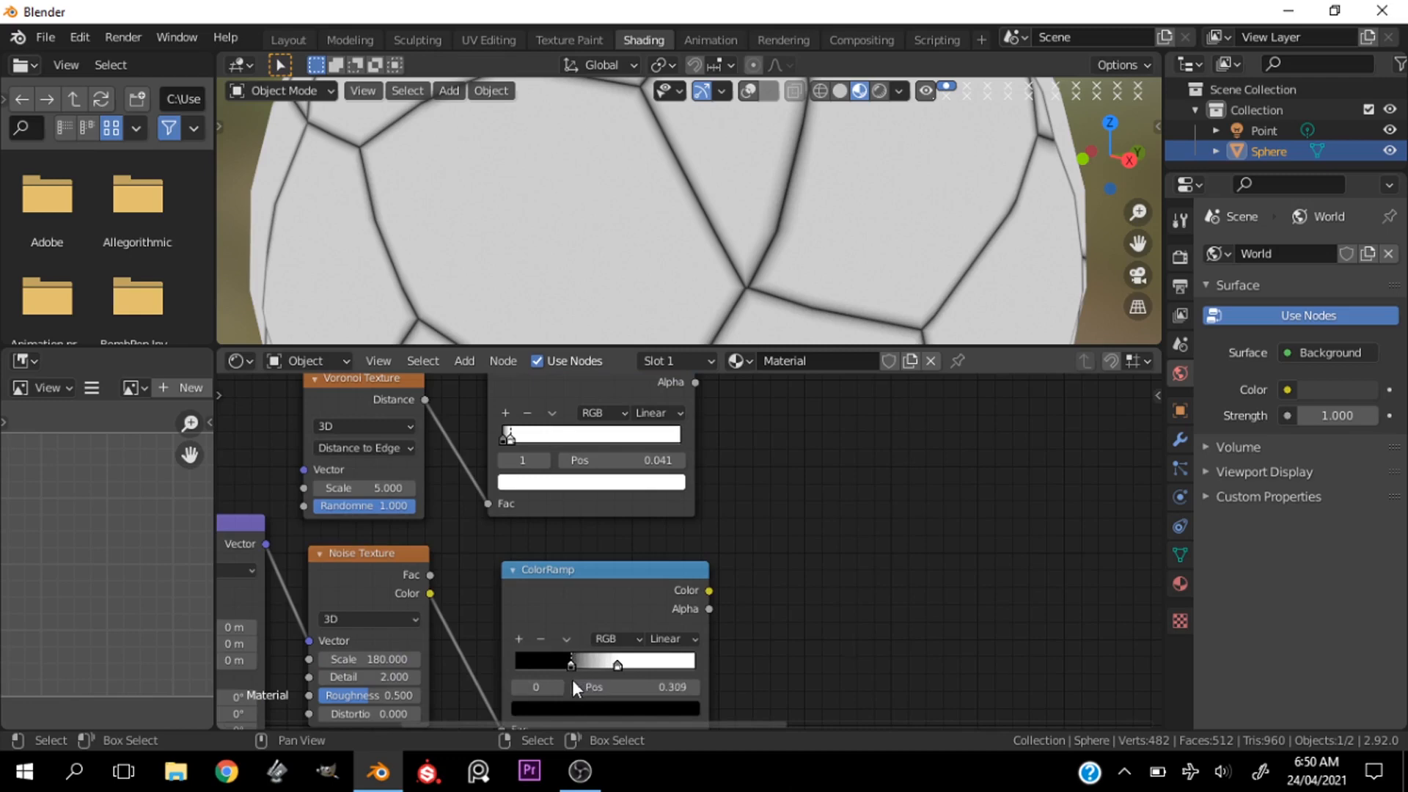
pyautogui.moveTo(571, 664); pyautogui.dragTo(593, 663)
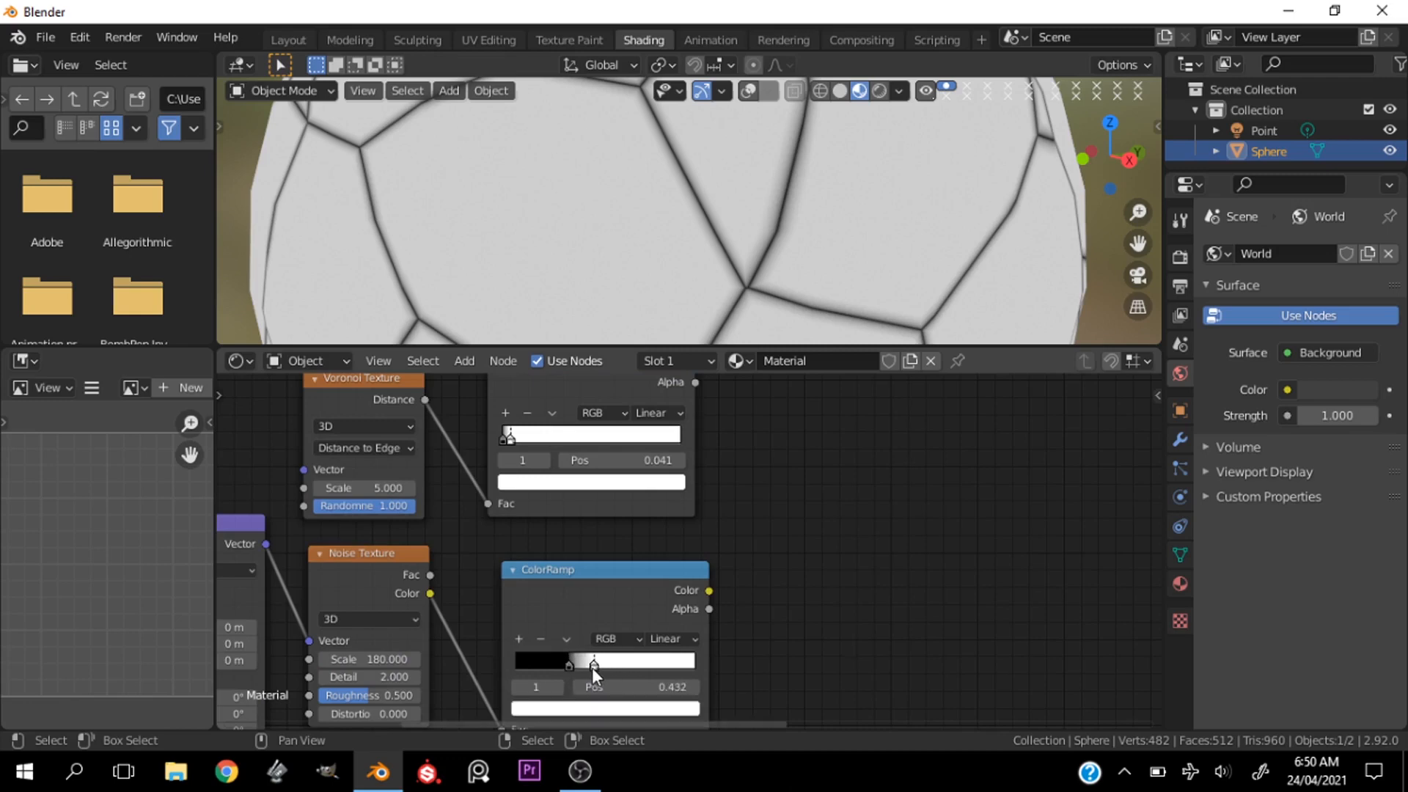
pyautogui.moveTo(593, 663); pyautogui.dragTo(693, 664)
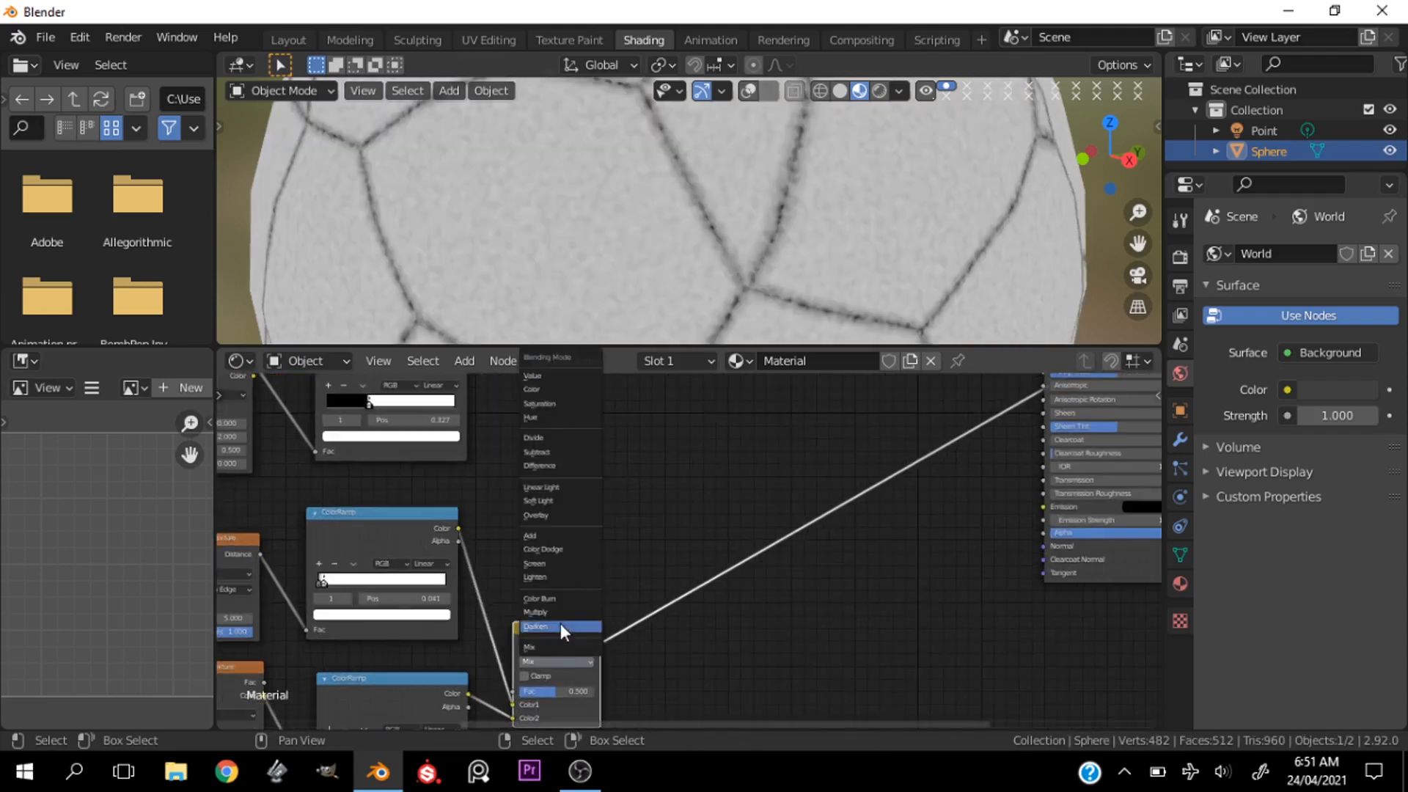
pyautogui.moveTo(554, 627)
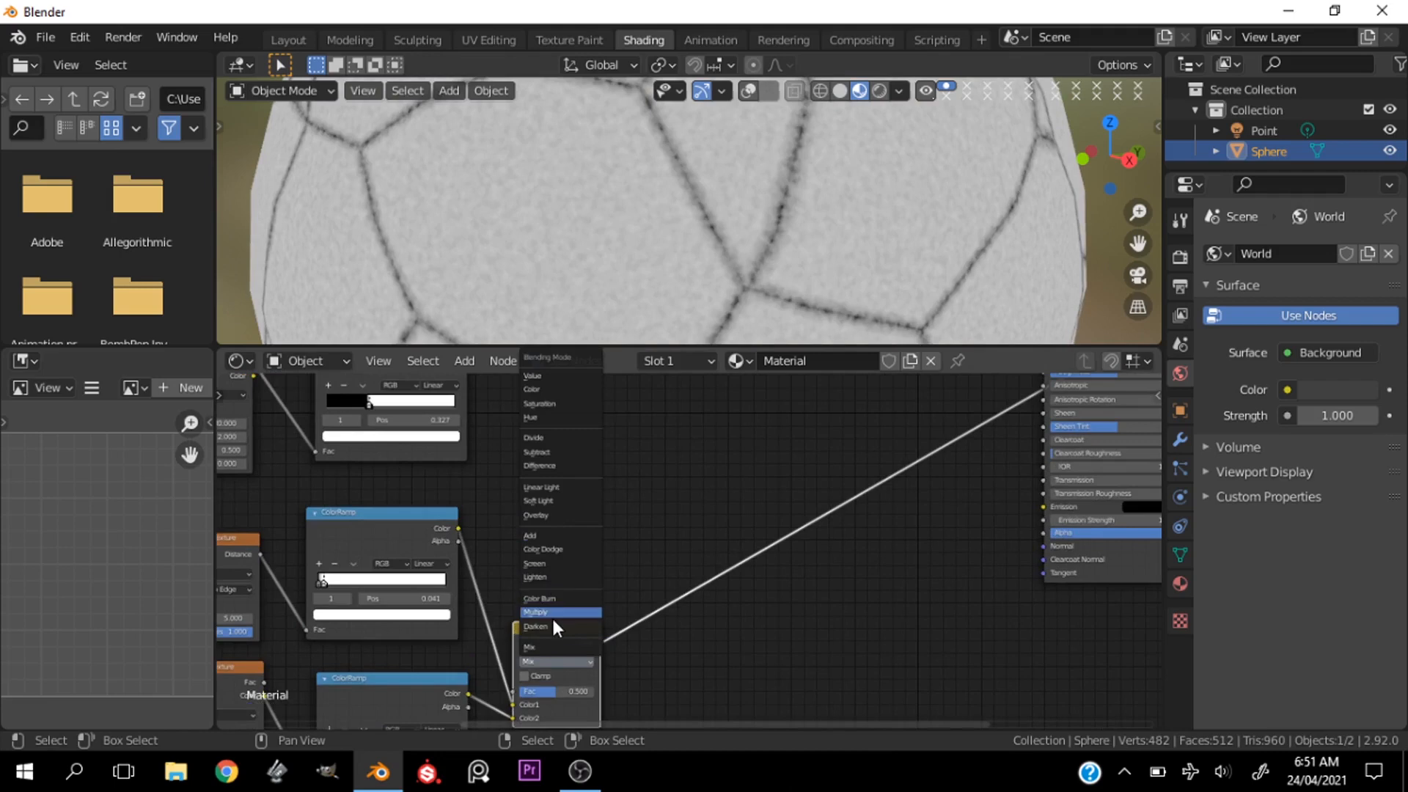
# Step: Set the Mix node blend mode to Multiply and feed it into a second Mix node
pyautogui.click(536, 626)
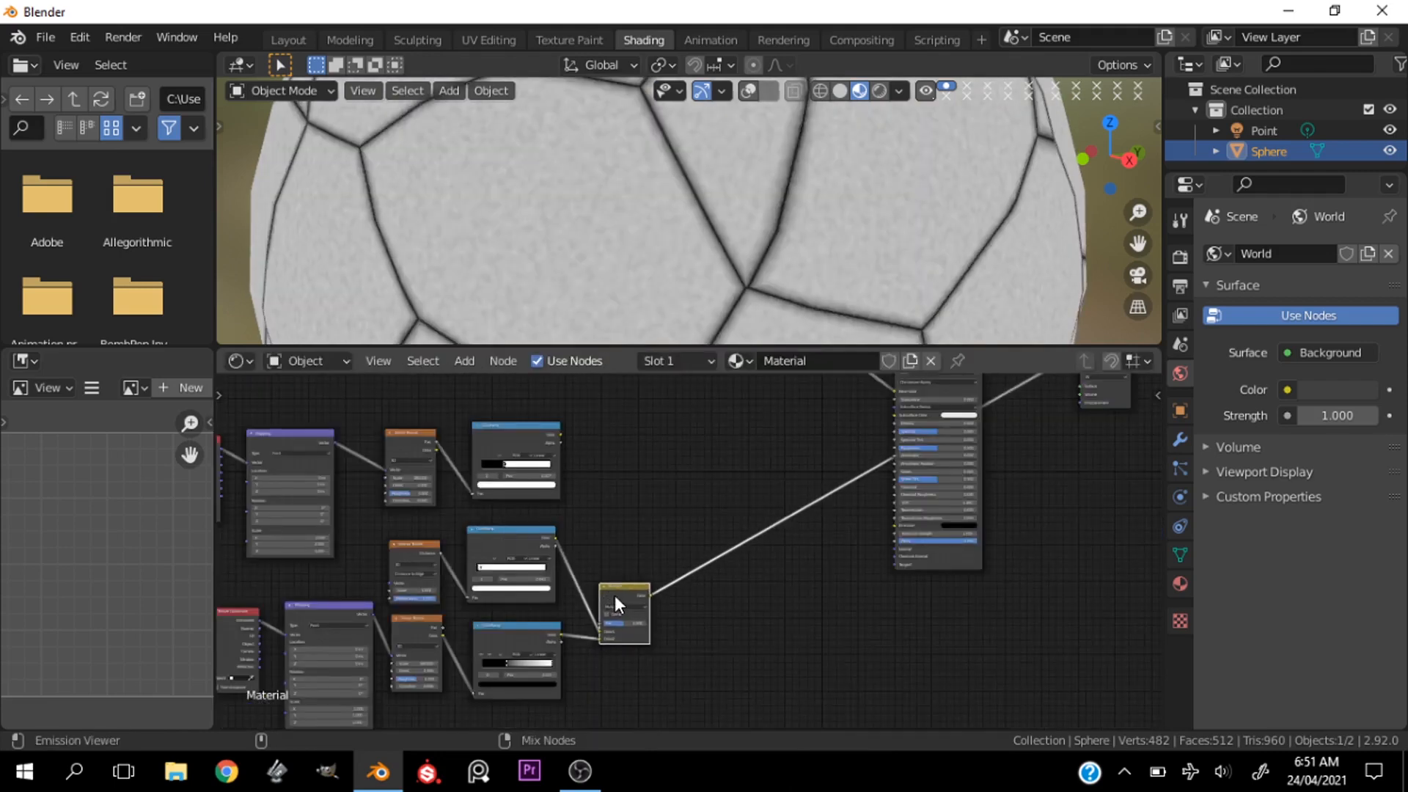
pyautogui.moveTo(624, 615); pyautogui.dragTo(705, 524)
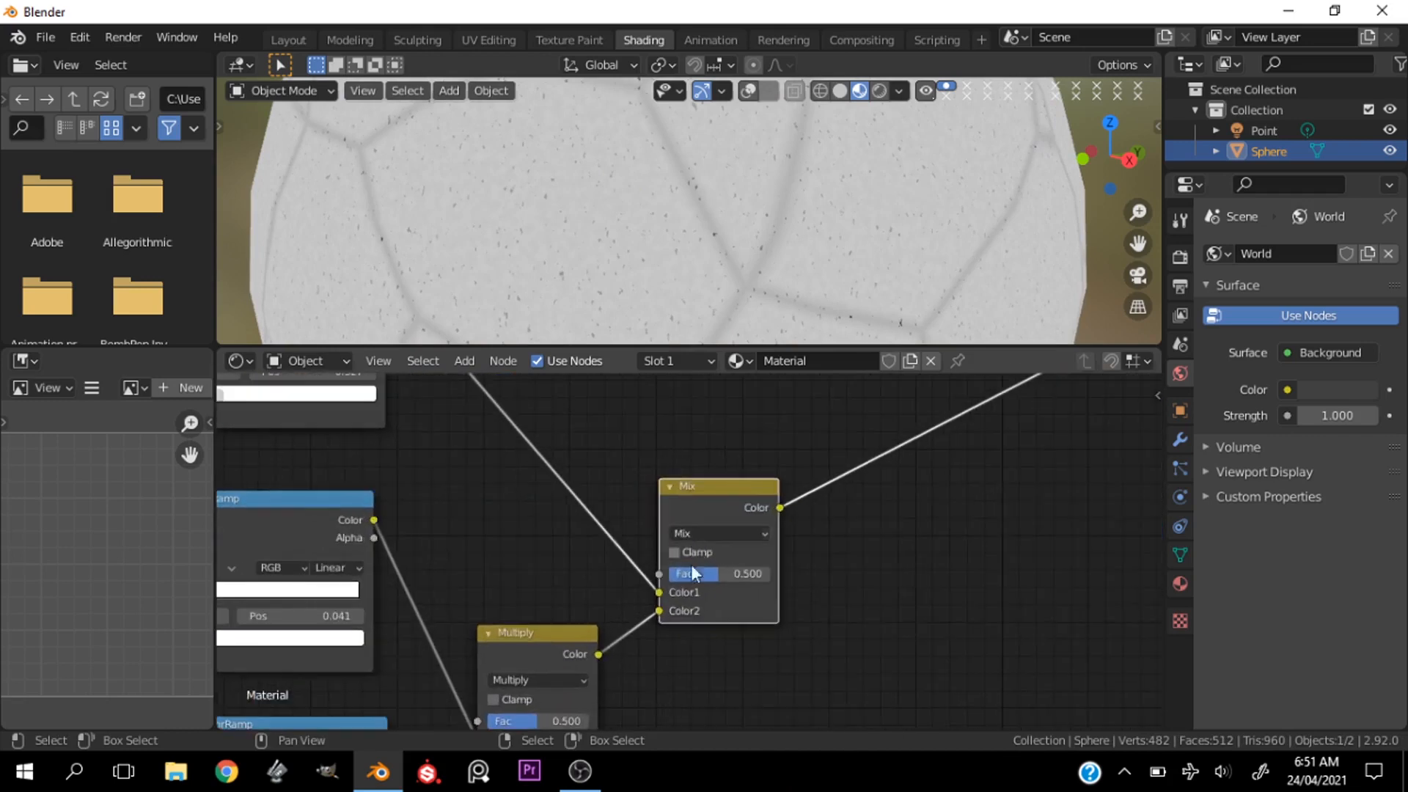
pyautogui.click(716, 532)
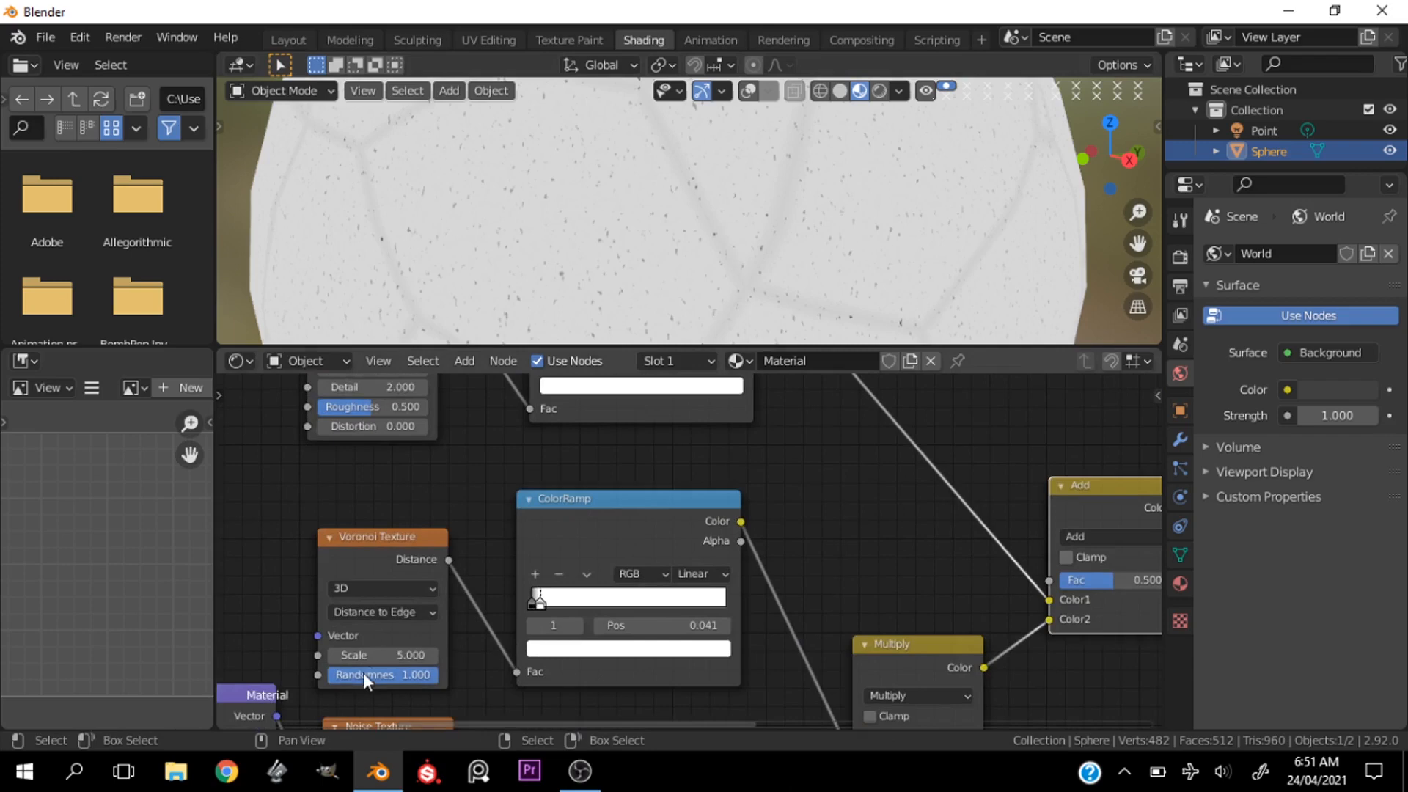
# Step: Enter 200 as the Voronoi Texture scale
pyautogui.doubleClick(381, 655)
pyautogui.write('200.000')
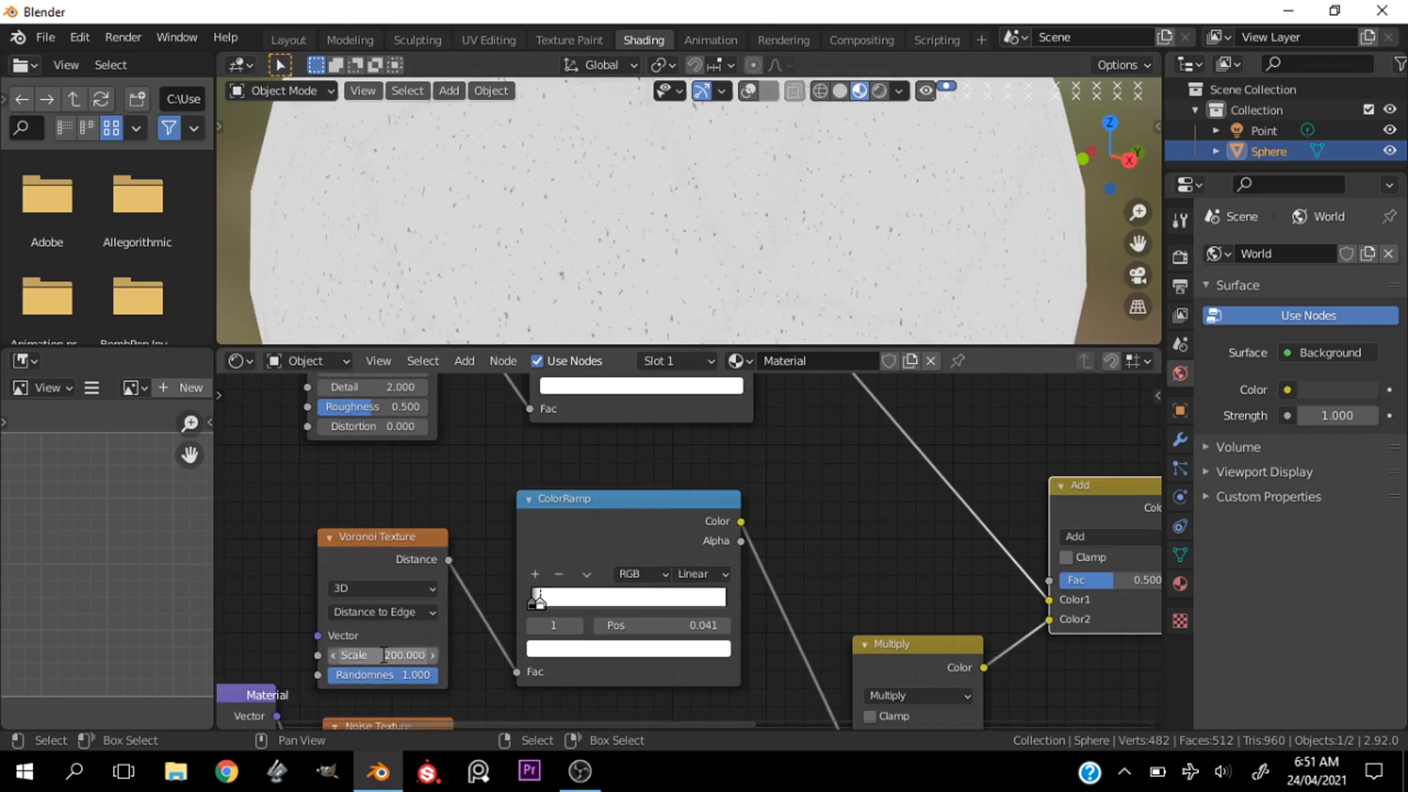
pyautogui.click(381, 656)
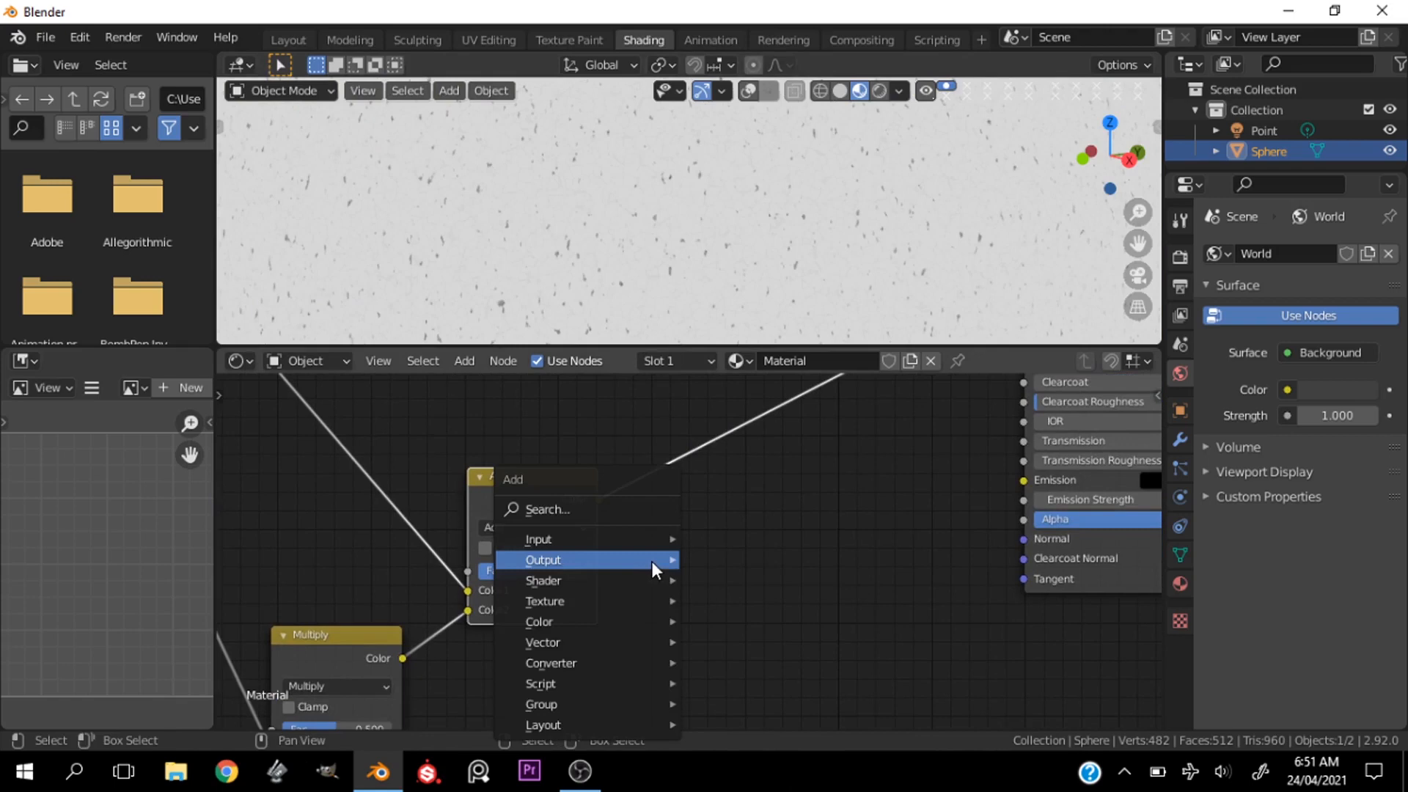
# Step: Search for 'bum' and add a Bump node to the material
pyautogui.write('b')
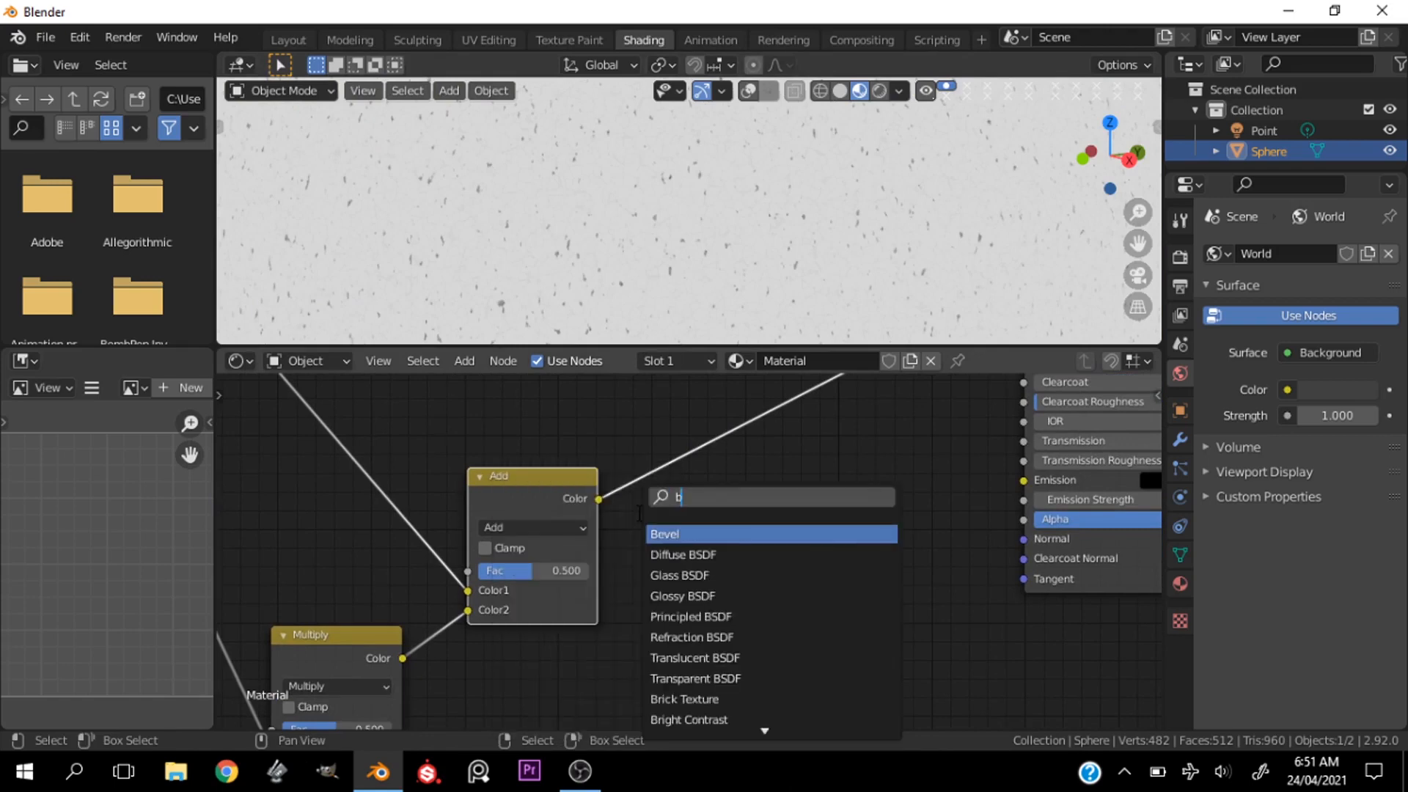
pyautogui.write('um')
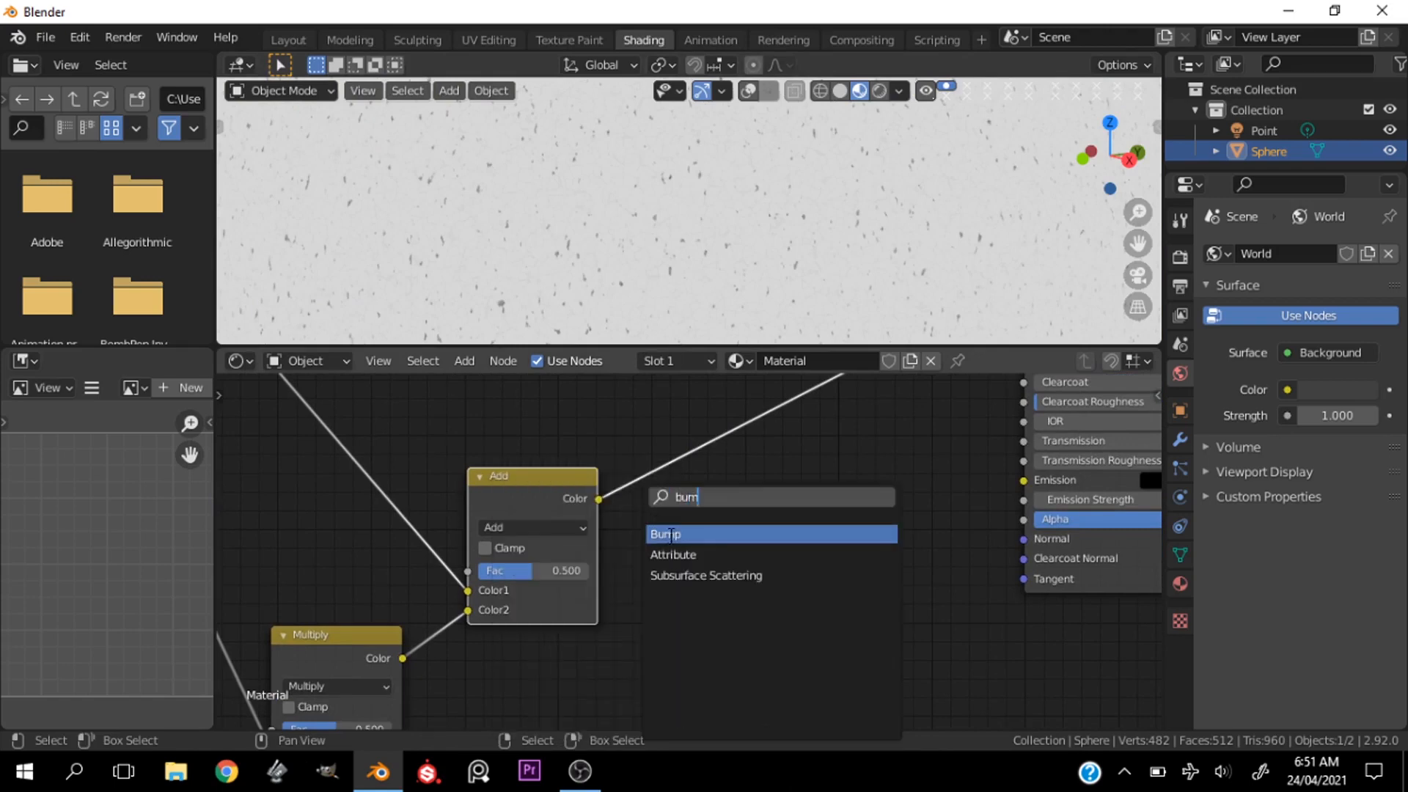
pyautogui.click(666, 533)
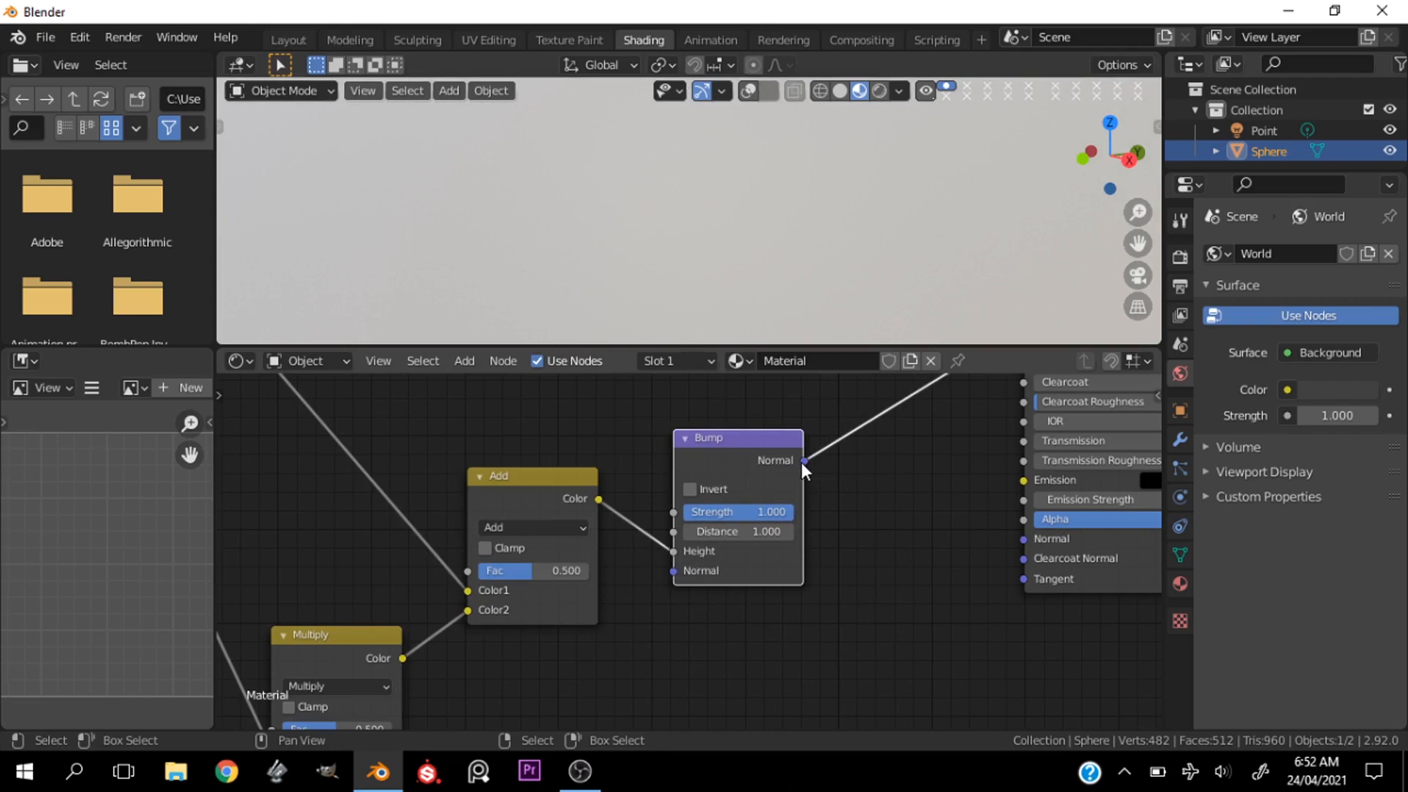
pyautogui.moveTo(809, 472)
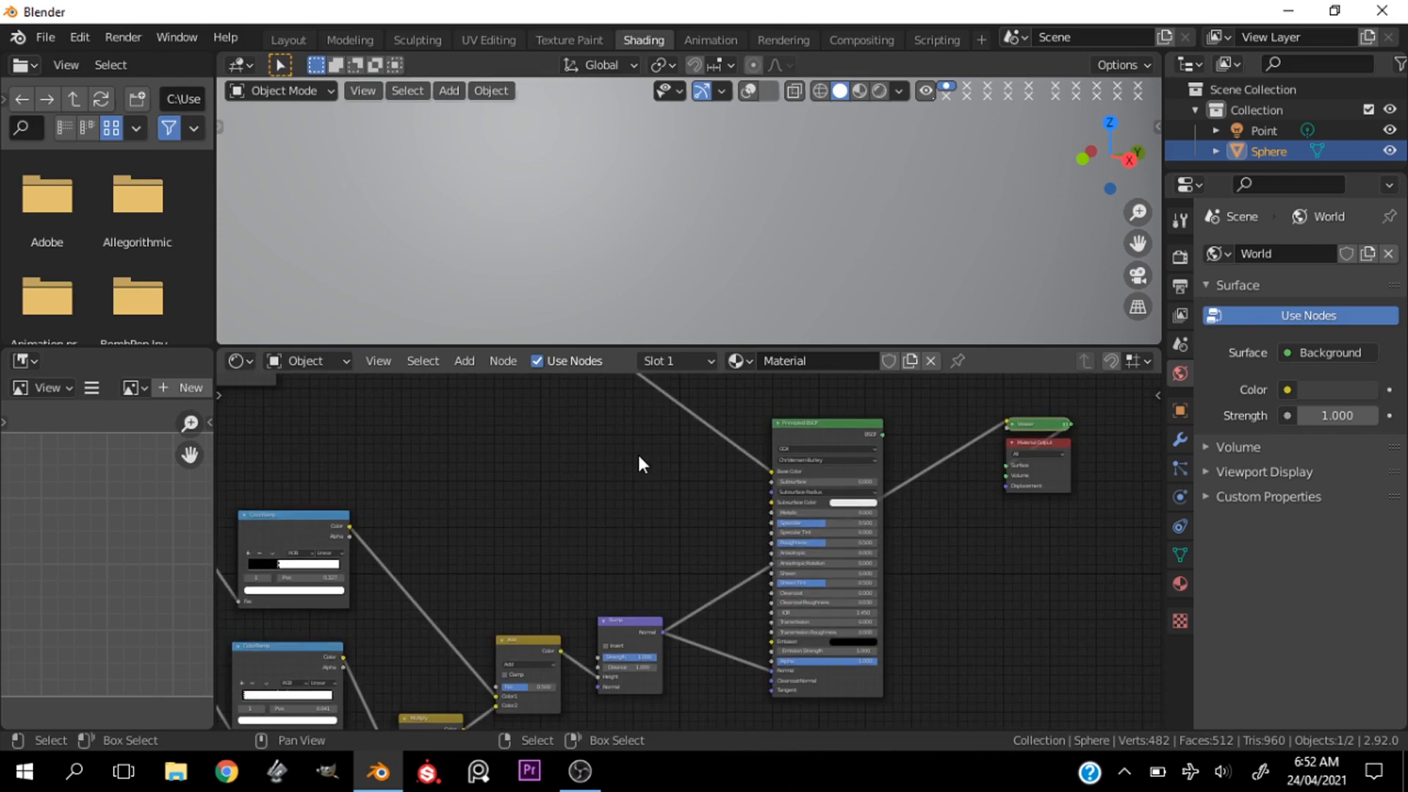
pyautogui.scroll(-3)
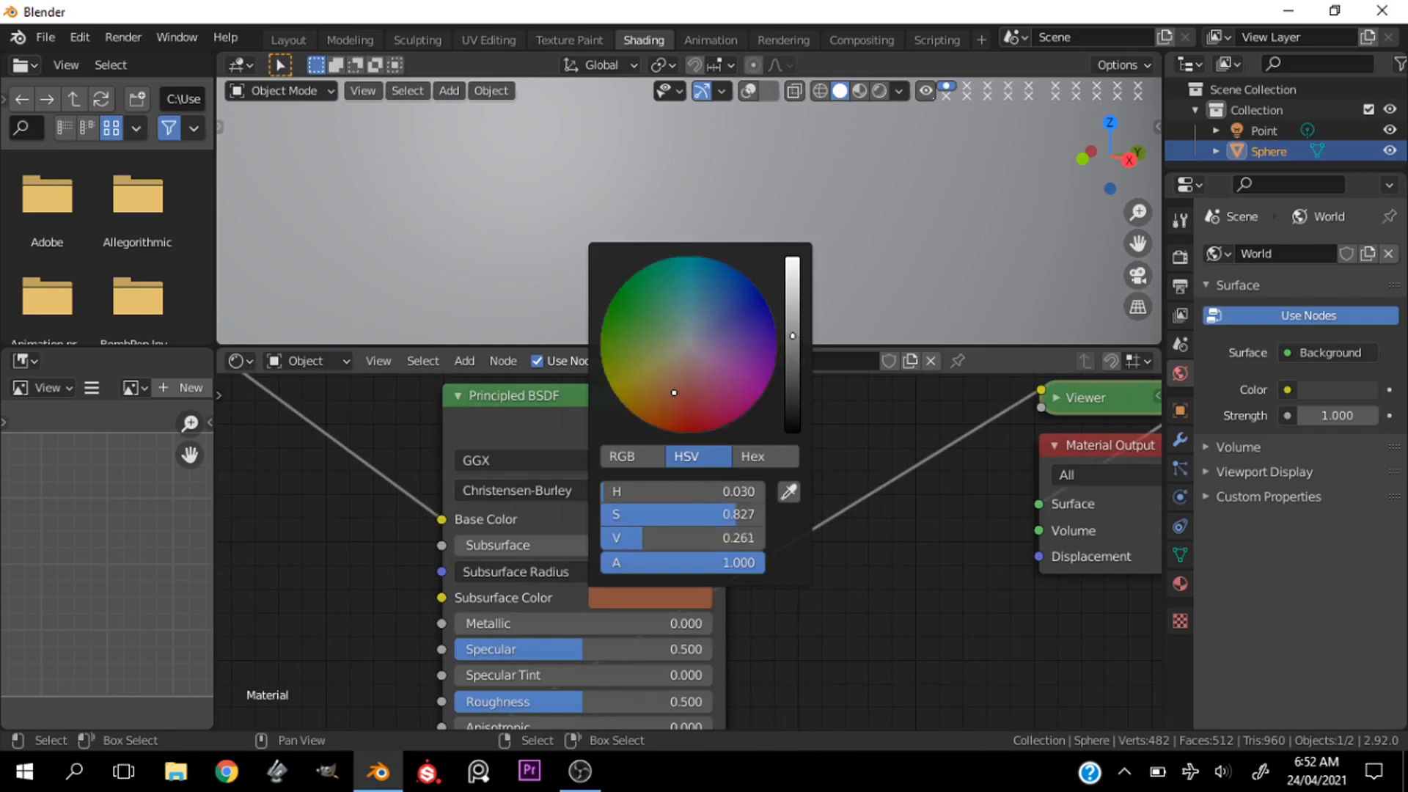
# Step: Set the Principled BSDF subsurface color to H 0.030, S 0.827, V 0.261
pyautogui.moveTo(674, 393); pyautogui.dragTo(678, 401)
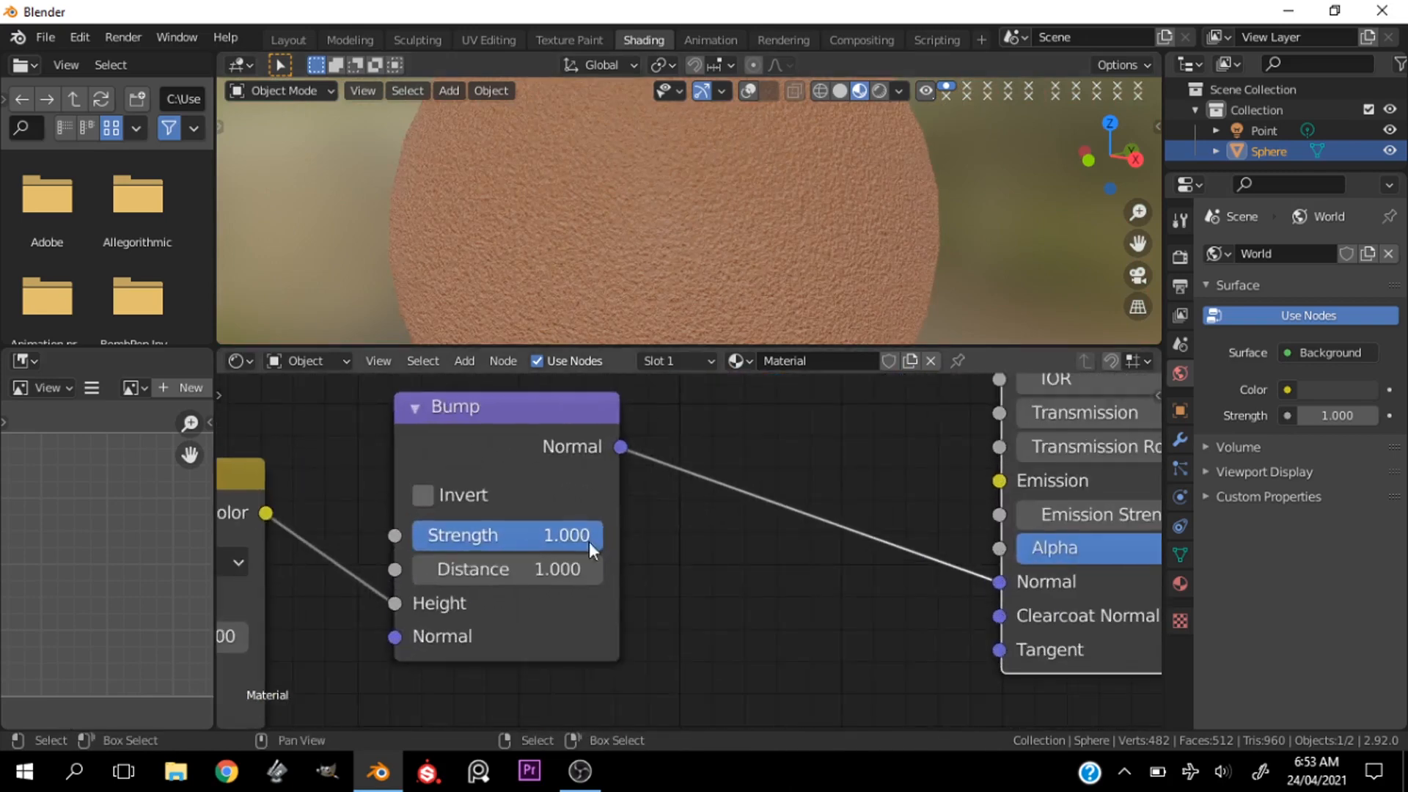
# Step: Drag the Bump node strength down, then enter exactly 0.05
pyautogui.moveTo(566, 536); pyautogui.dragTo(503, 535)
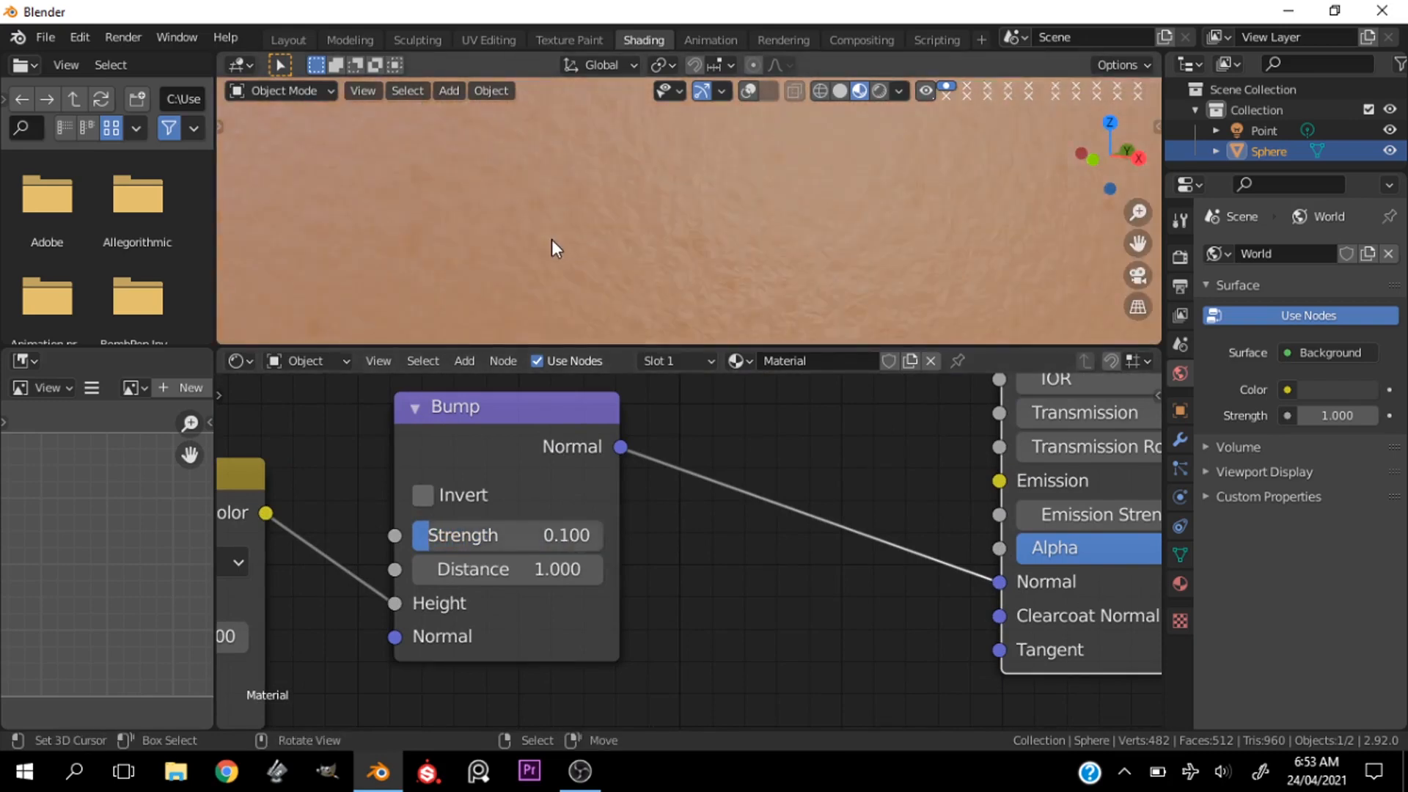
pyautogui.doubleClick(503, 536)
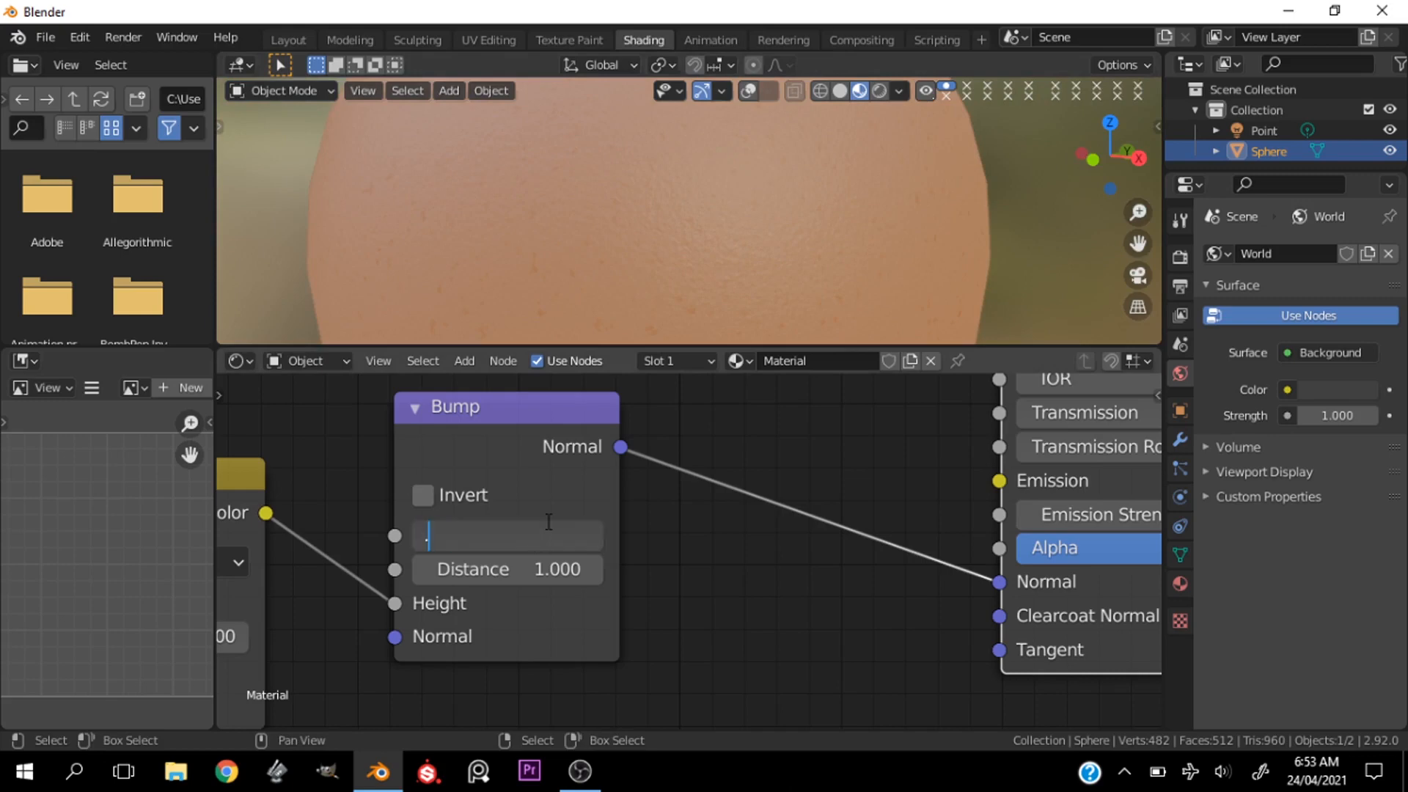
pyautogui.write('.05')
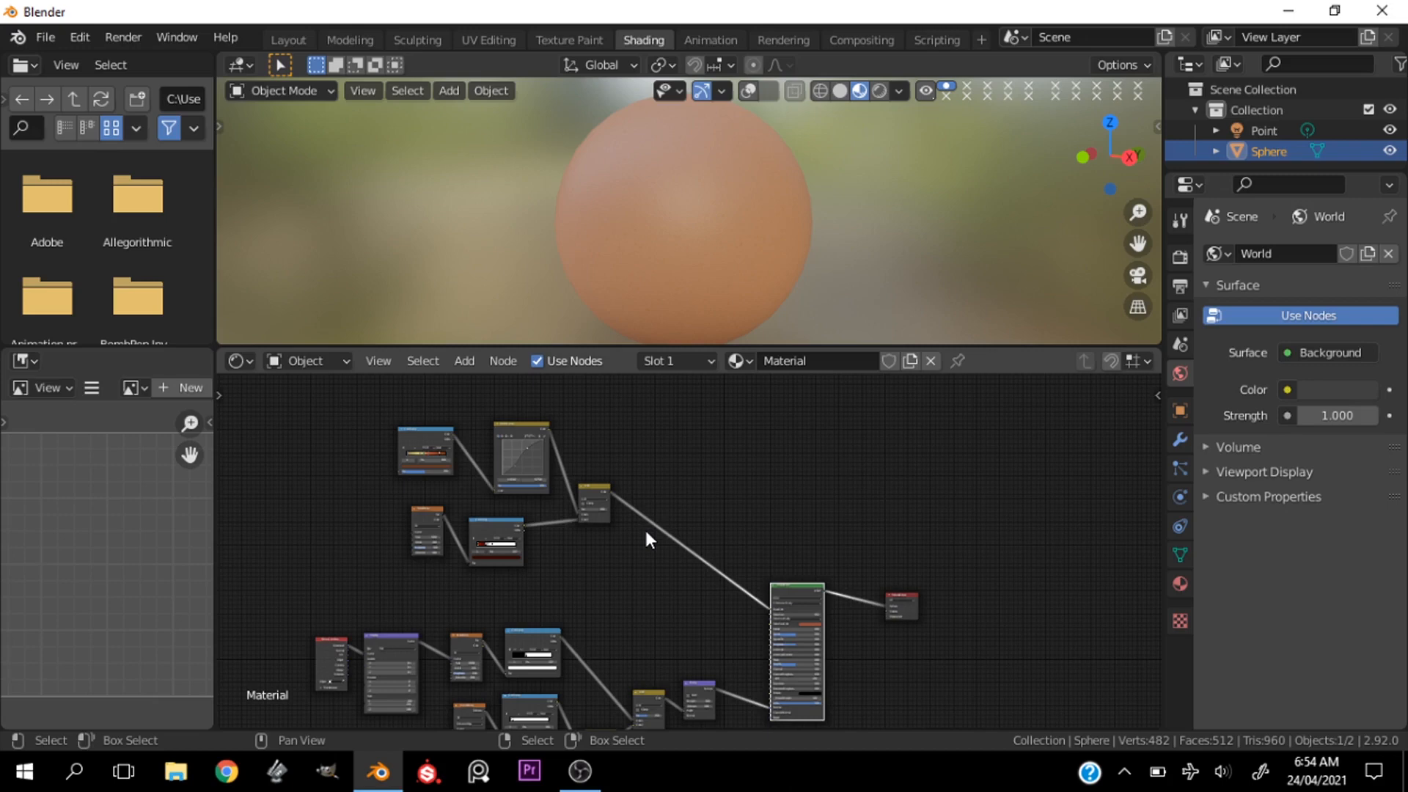
pyautogui.moveTo(651, 533)
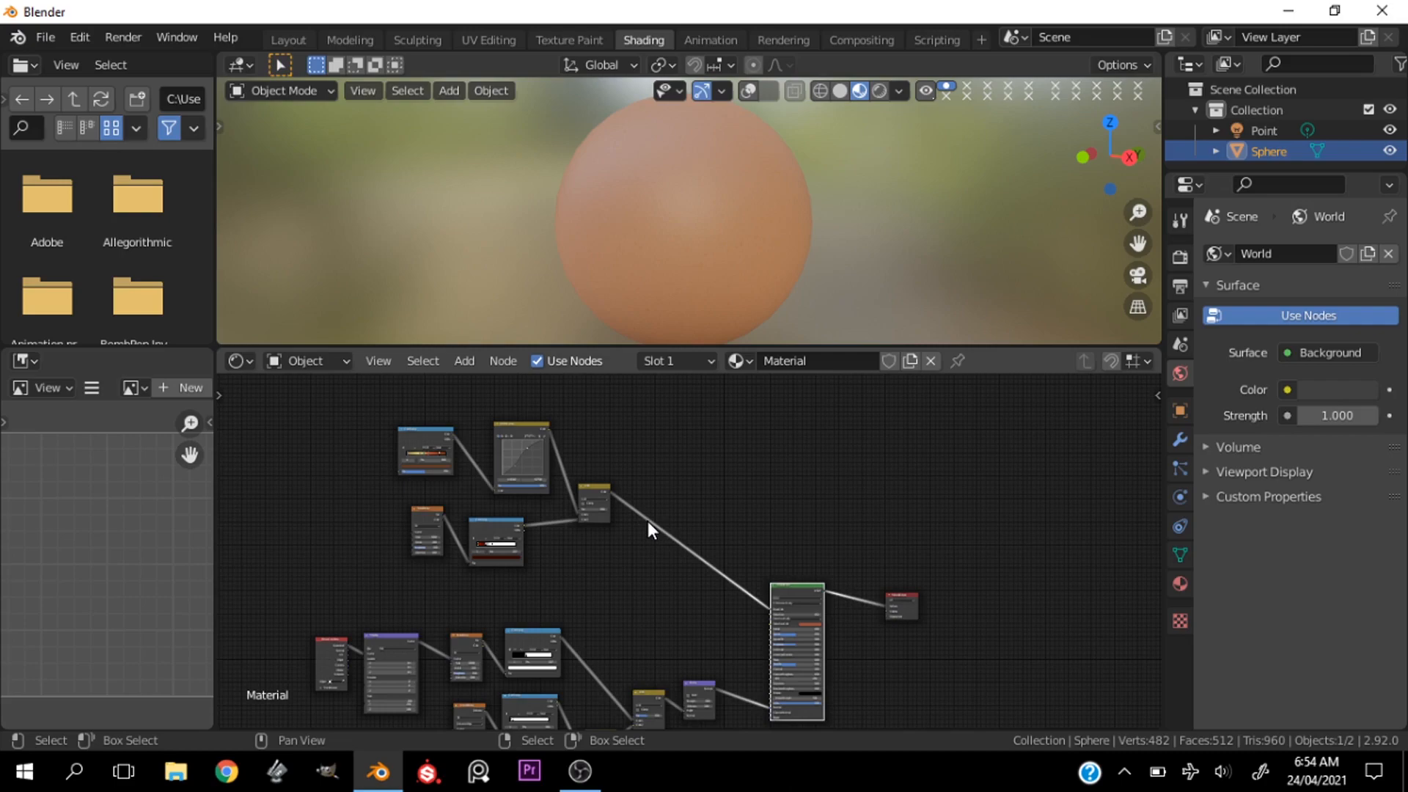
pyautogui.moveTo(653, 530)
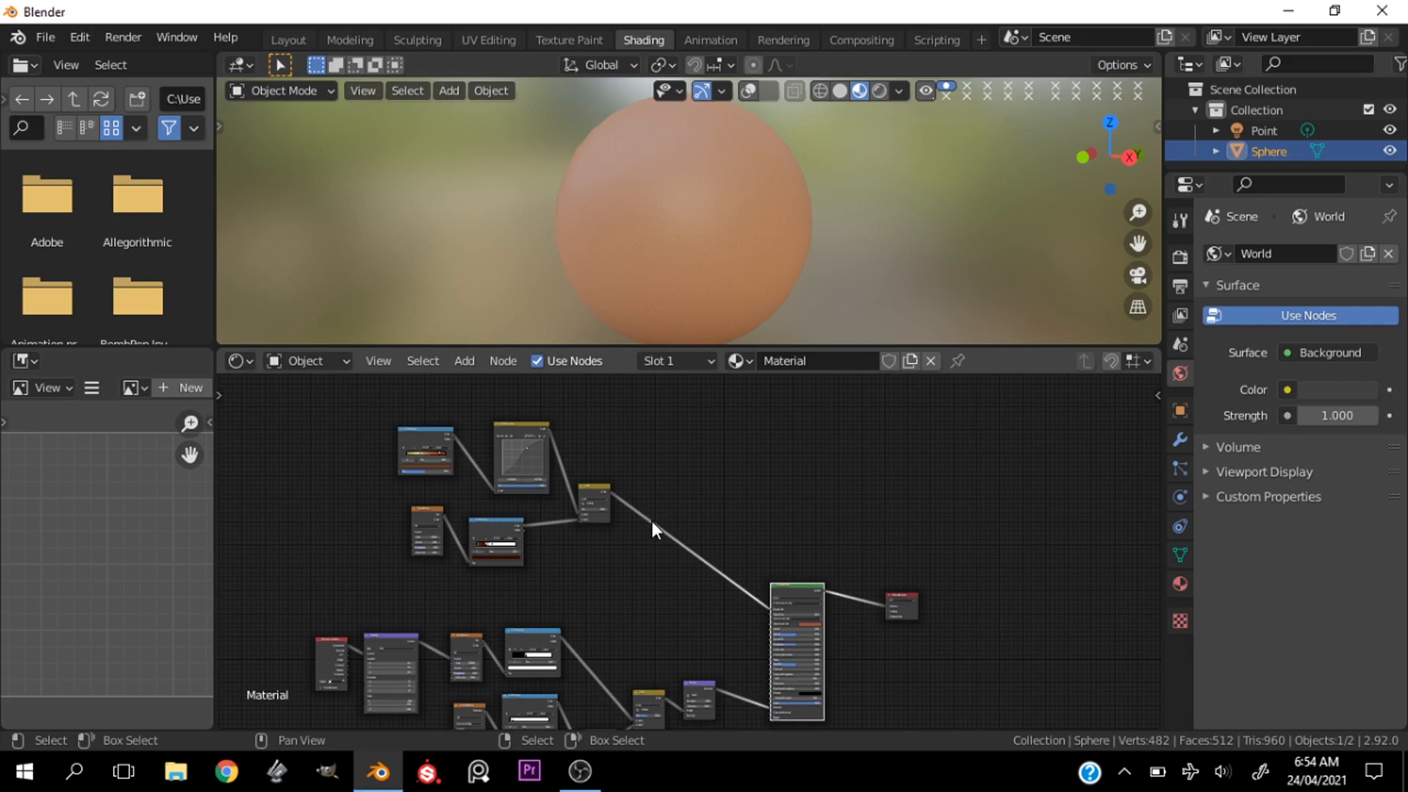